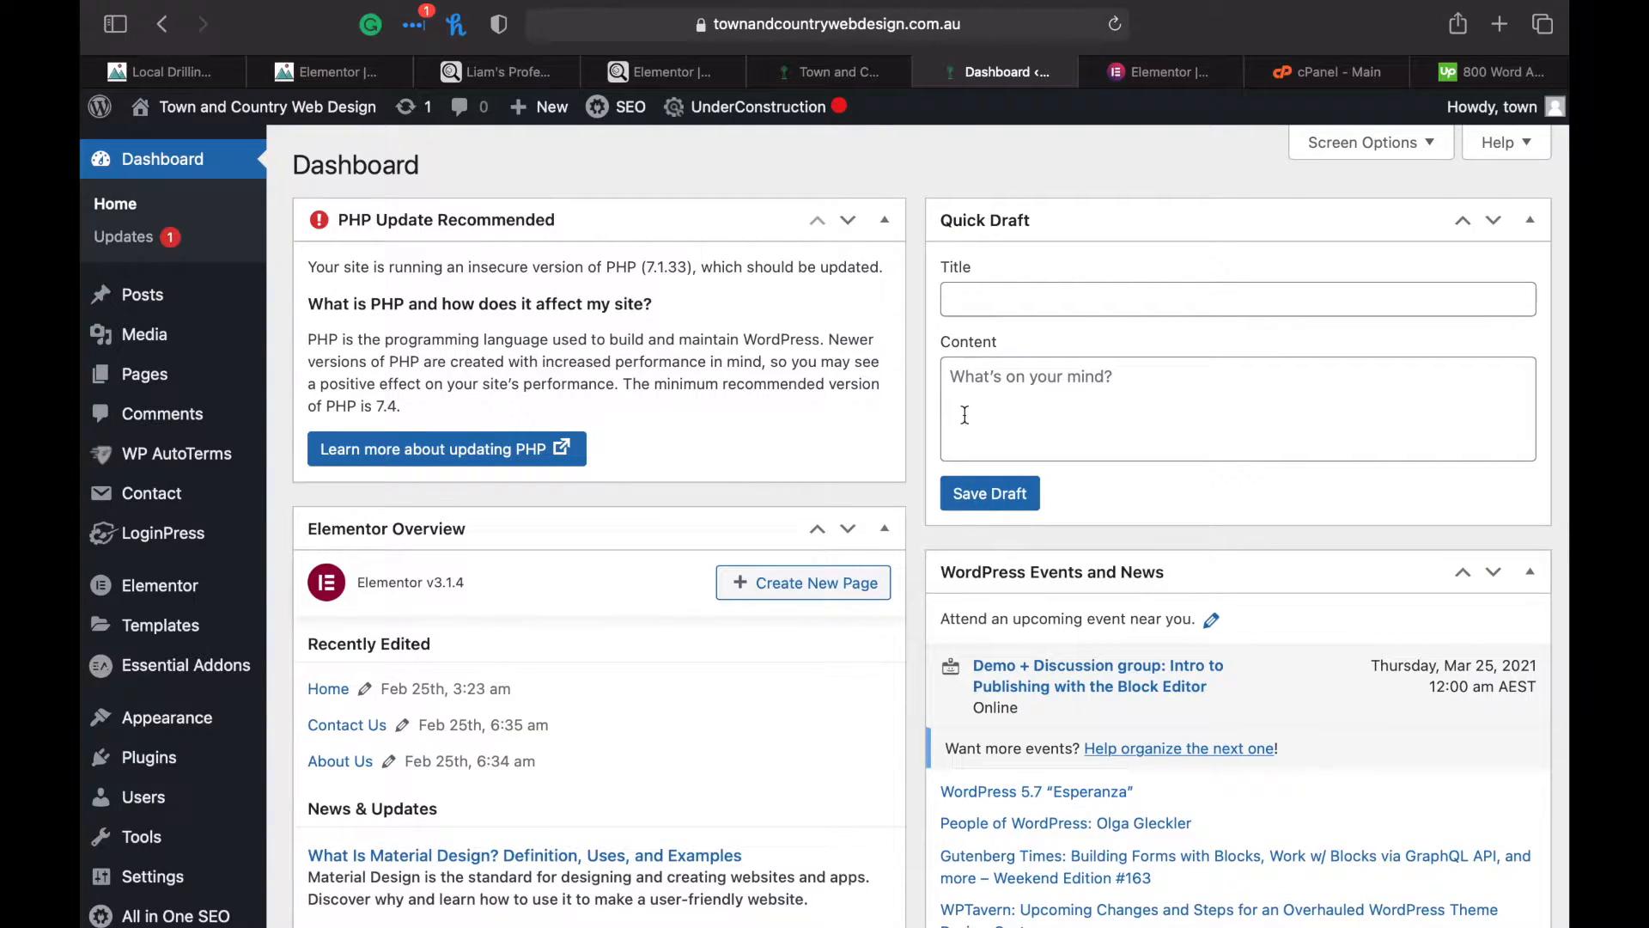
pyautogui.moveTo(151, 493)
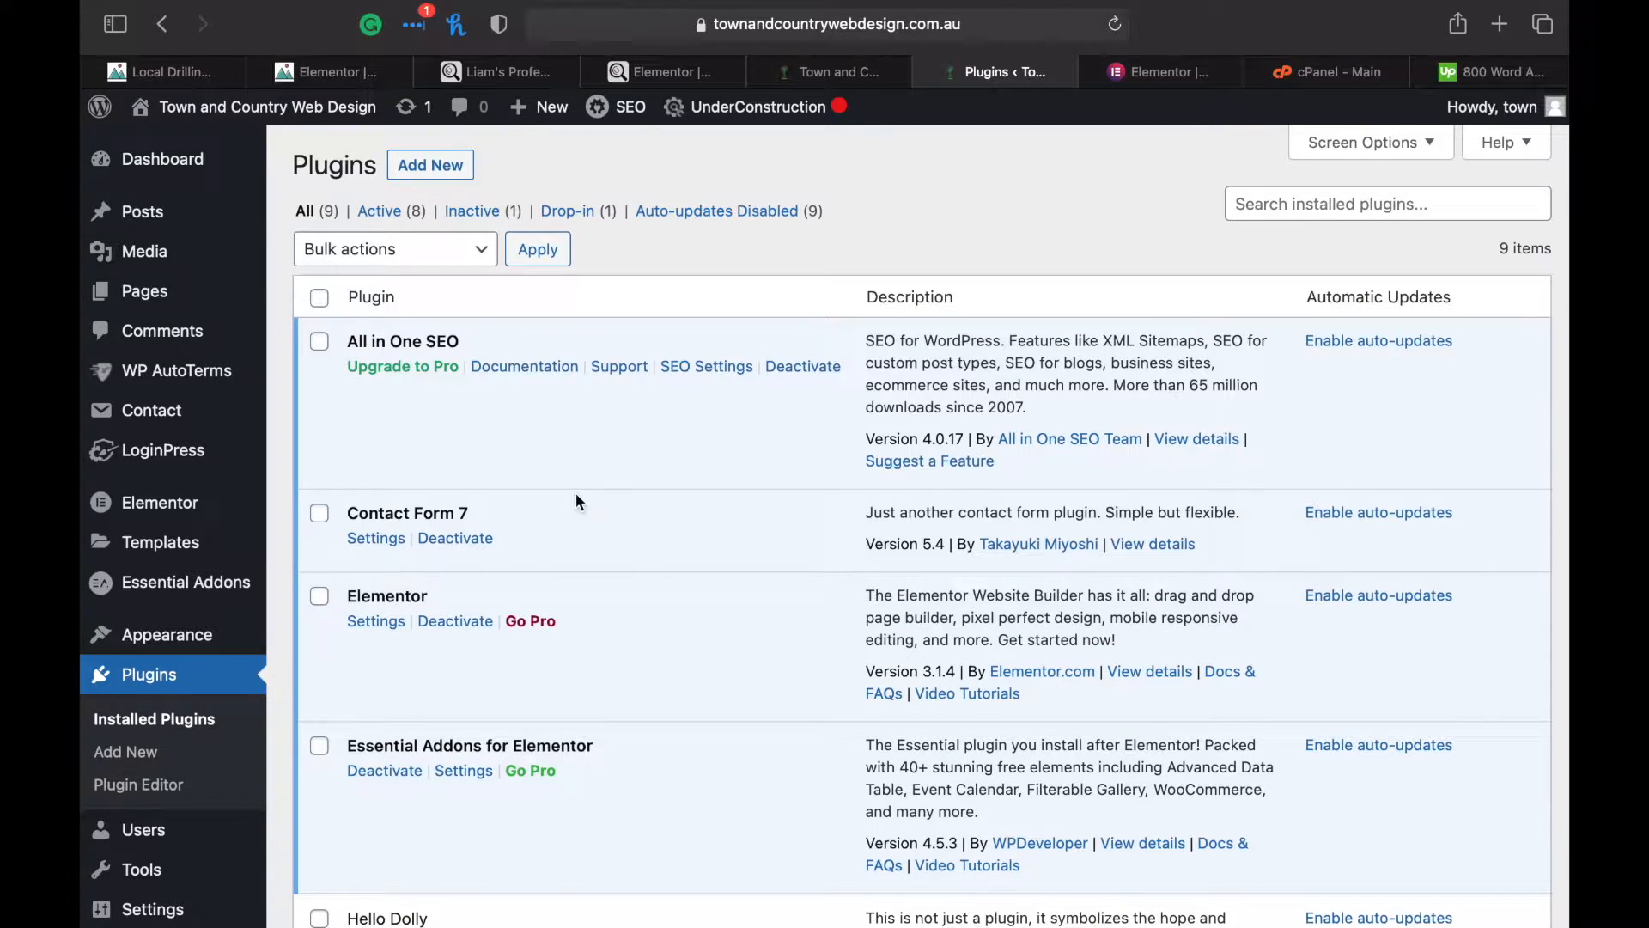
pyautogui.moveTo(471, 629)
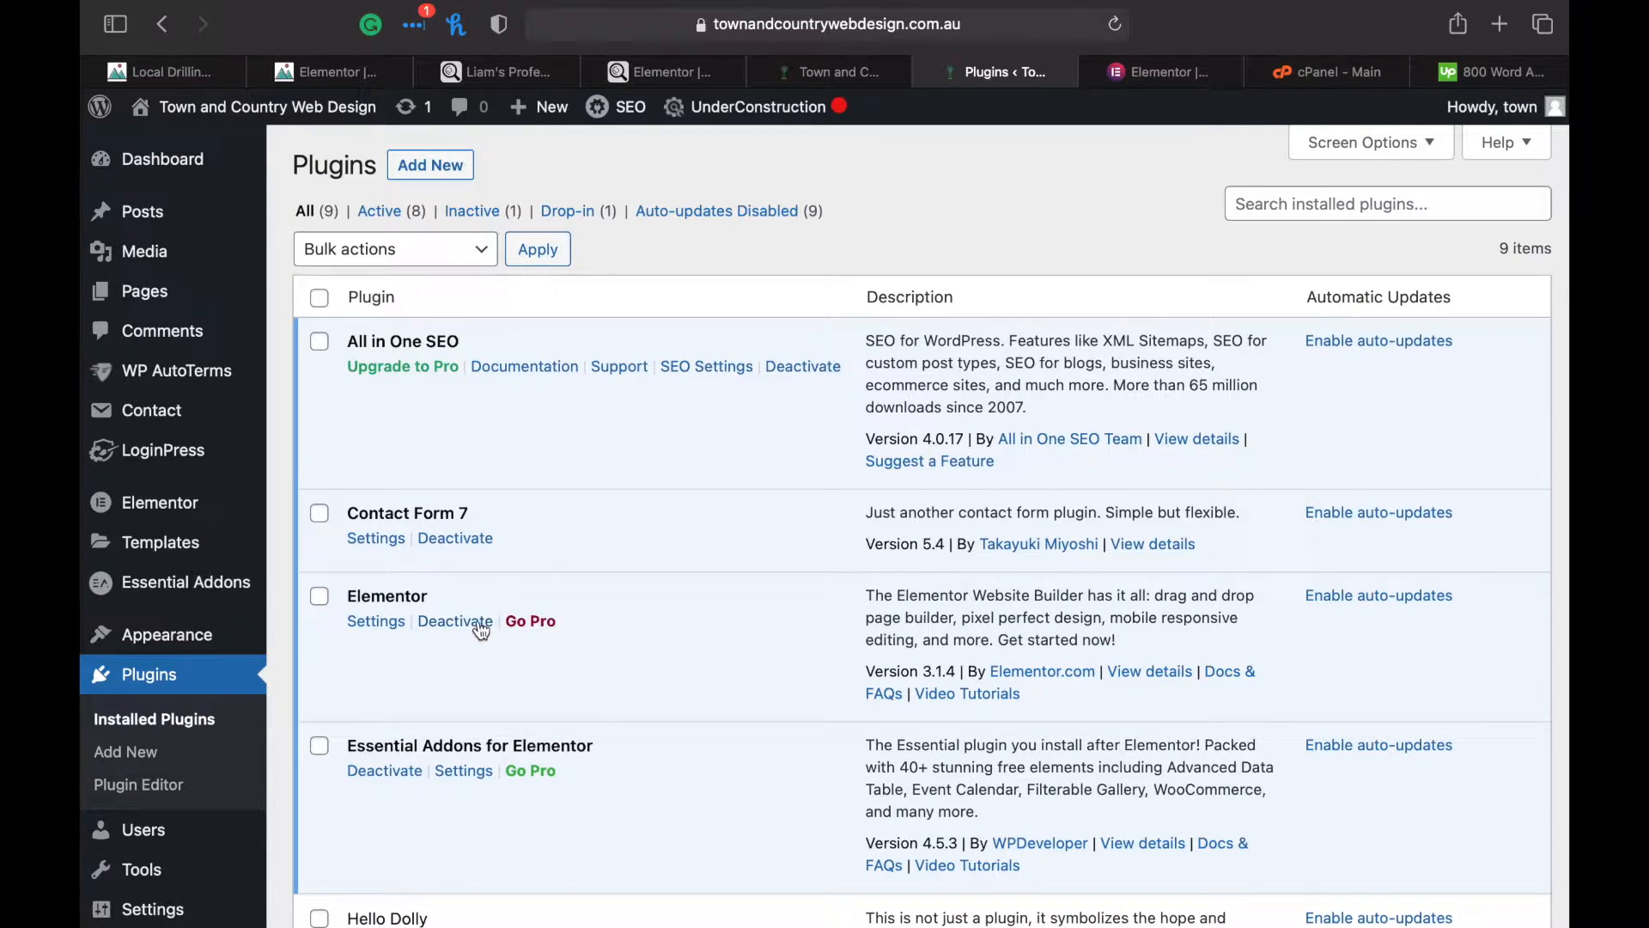
# Deactivate Elementor skipping feedback, then delete the plugin and its data from the site
pyautogui.click(454, 620)
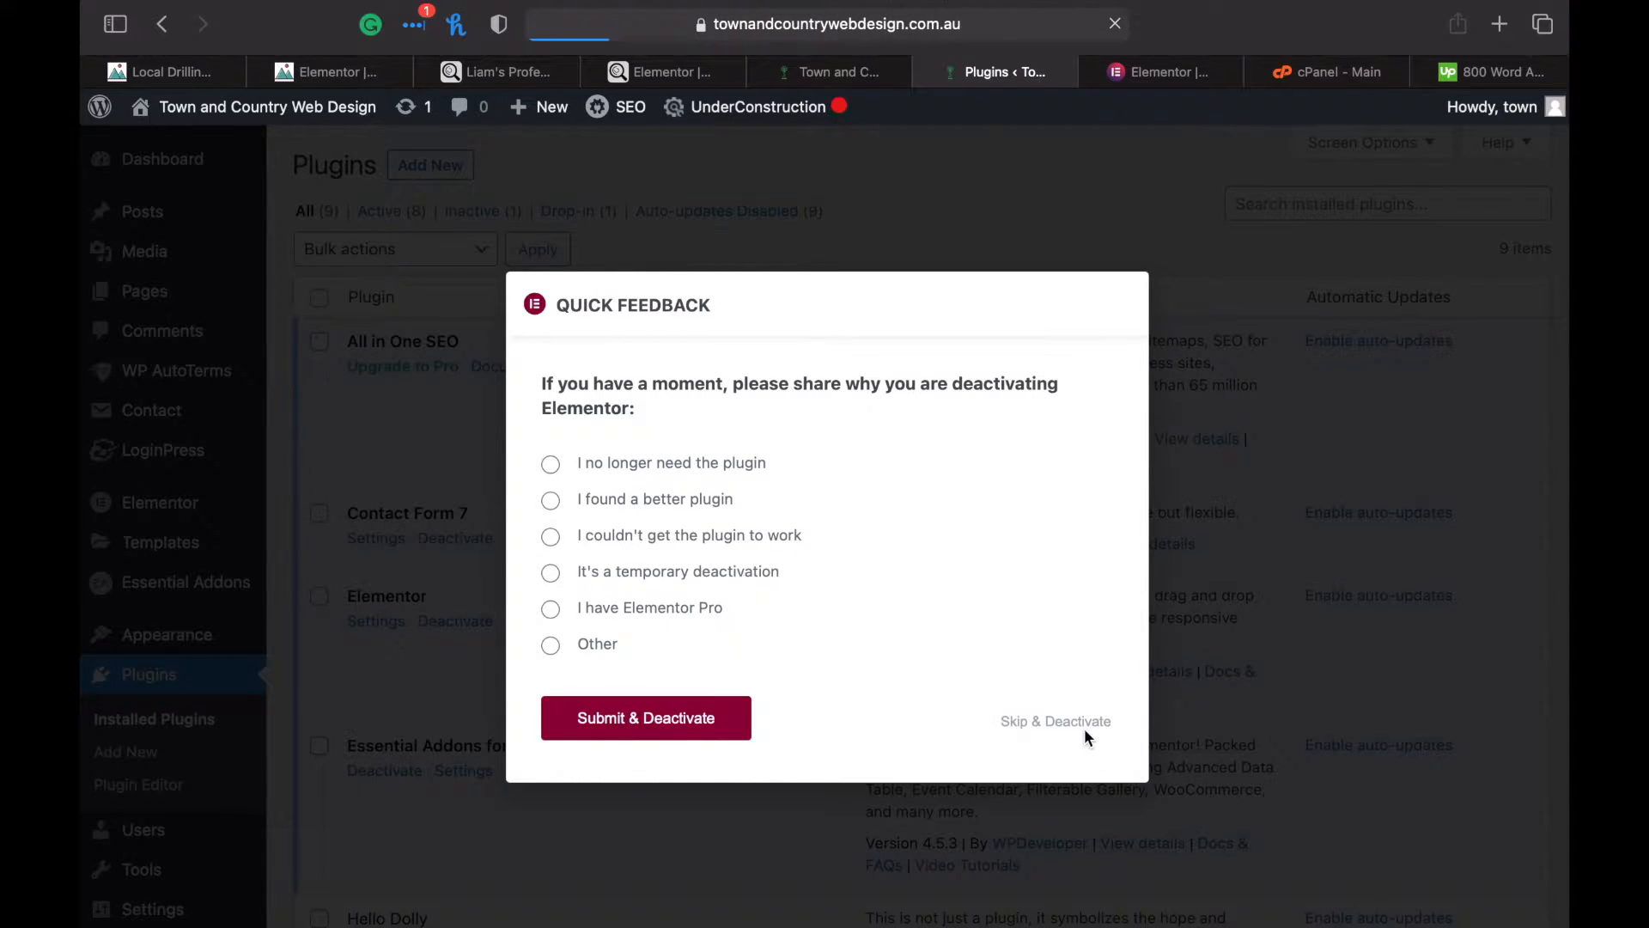
pyautogui.moveTo(1110, 703)
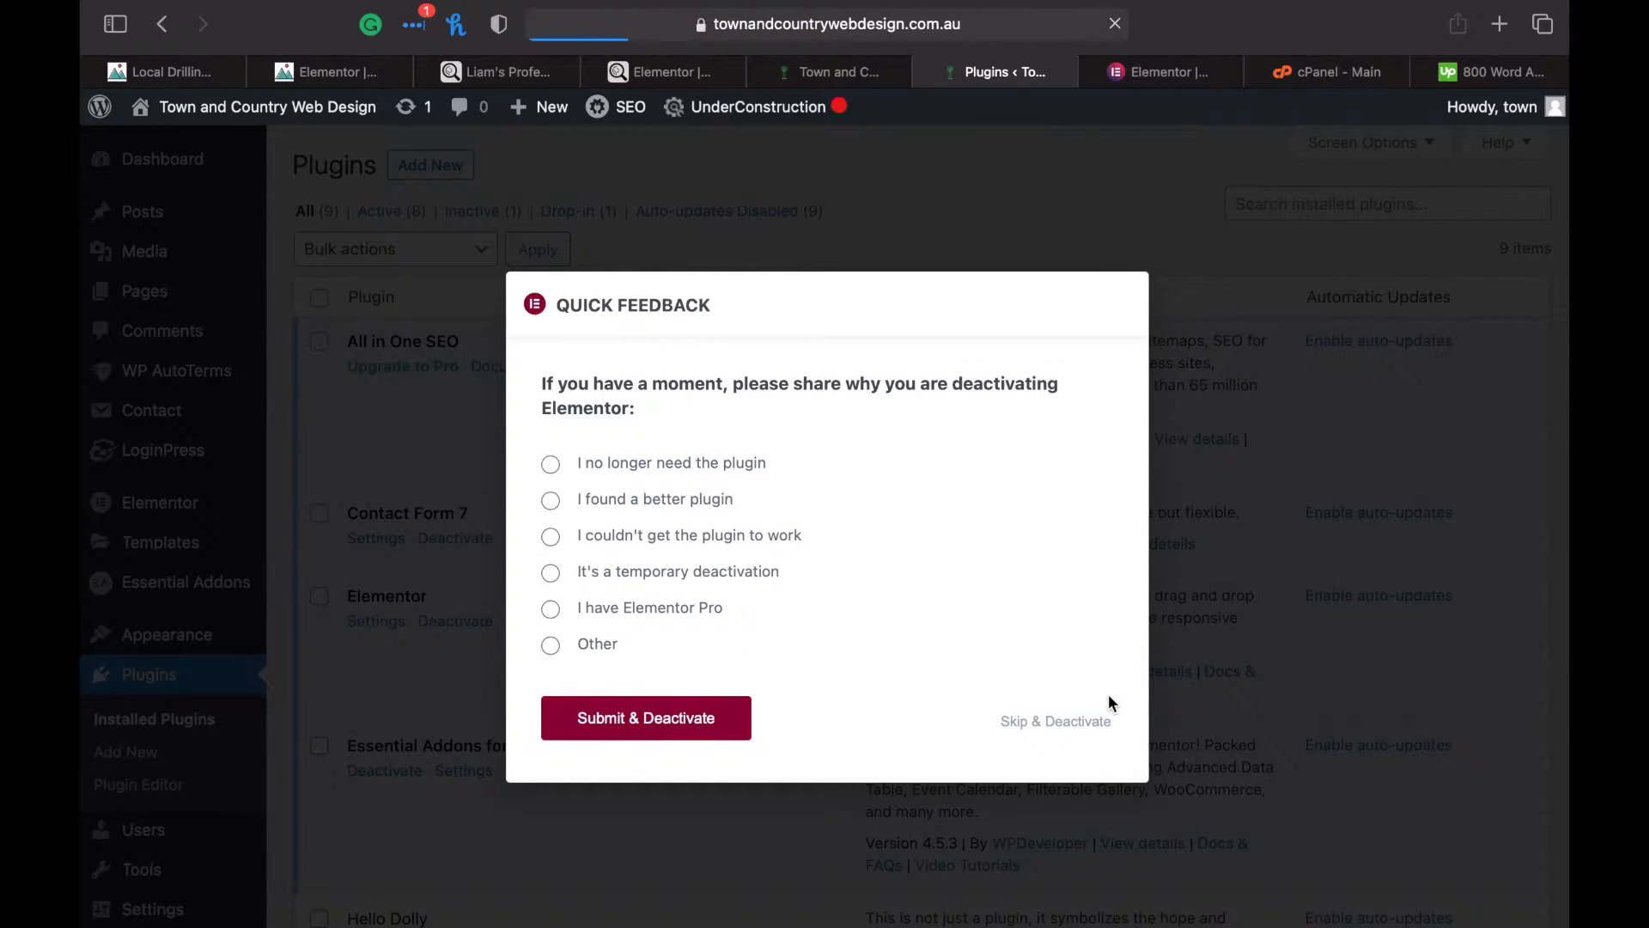
pyautogui.click(1054, 720)
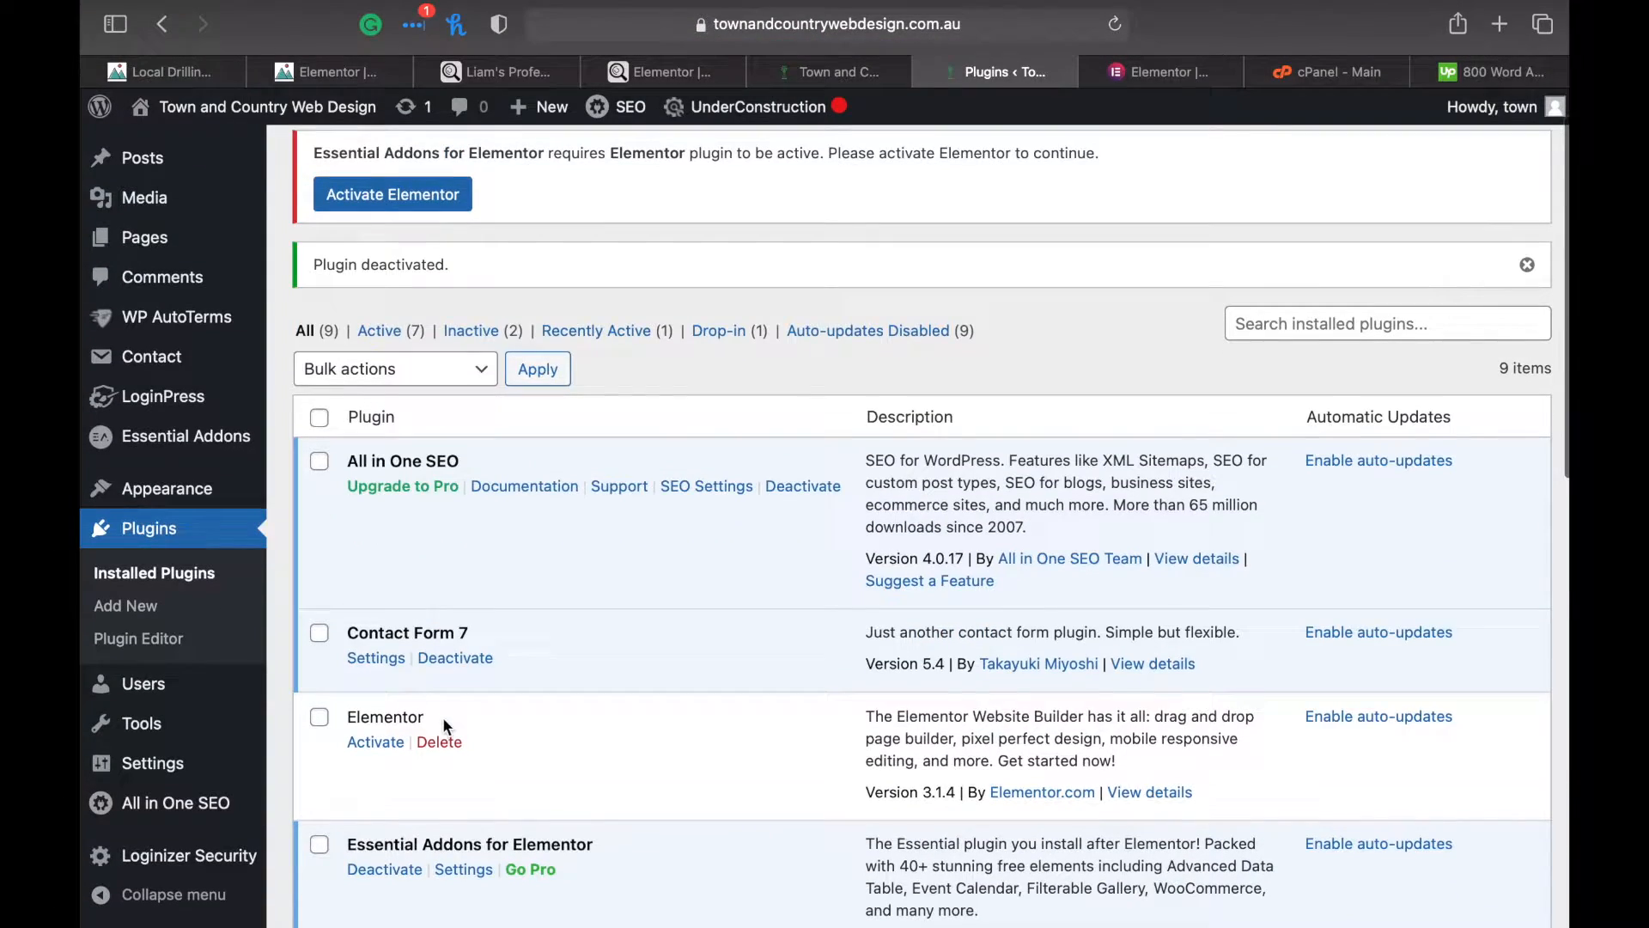
pyautogui.click(439, 742)
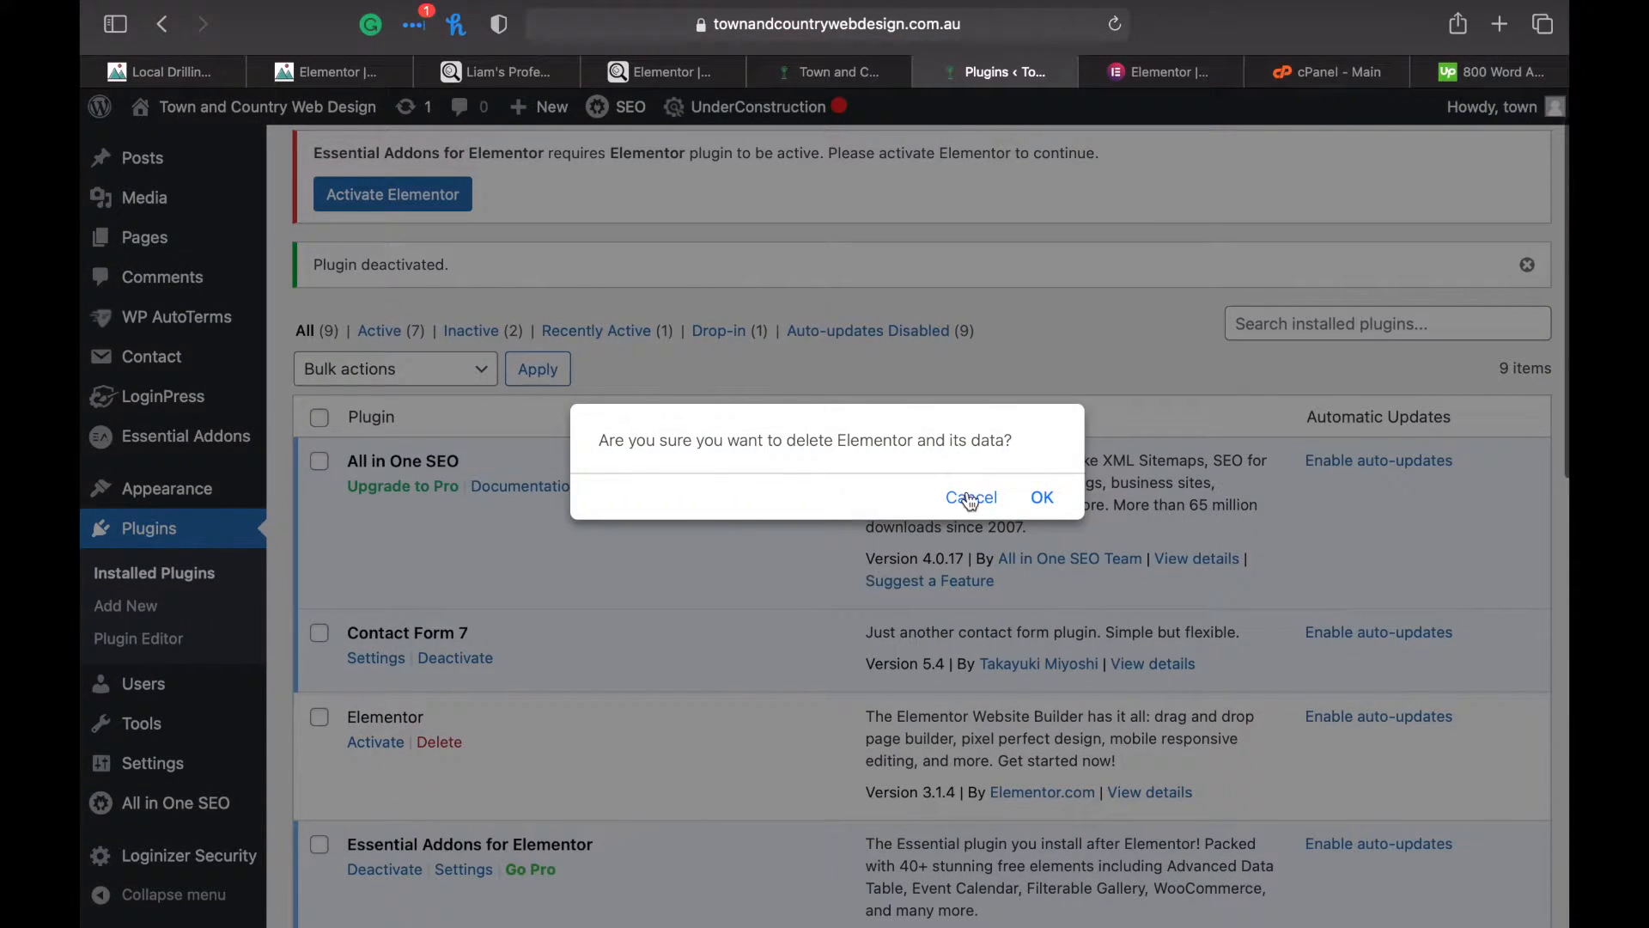
pyautogui.click(1041, 496)
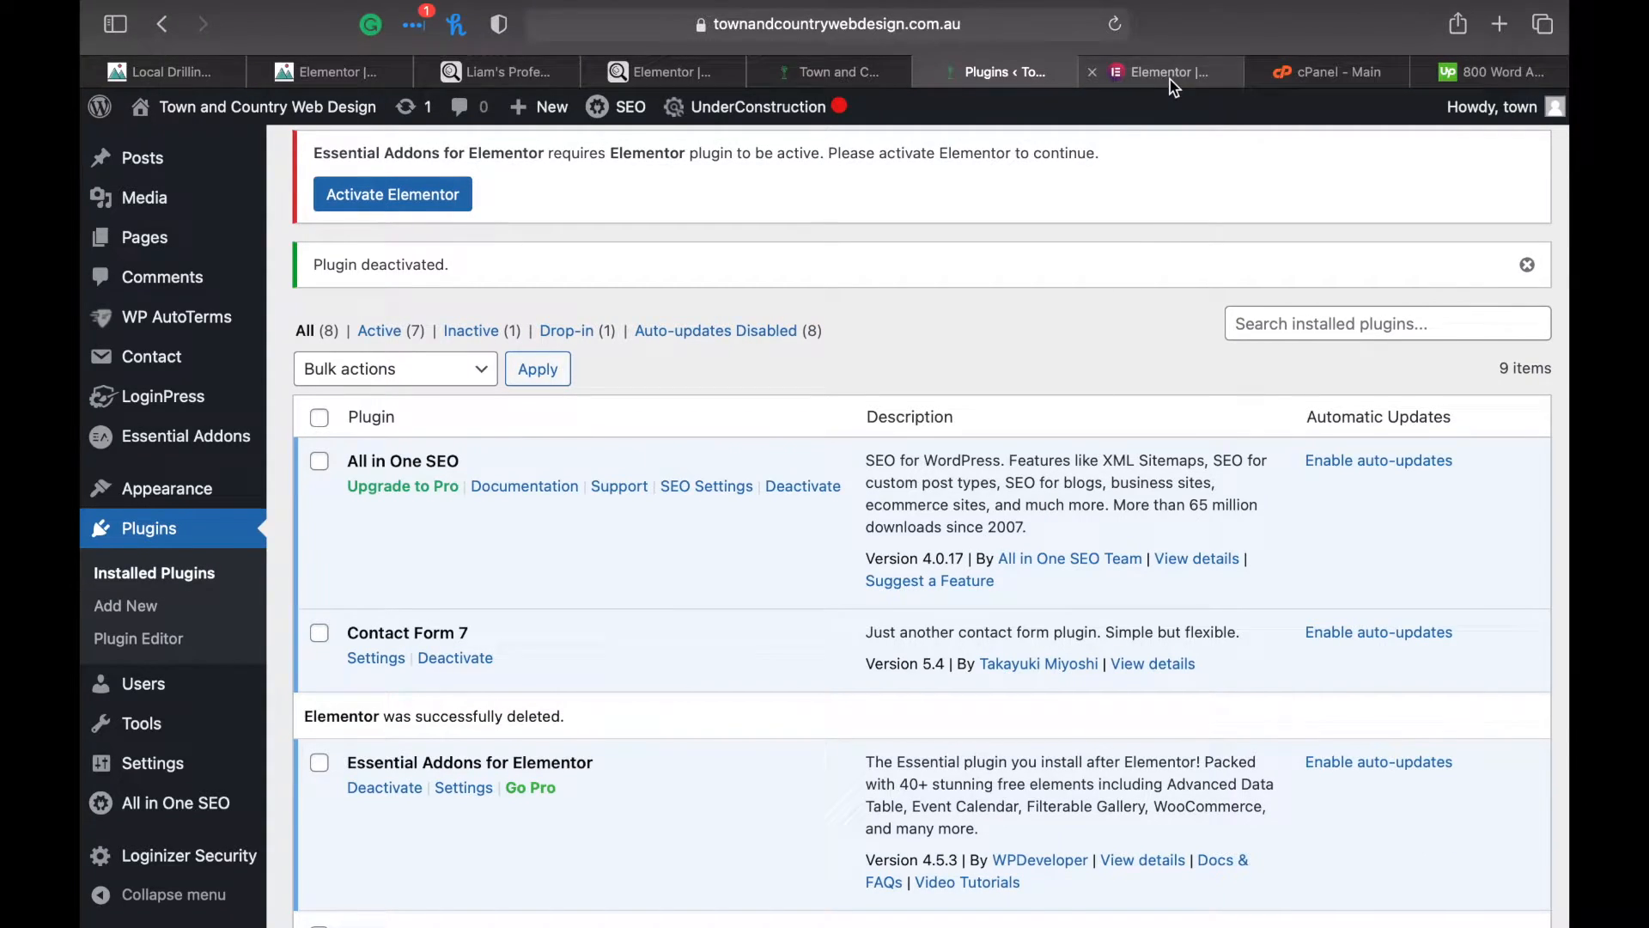
# Delete townandcountrywebdesign.com.au from the Elementor account's websites list and confirm
pyautogui.click(1160, 72)
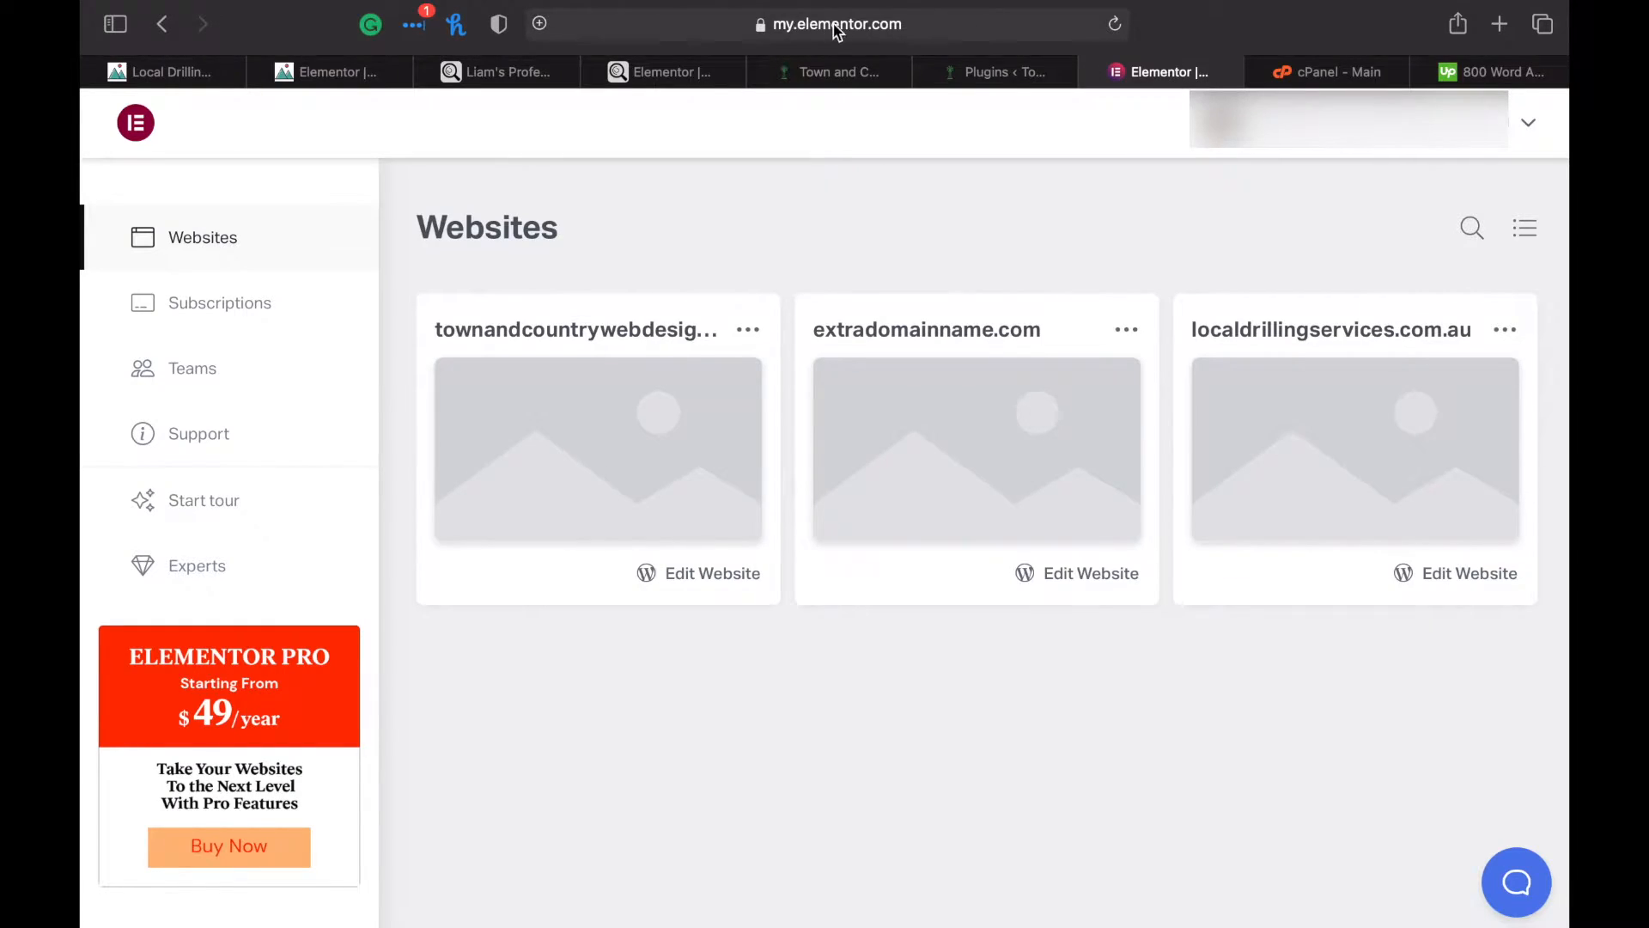
pyautogui.moveTo(648, 306)
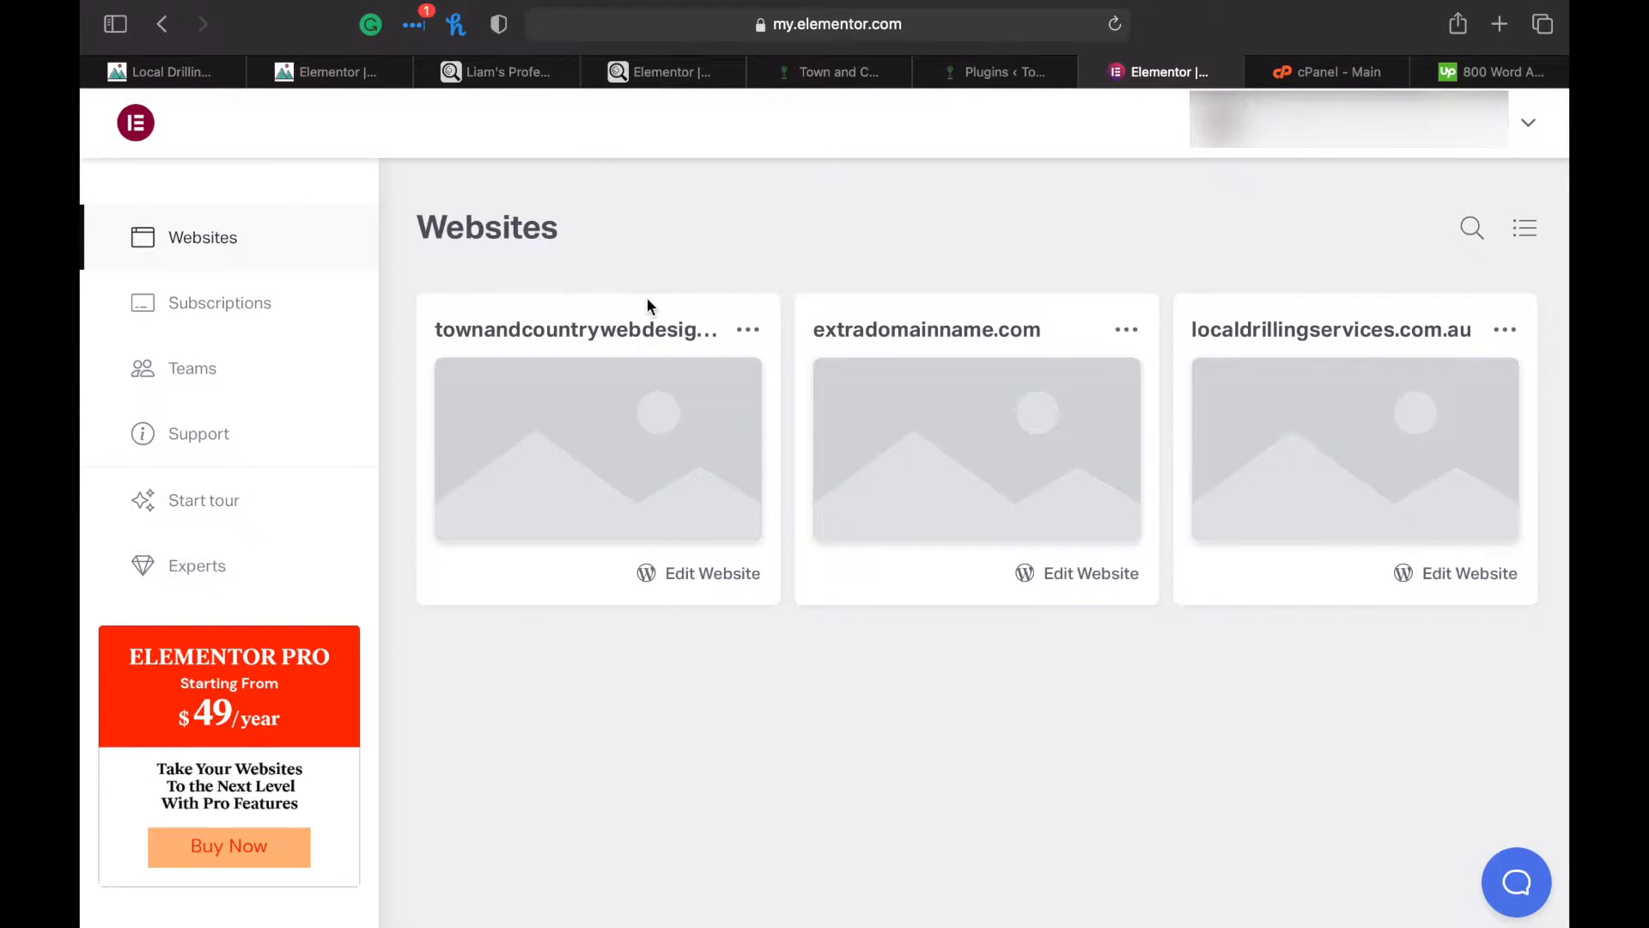
pyautogui.click(748, 329)
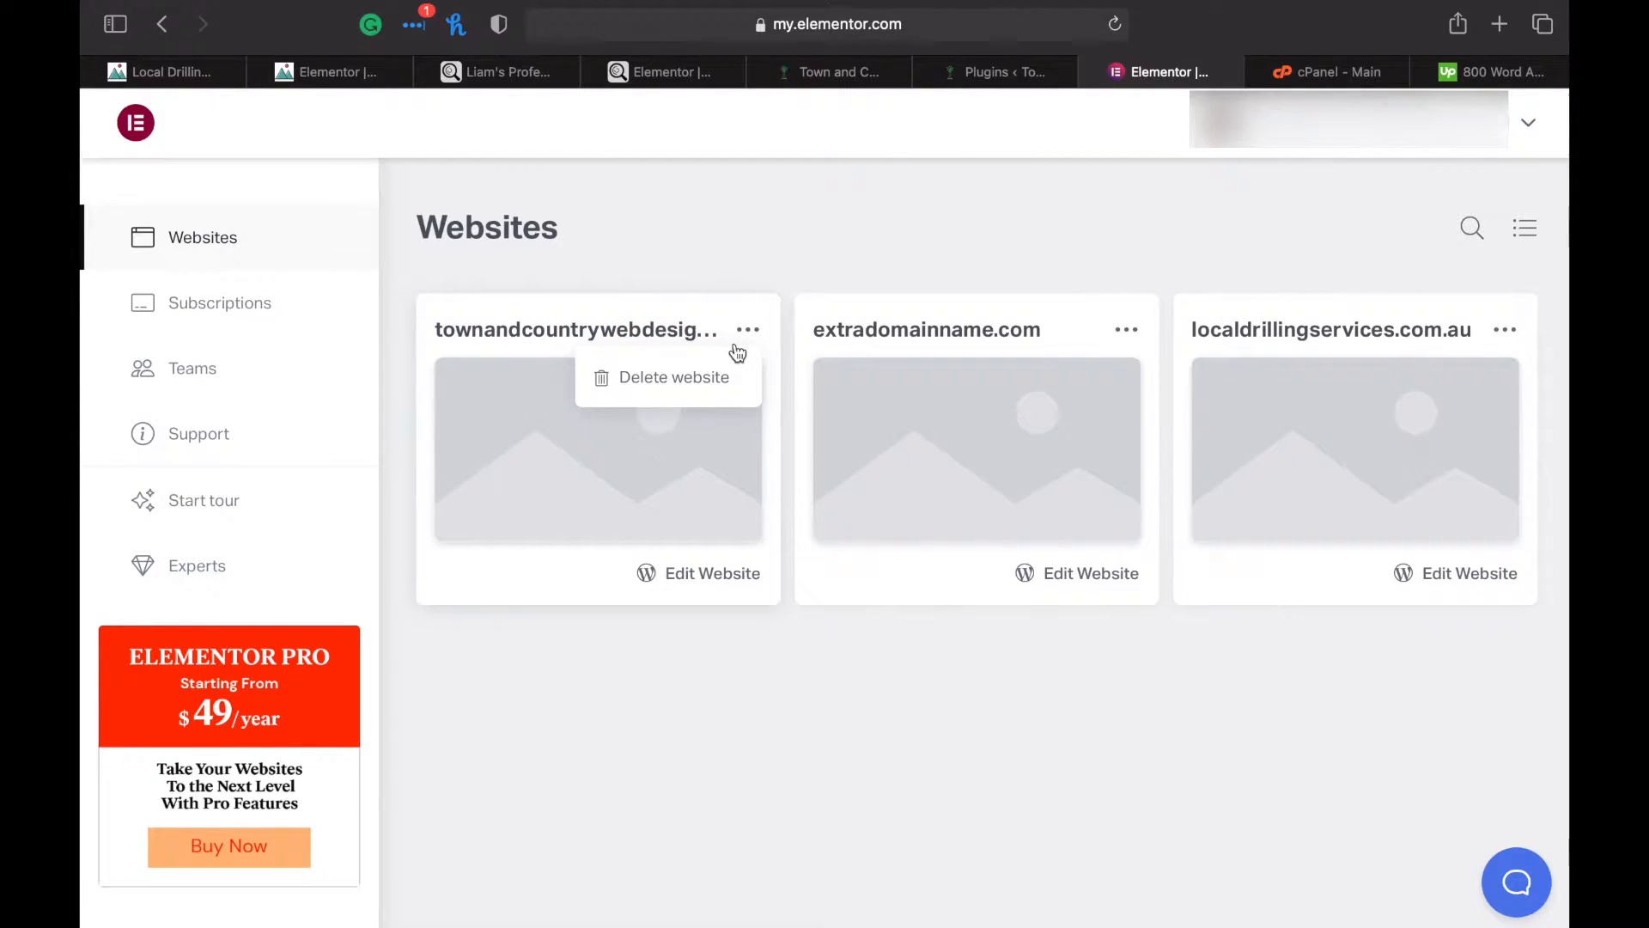
pyautogui.click(674, 376)
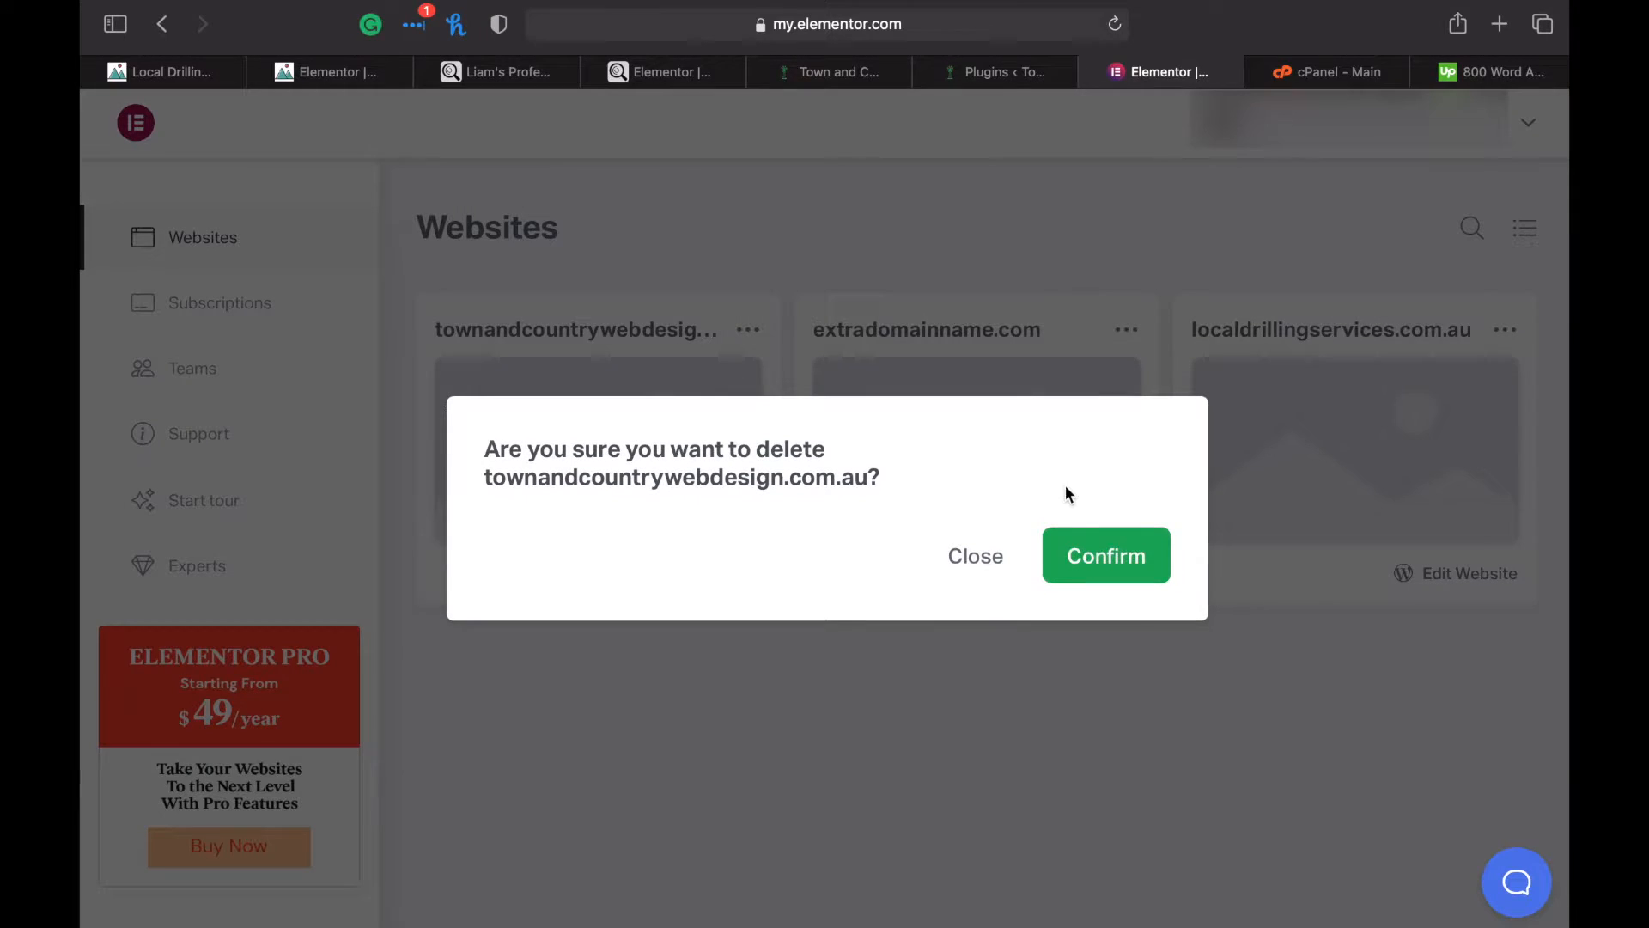
pyautogui.click(1105, 554)
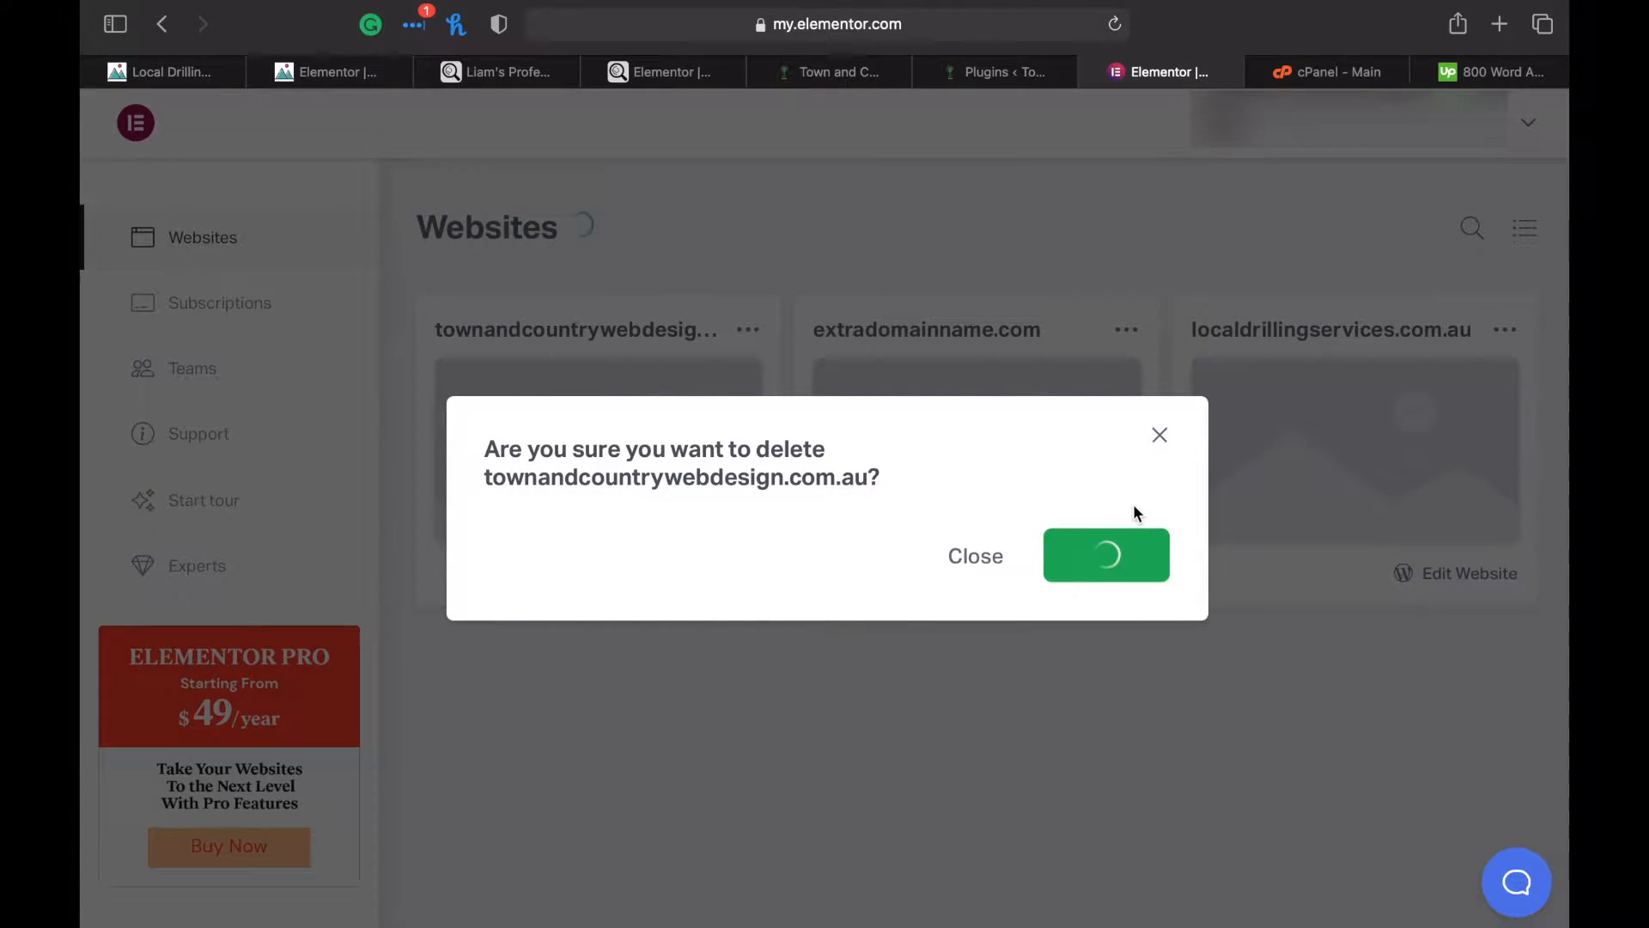
pyautogui.click(1104, 555)
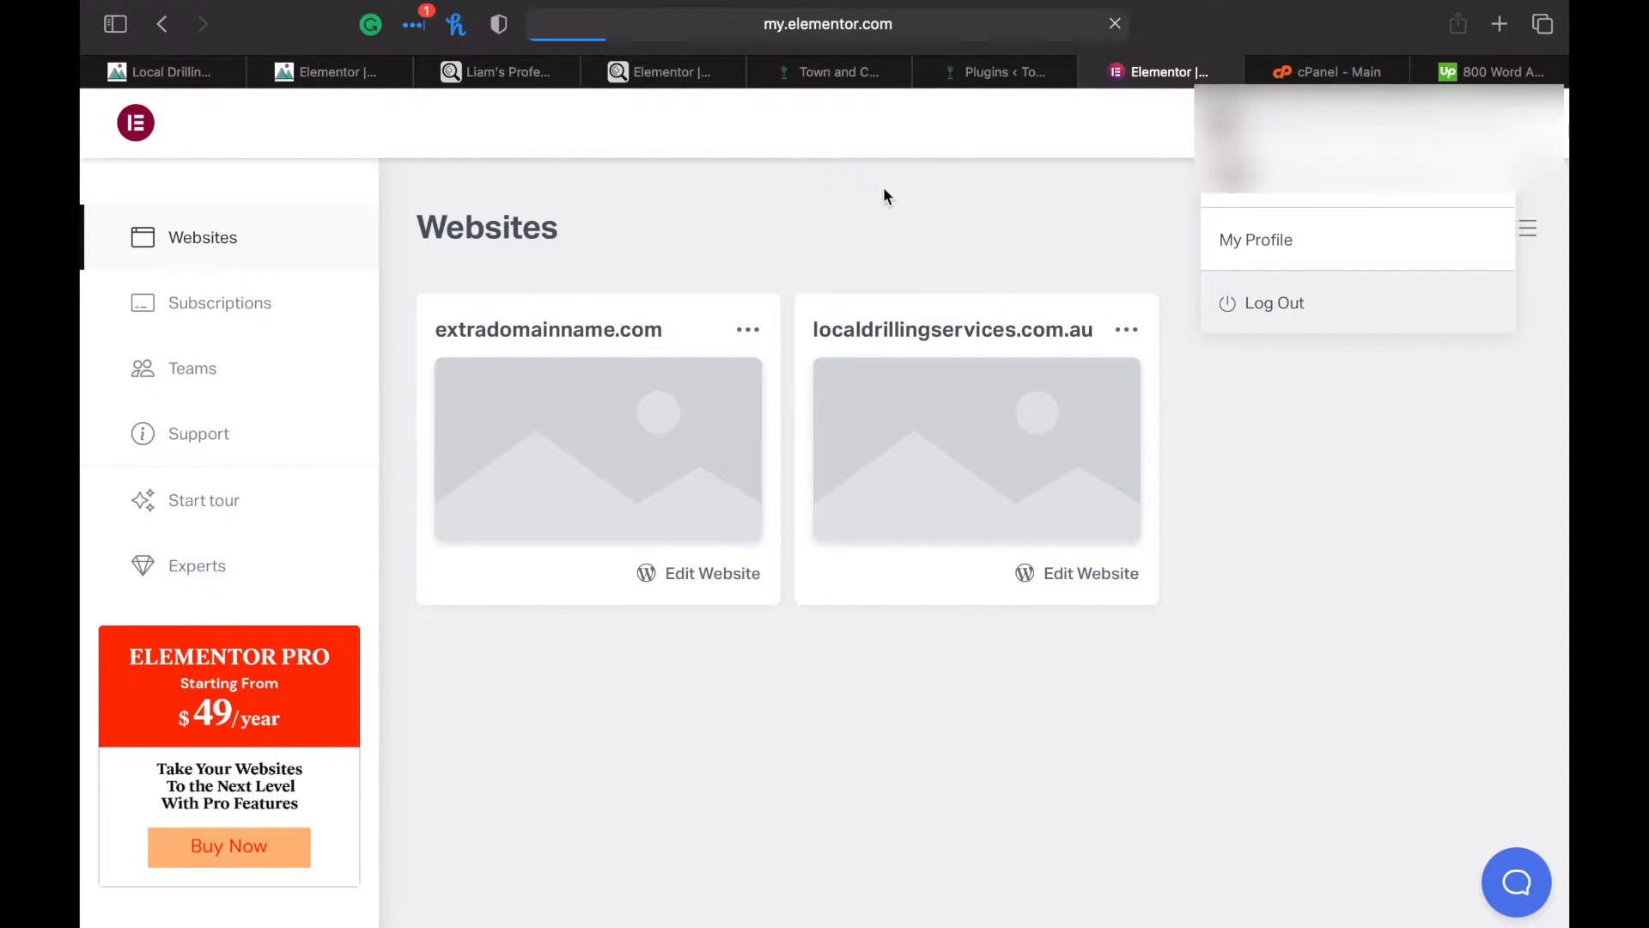
# Log out, sign in with the new Elementor account and show its available downloads
pyautogui.click(1273, 303)
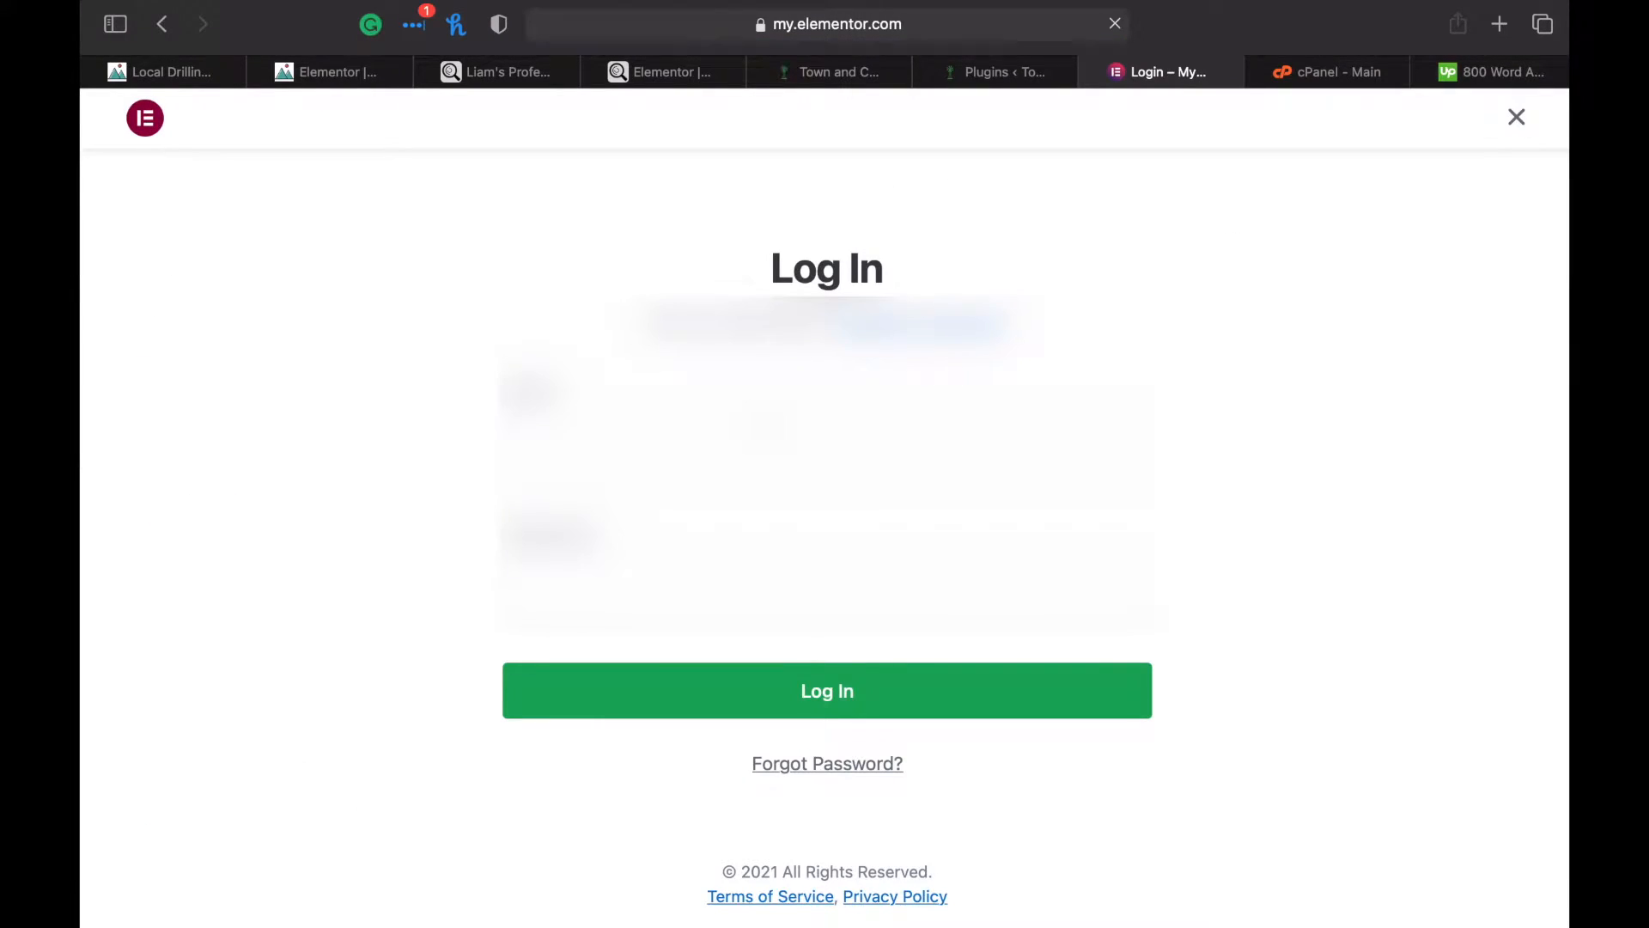
pyautogui.click(826, 691)
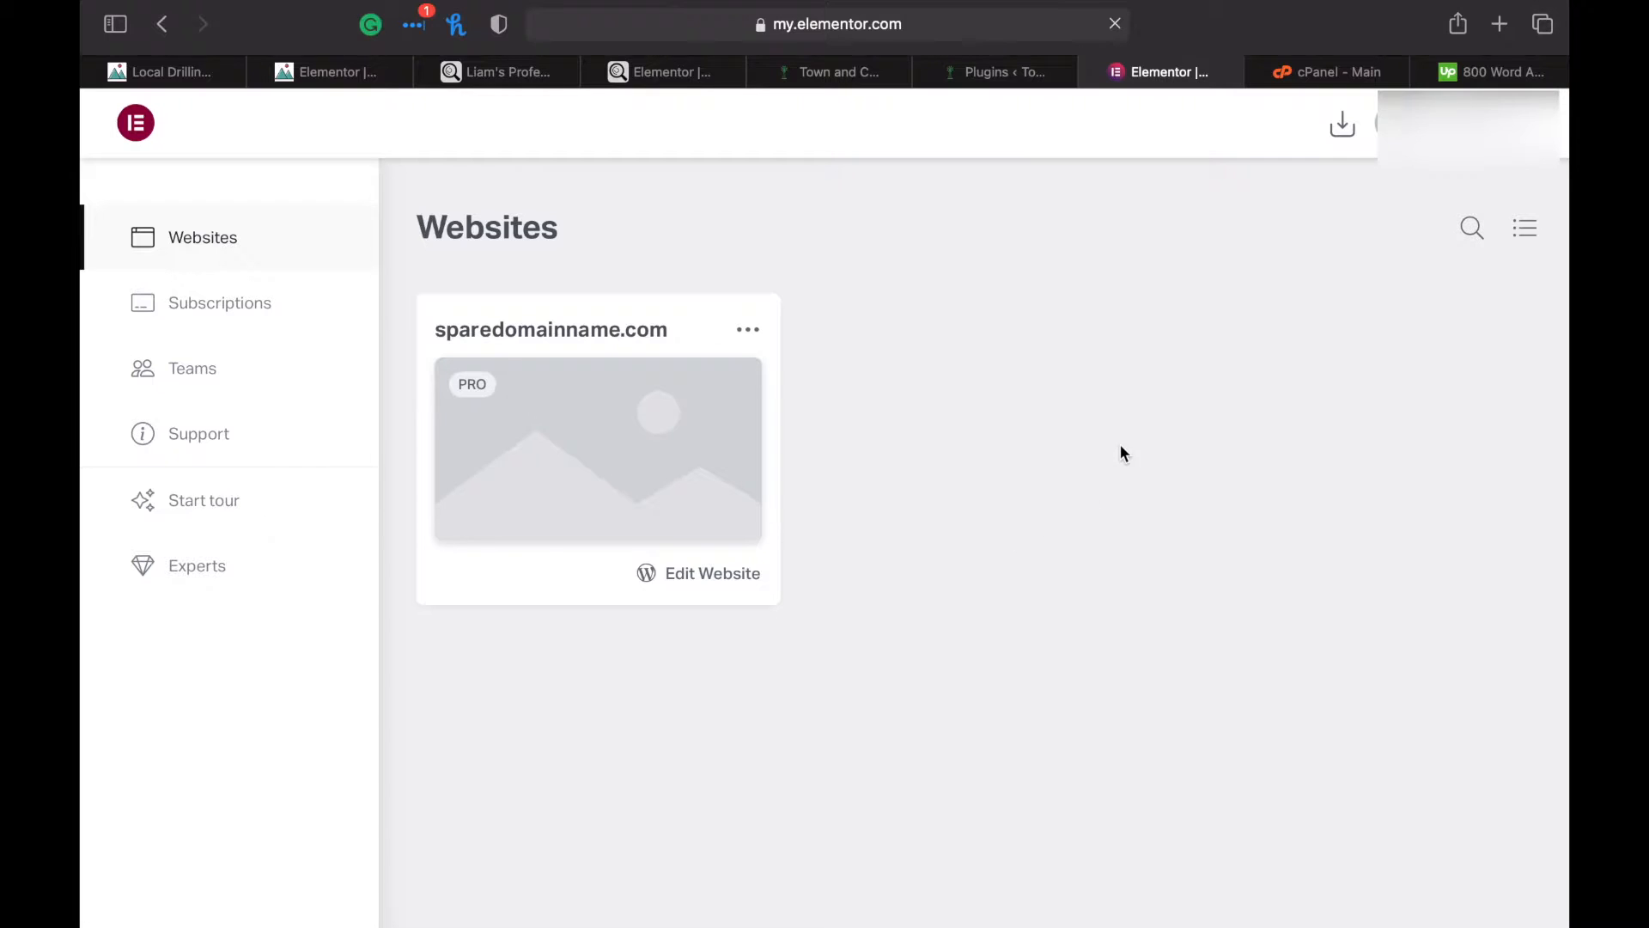
pyautogui.moveTo(1349, 128)
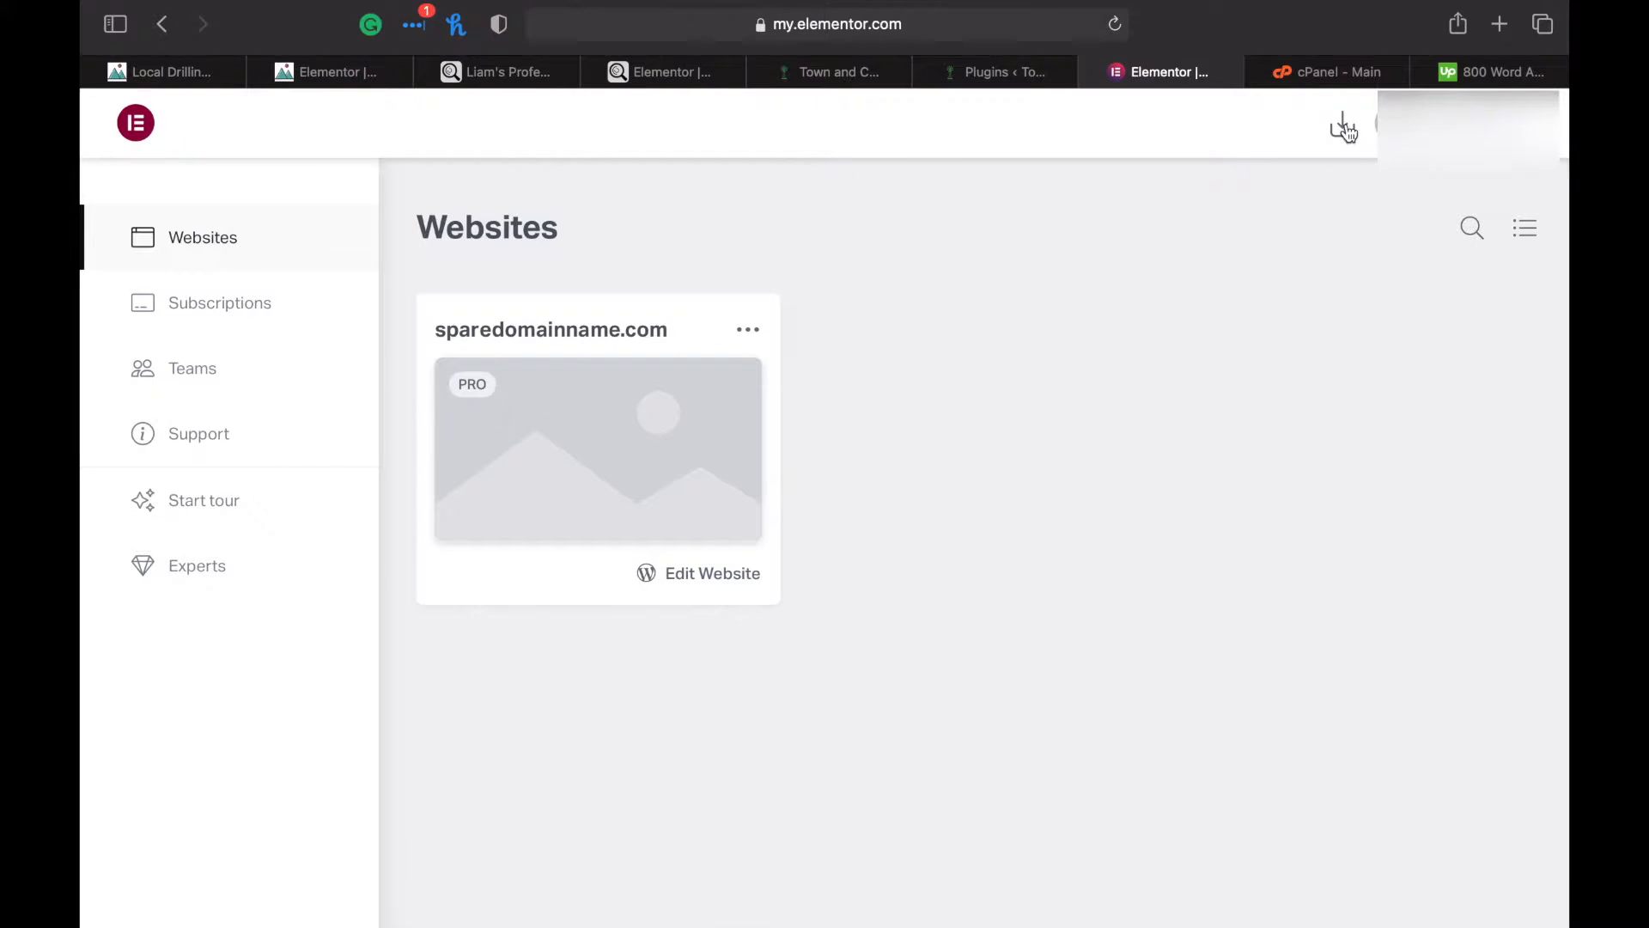
pyautogui.moveTo(1343, 129)
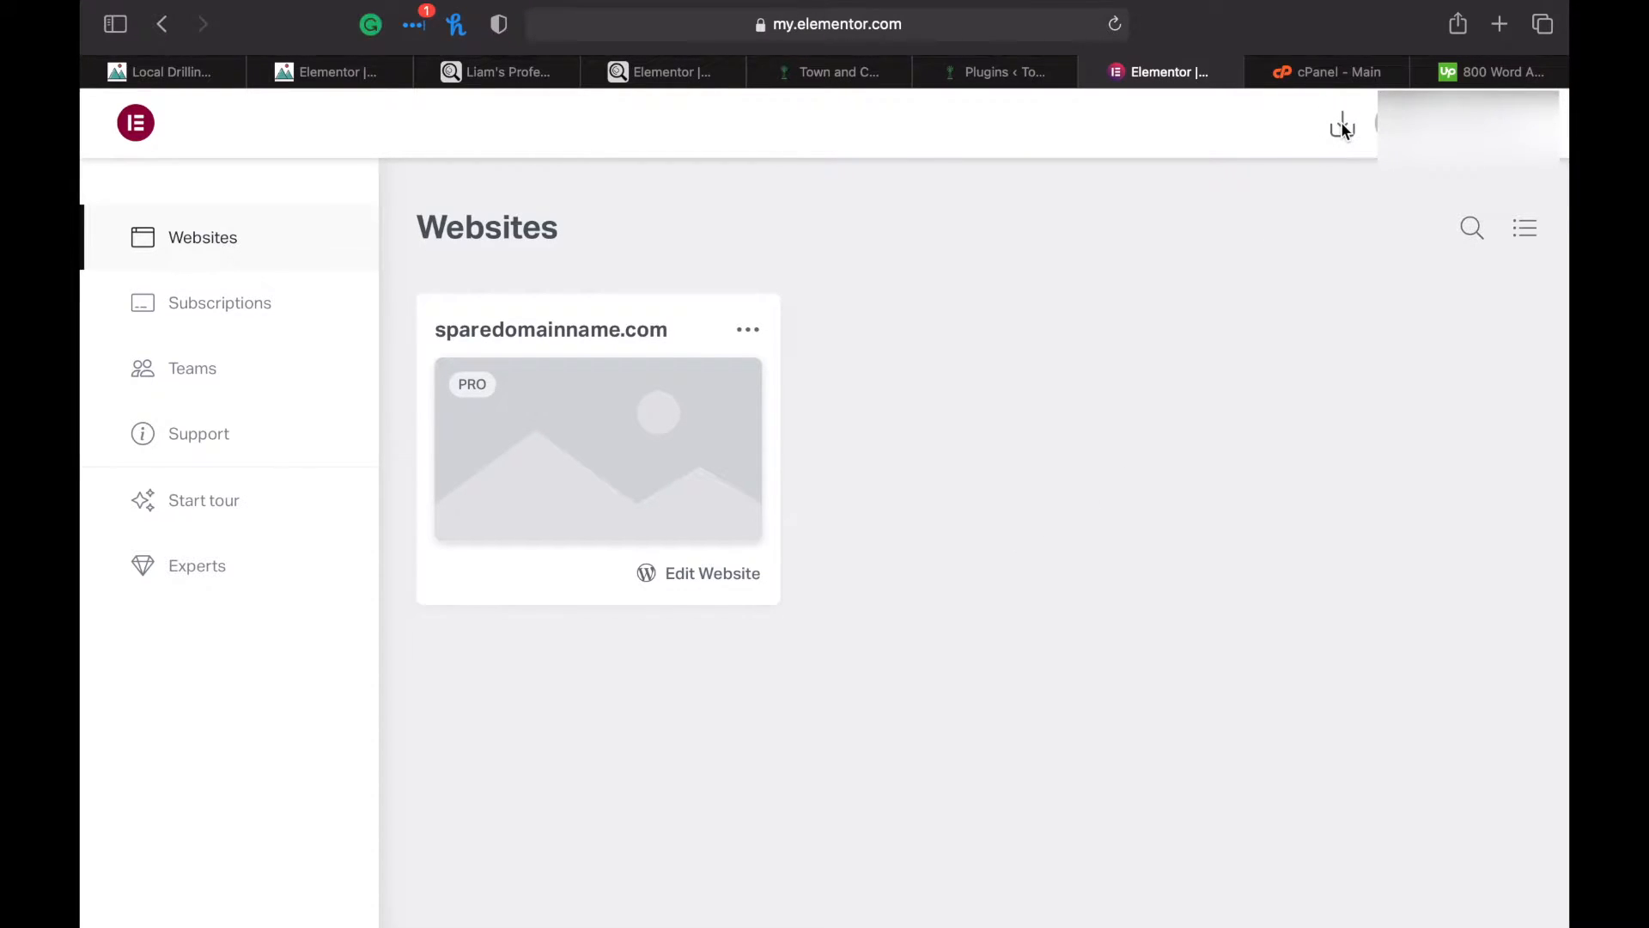
pyautogui.click(1342, 123)
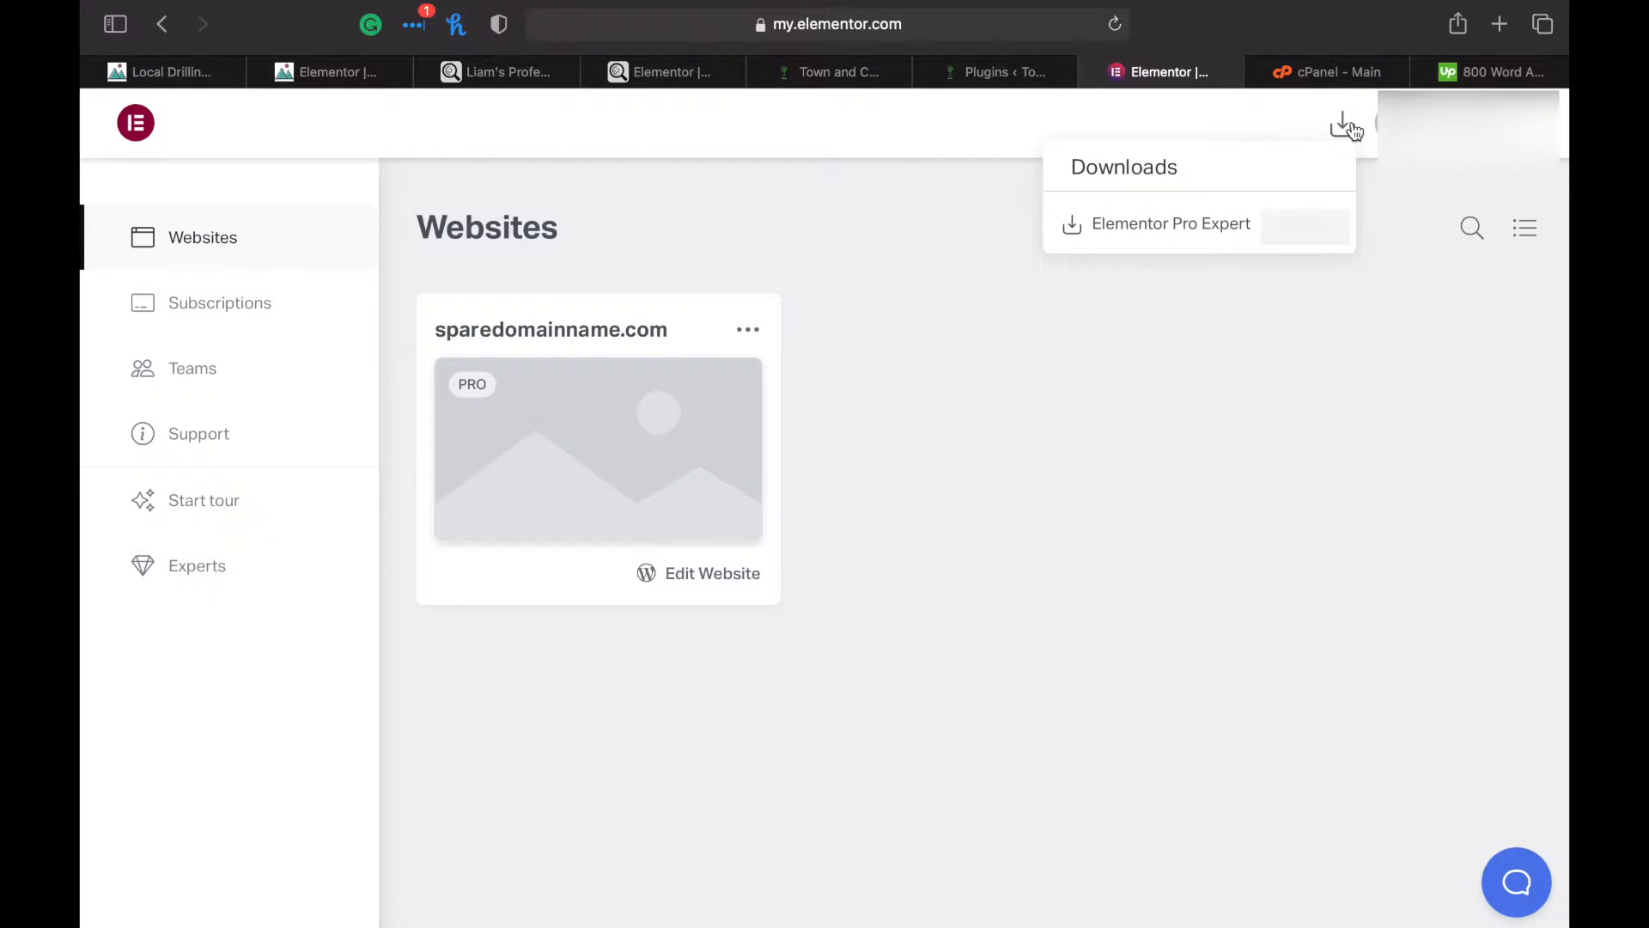
pyautogui.moveTo(1247, 228)
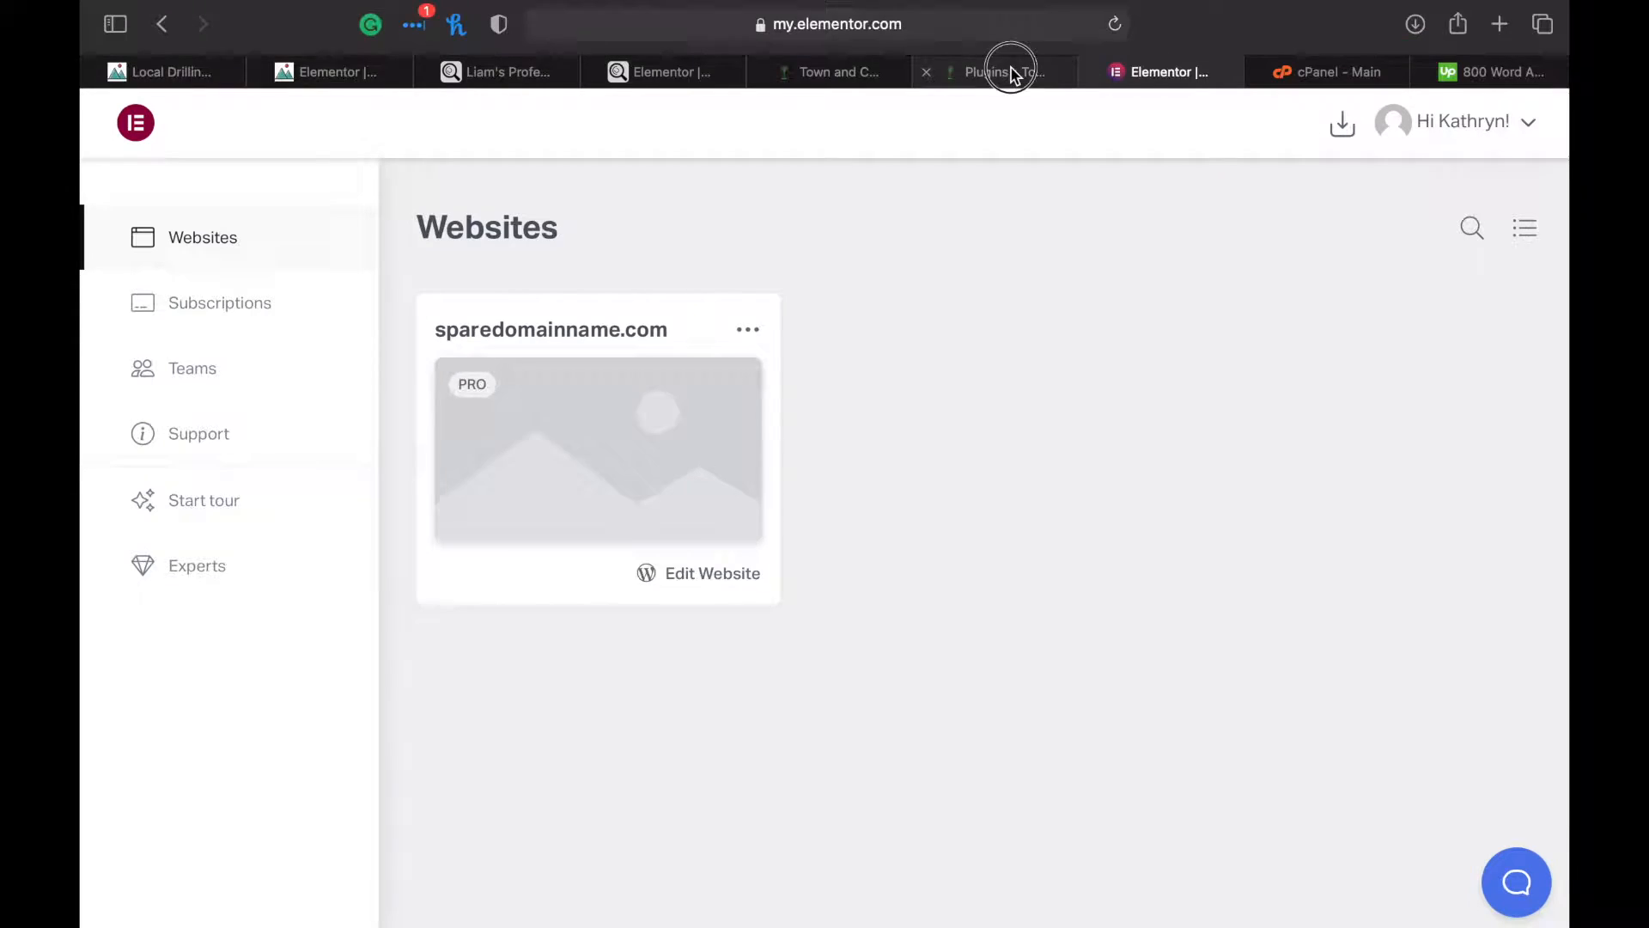
# Upload elementor-pro-3.2.0.zip in WordPress, install it and activate the plugin
pyautogui.click(993, 72)
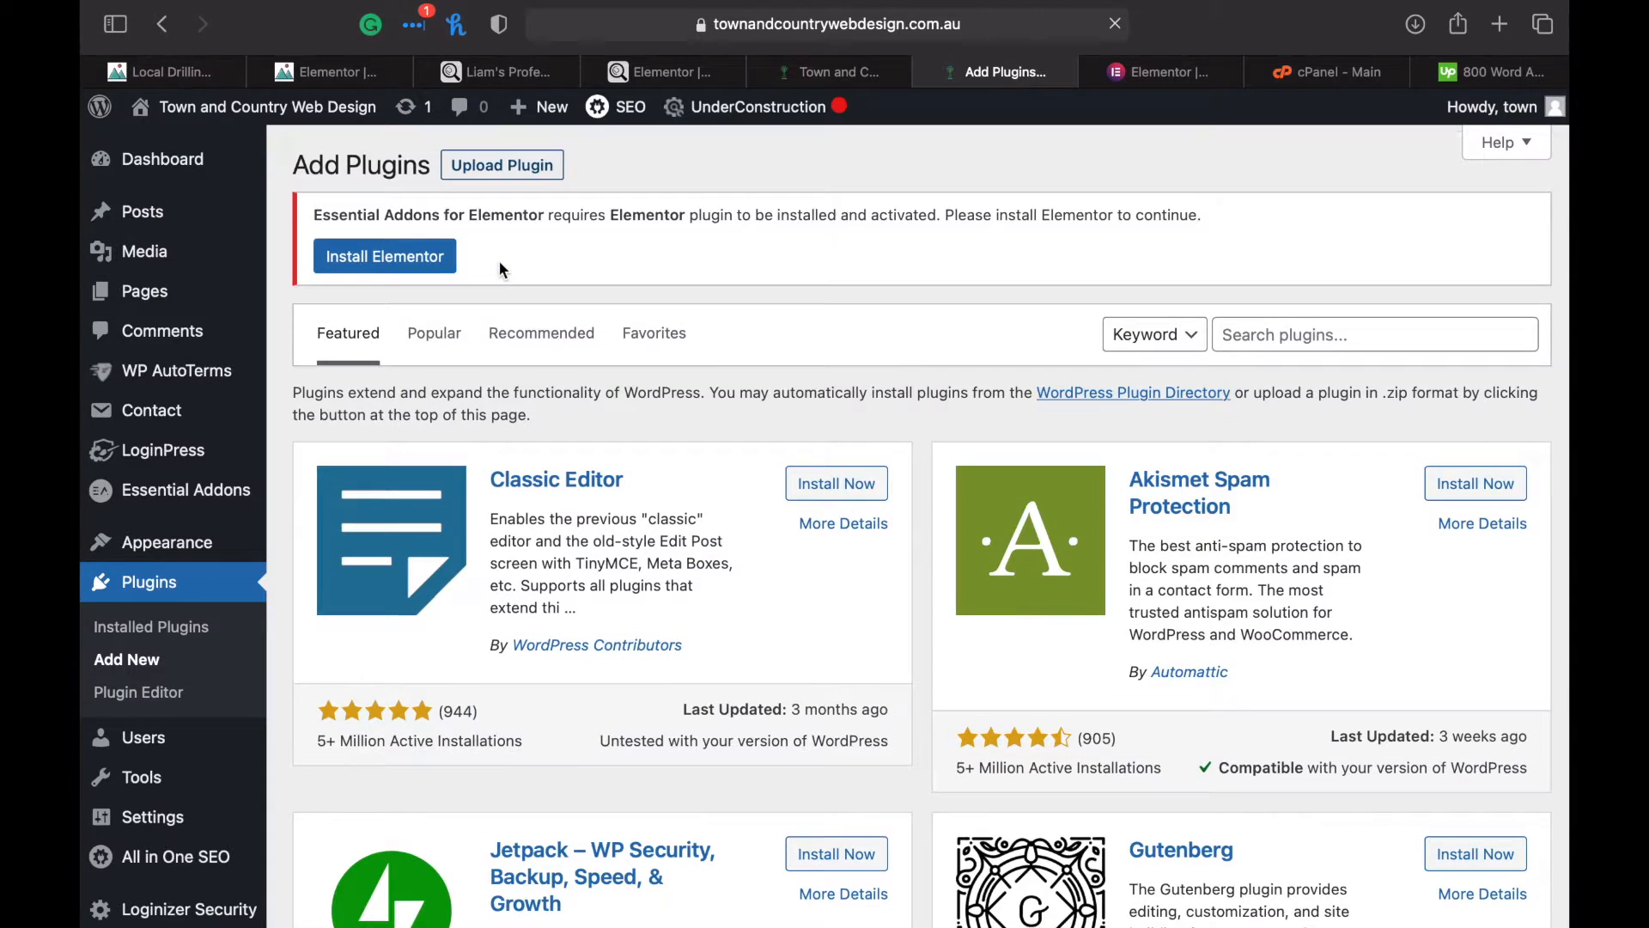
pyautogui.click(501, 165)
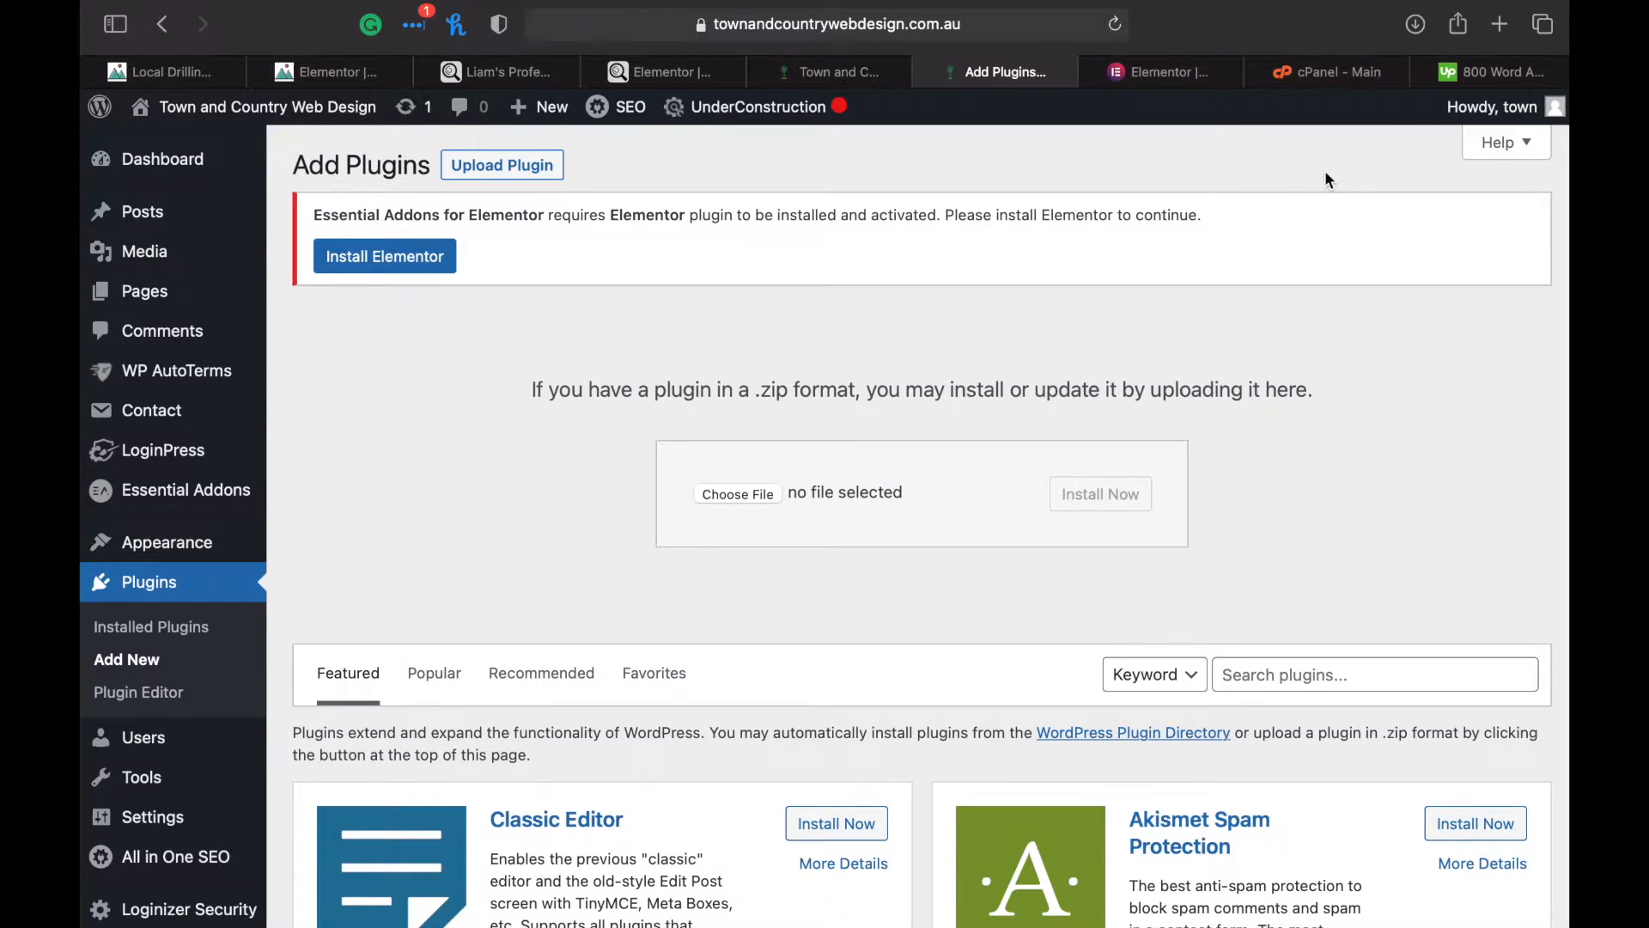
pyautogui.click(1414, 22)
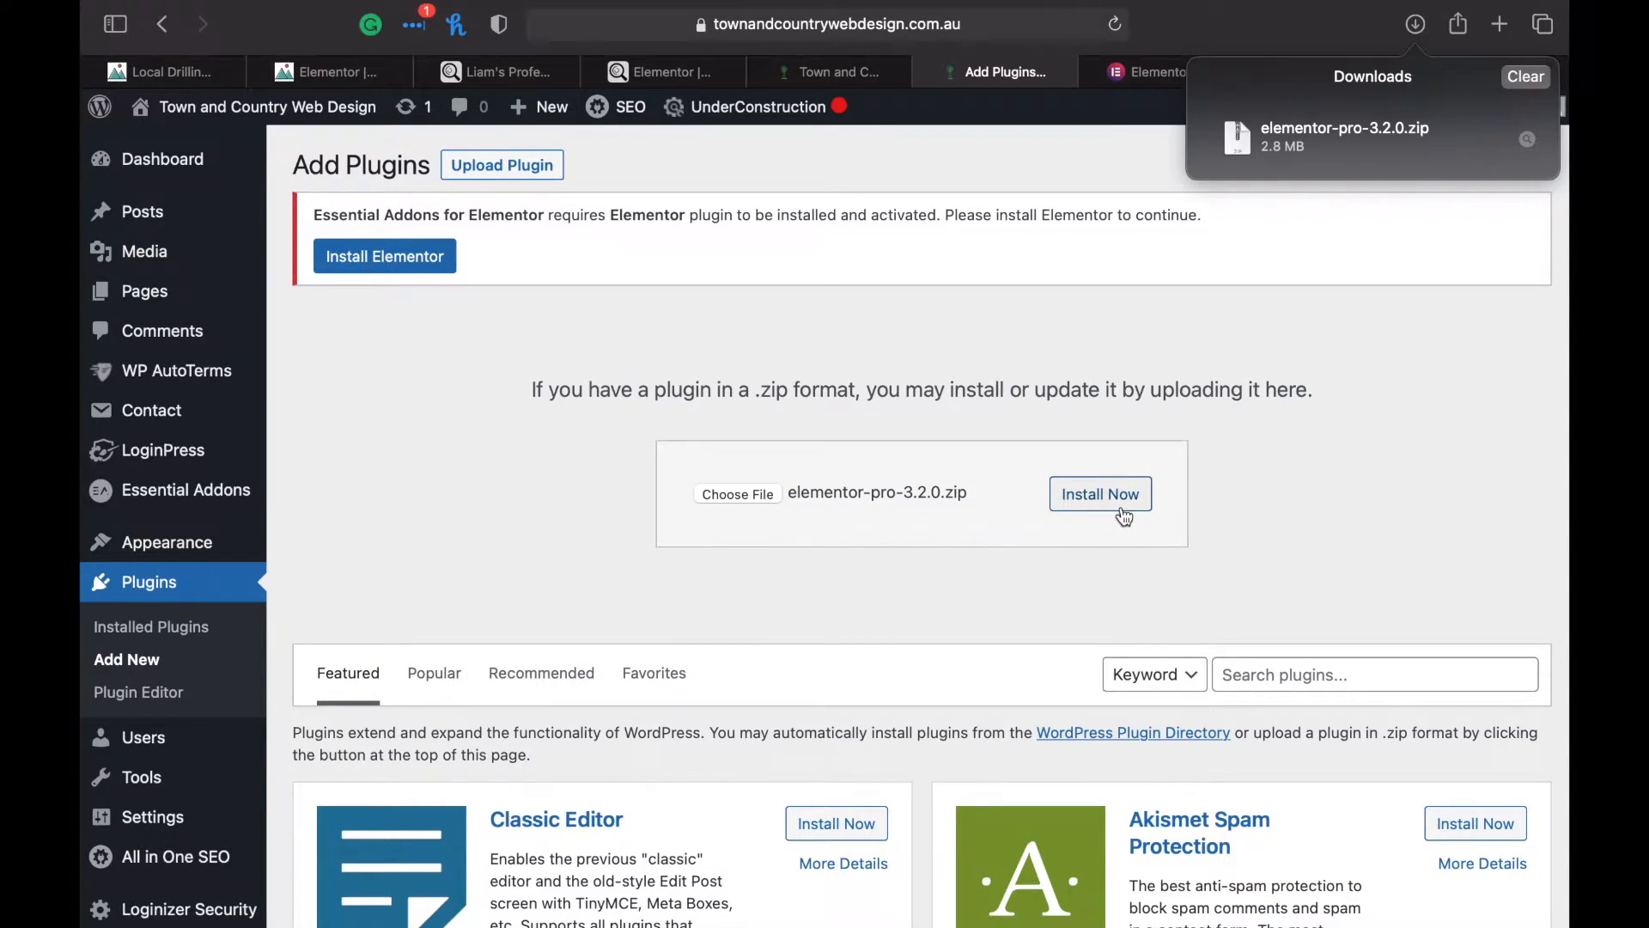
pyautogui.click(1100, 493)
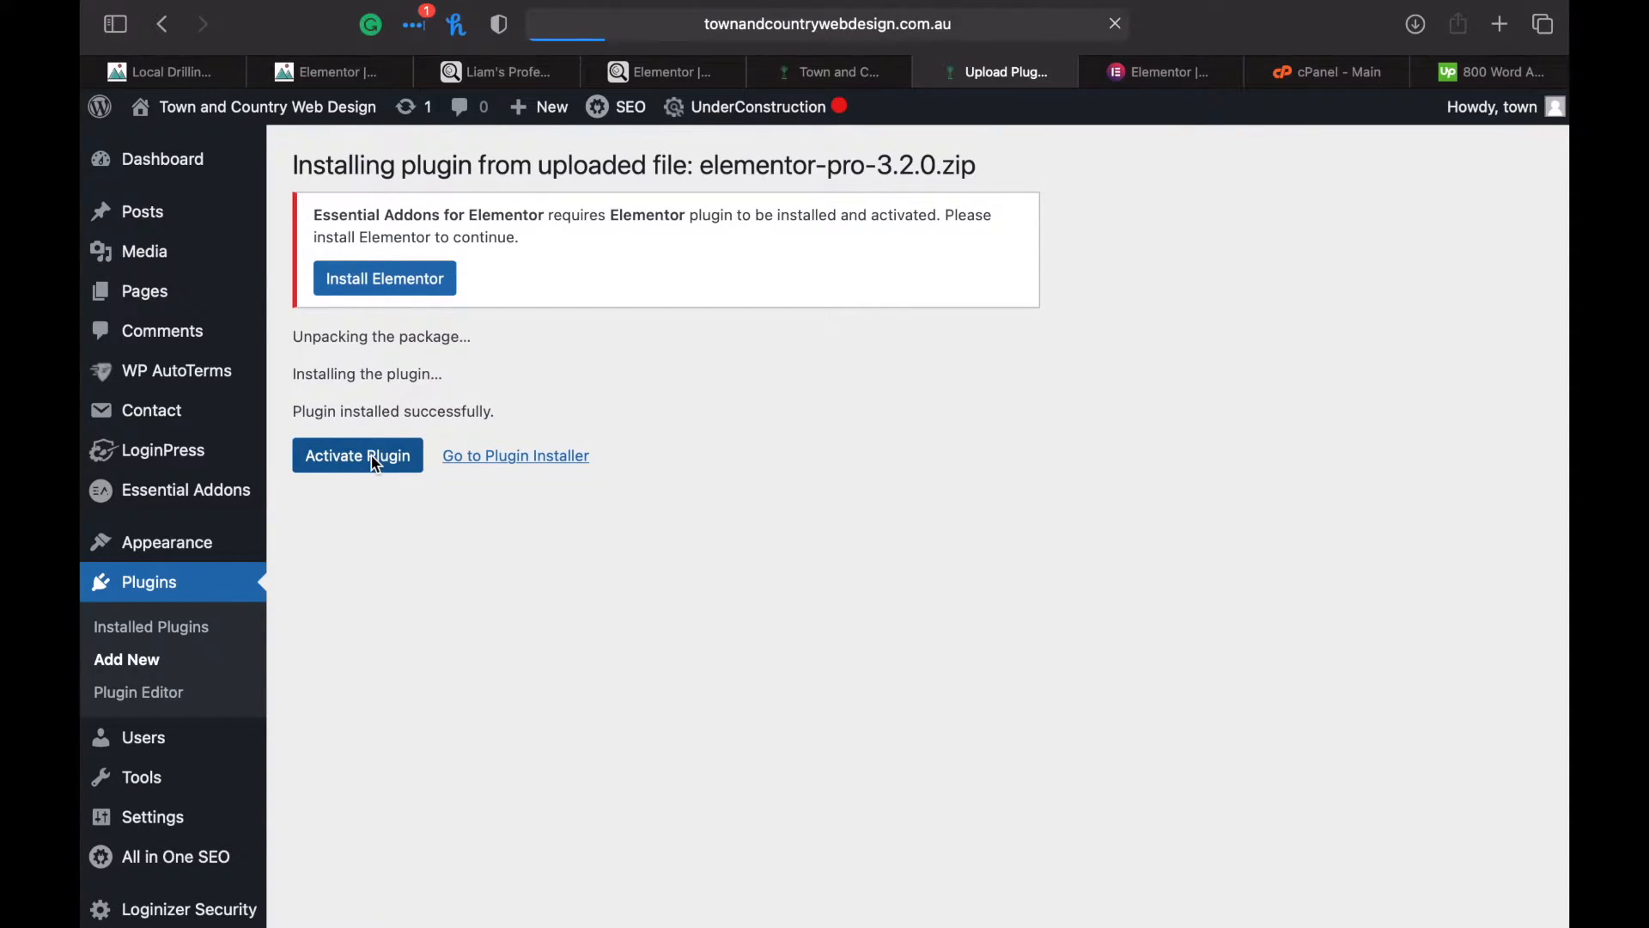
pyautogui.click(357, 455)
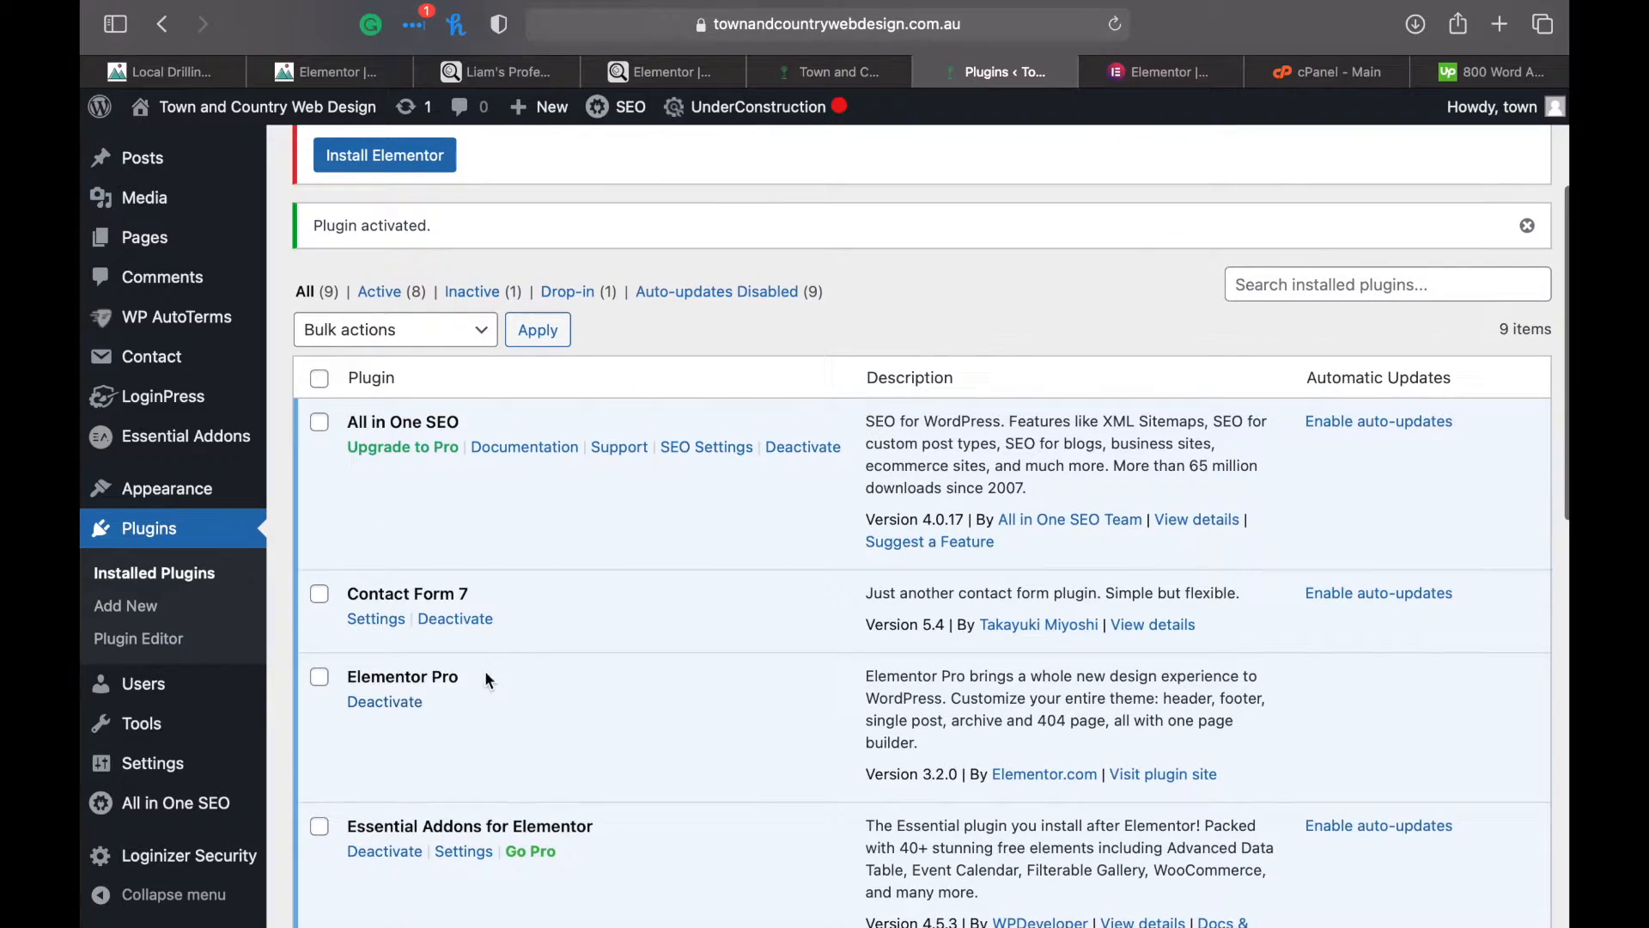
pyautogui.moveTo(526, 653)
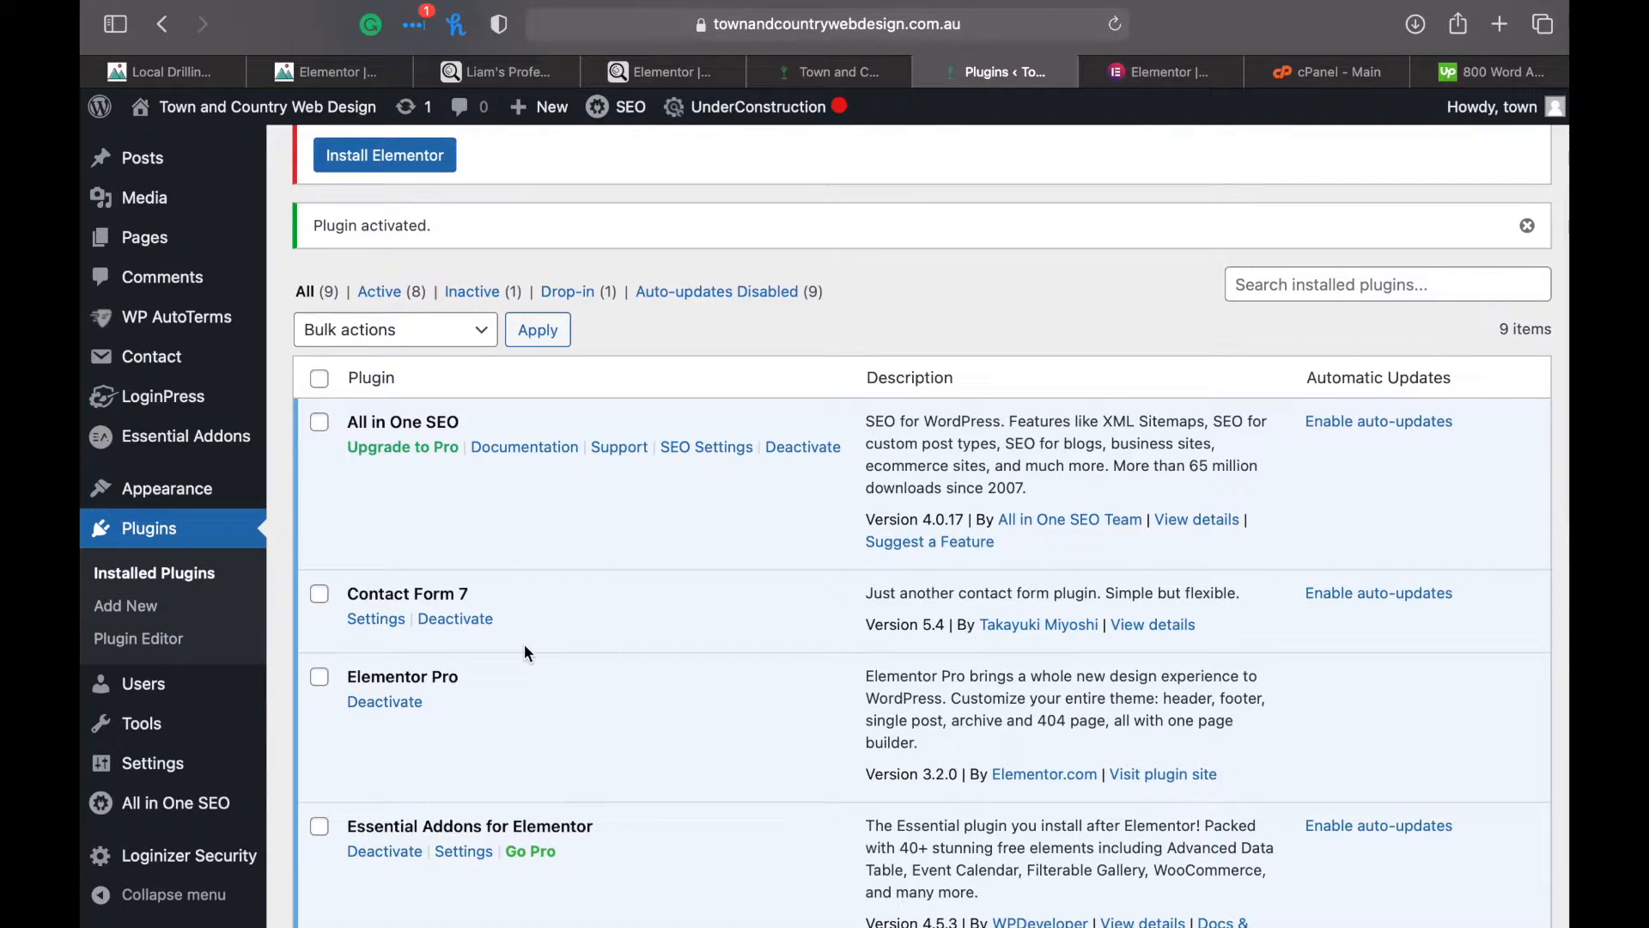
pyautogui.moveTo(1131, 198)
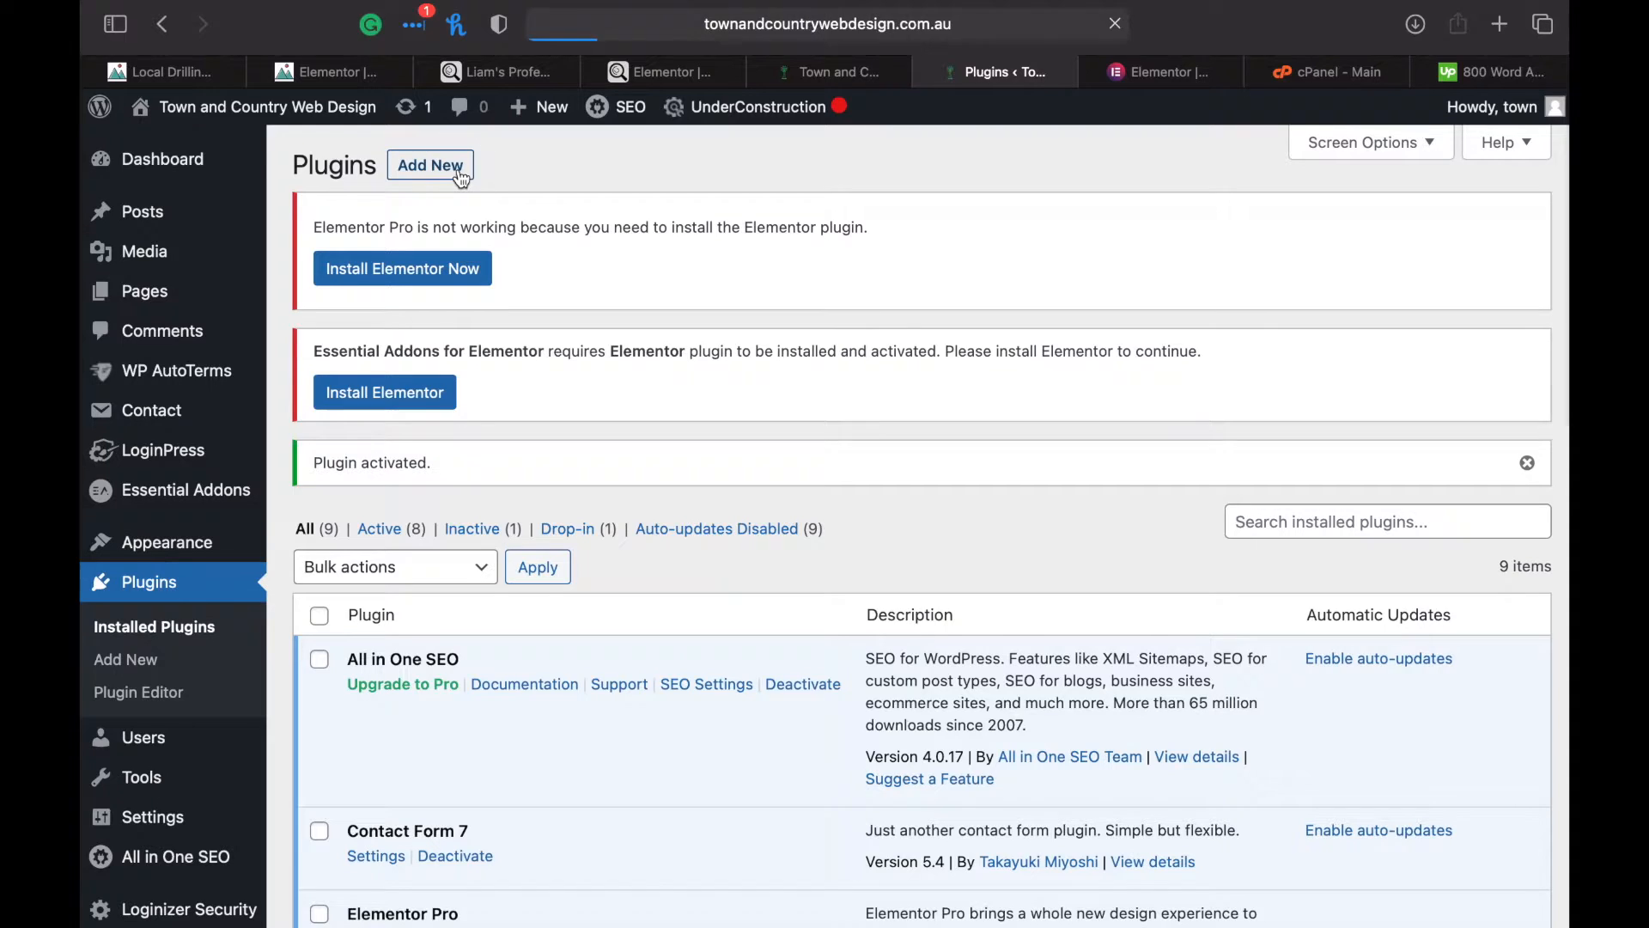
# Search the plugin directory for 'elementor', install Elementor Website Builder and activate it
pyautogui.click(429, 165)
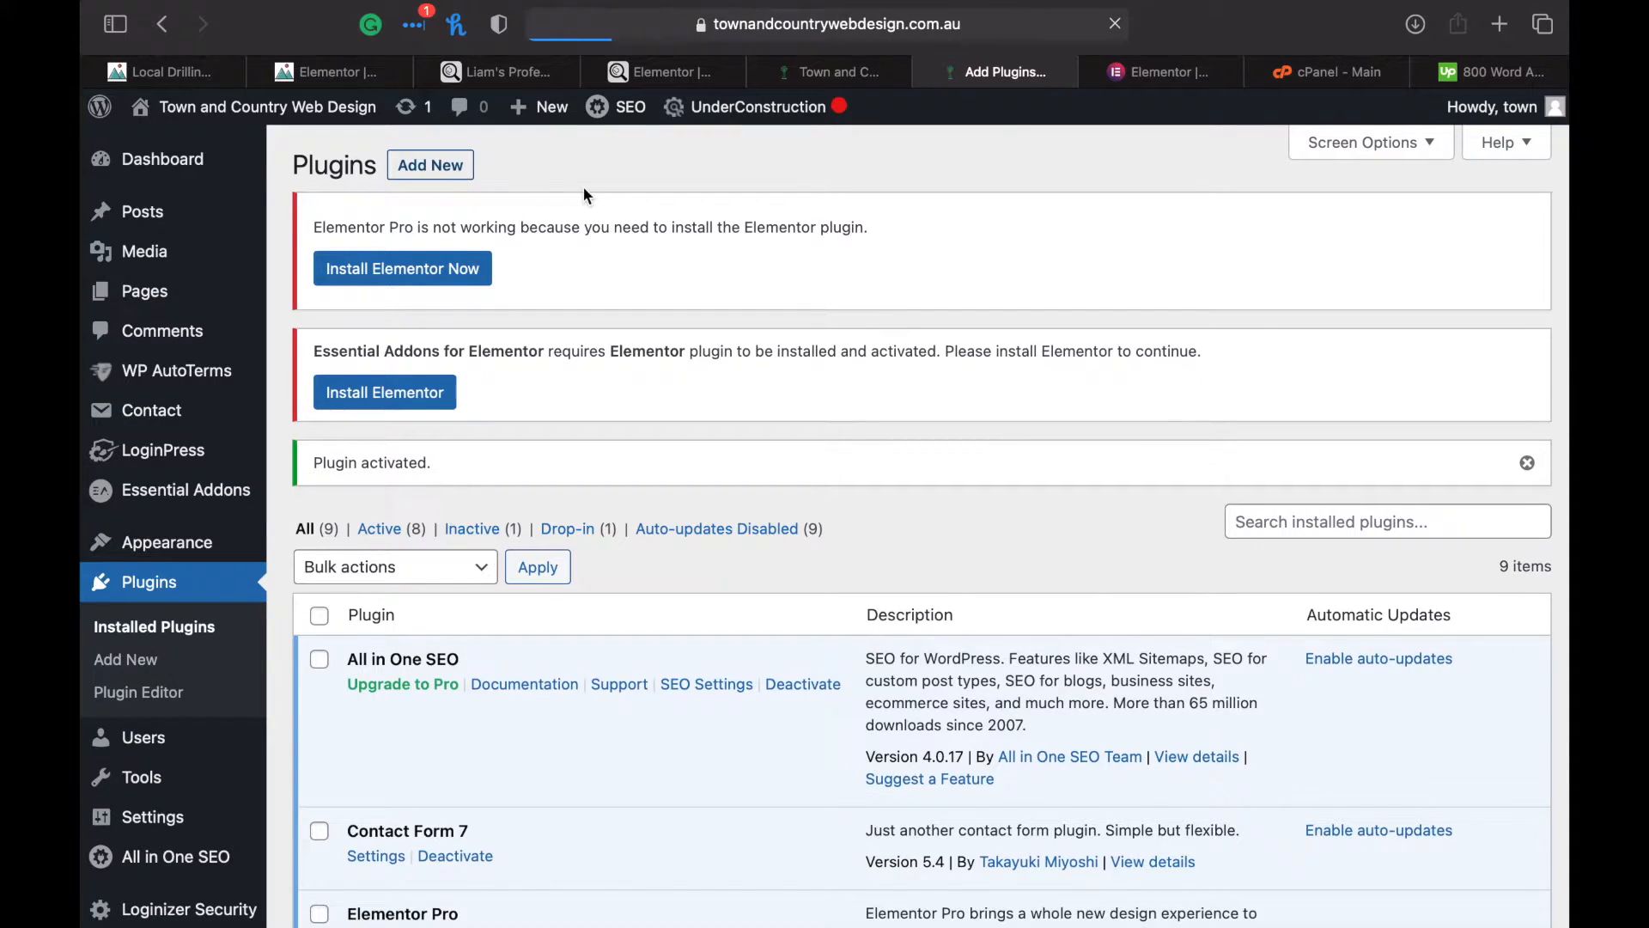
pyautogui.moveTo(391, 143)
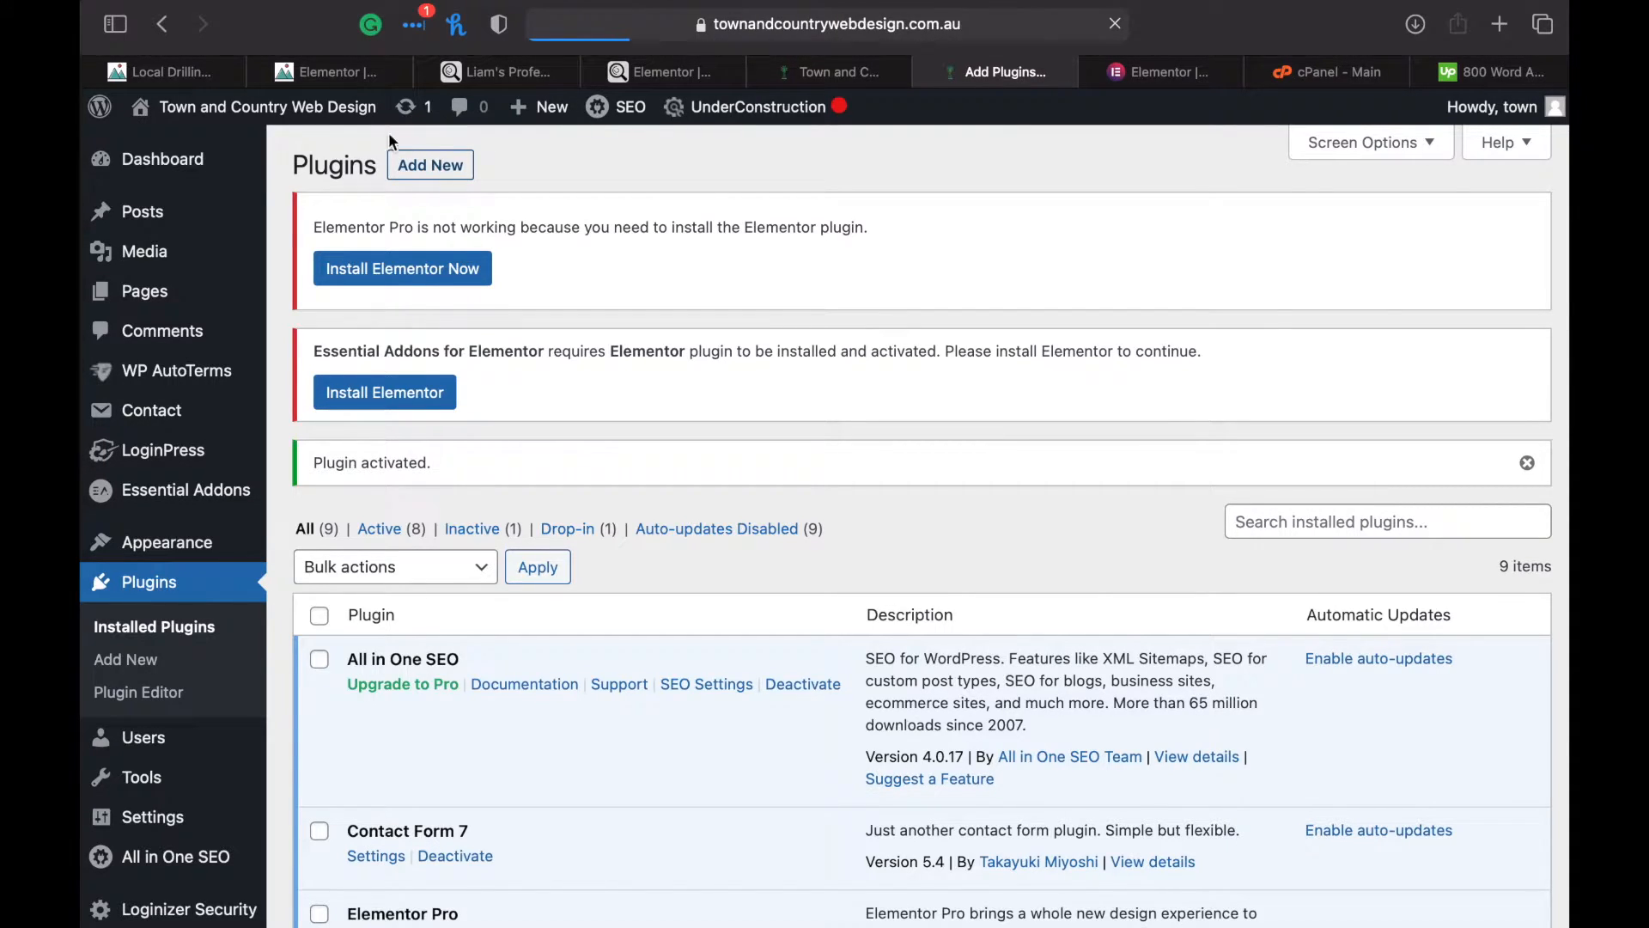
pyautogui.click(126, 659)
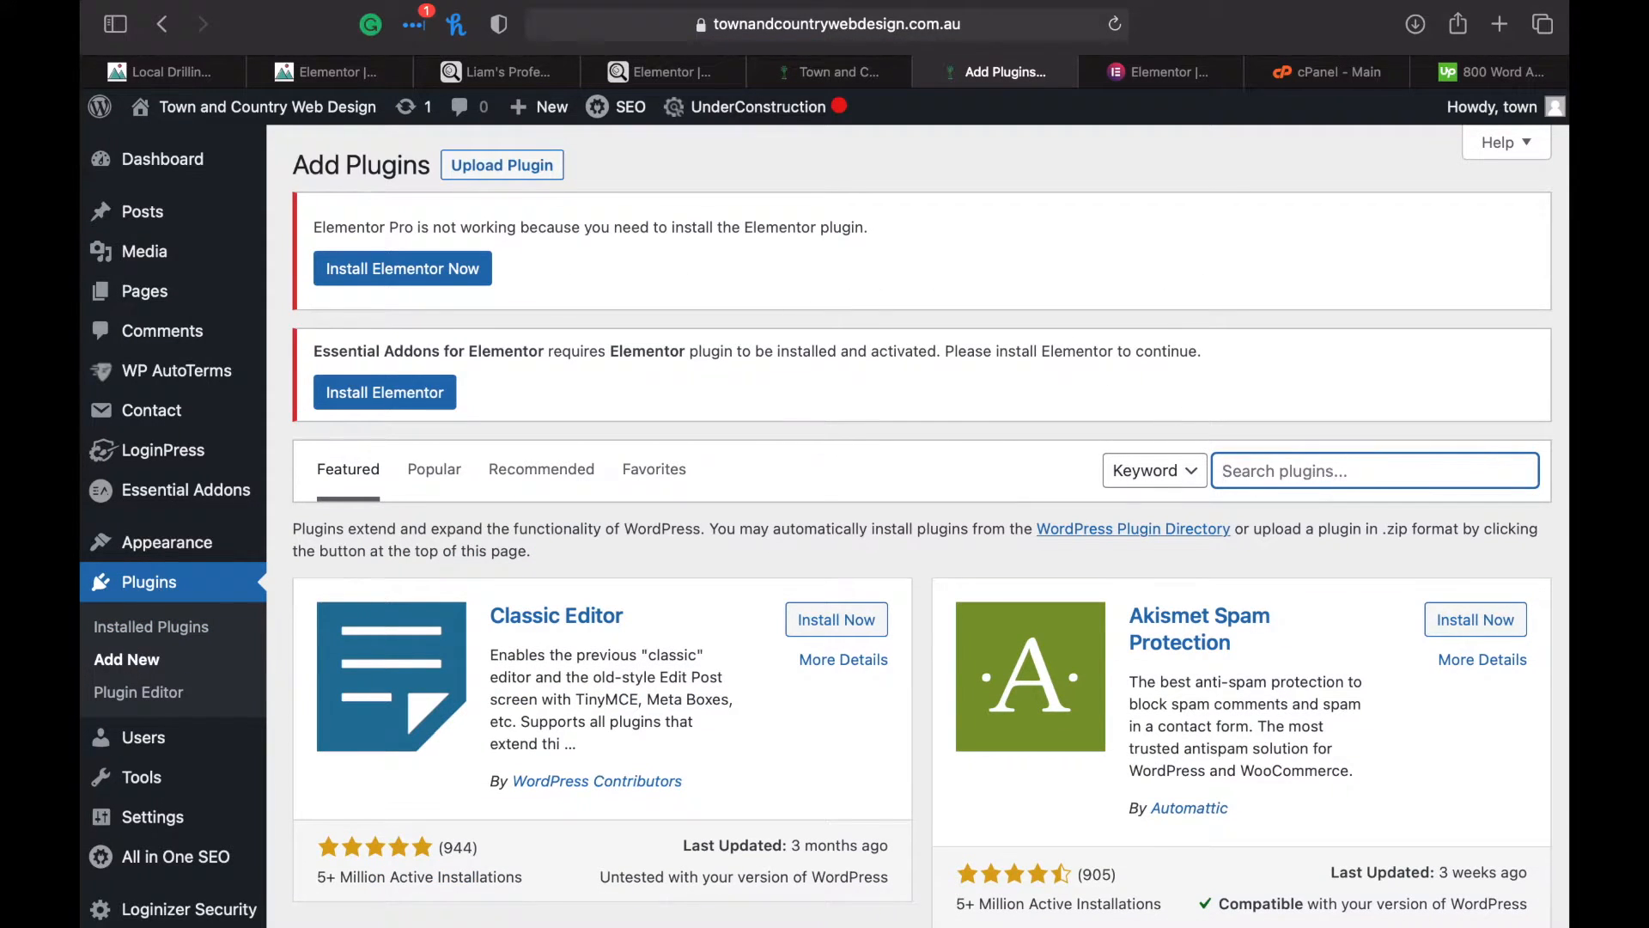
pyautogui.write('elementor')
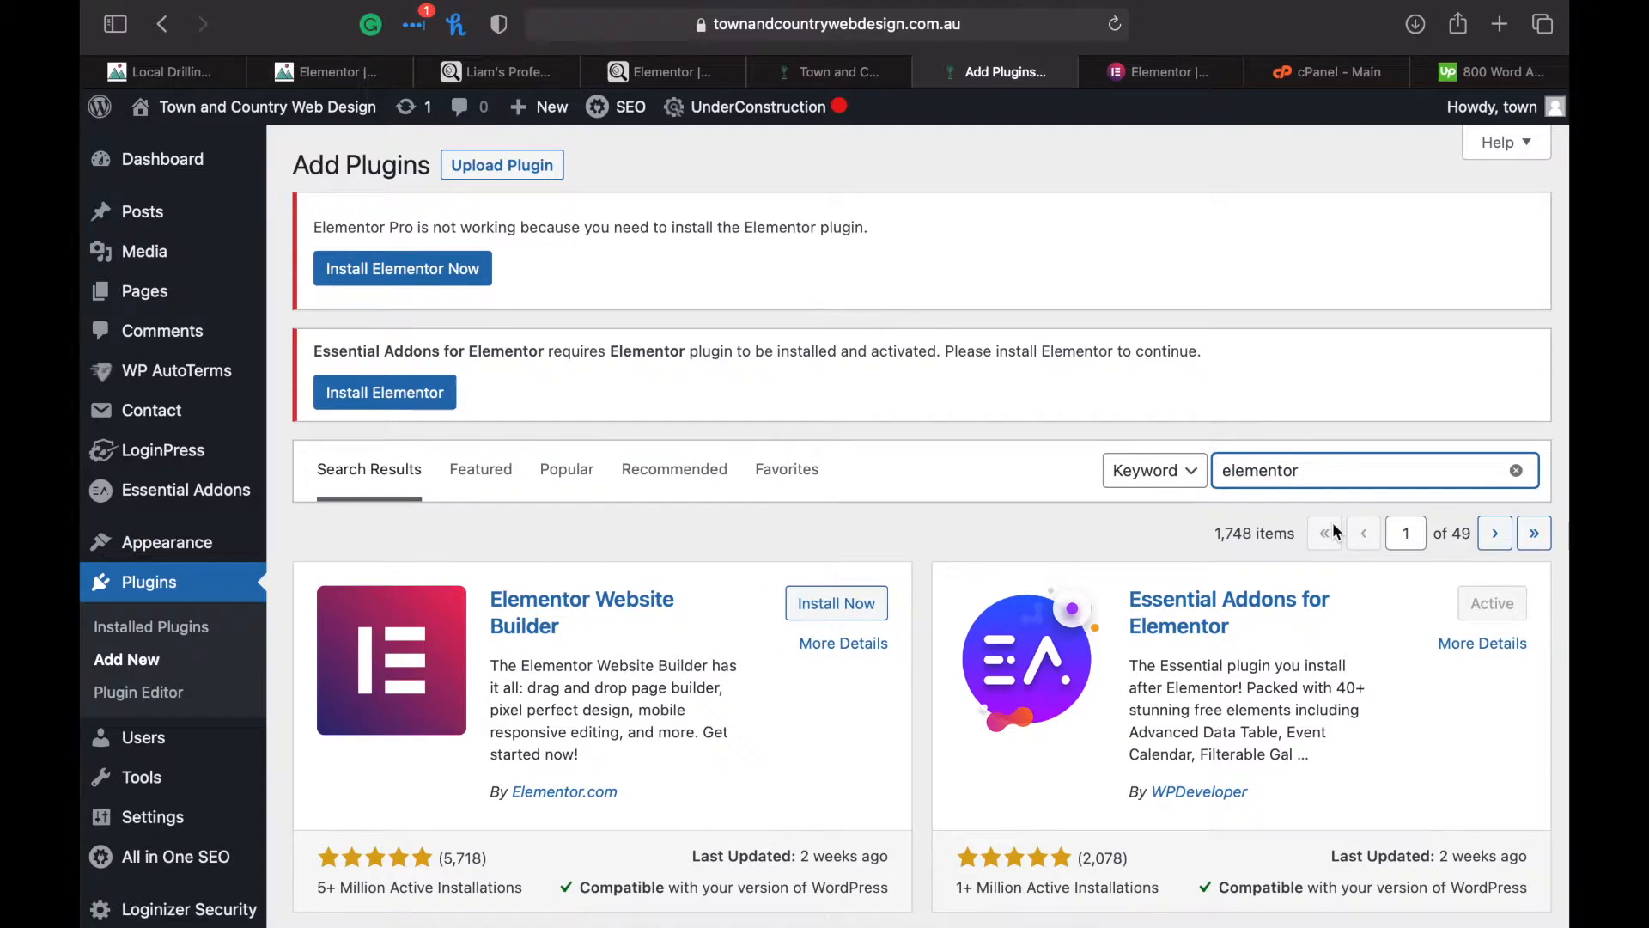
pyautogui.click(835, 603)
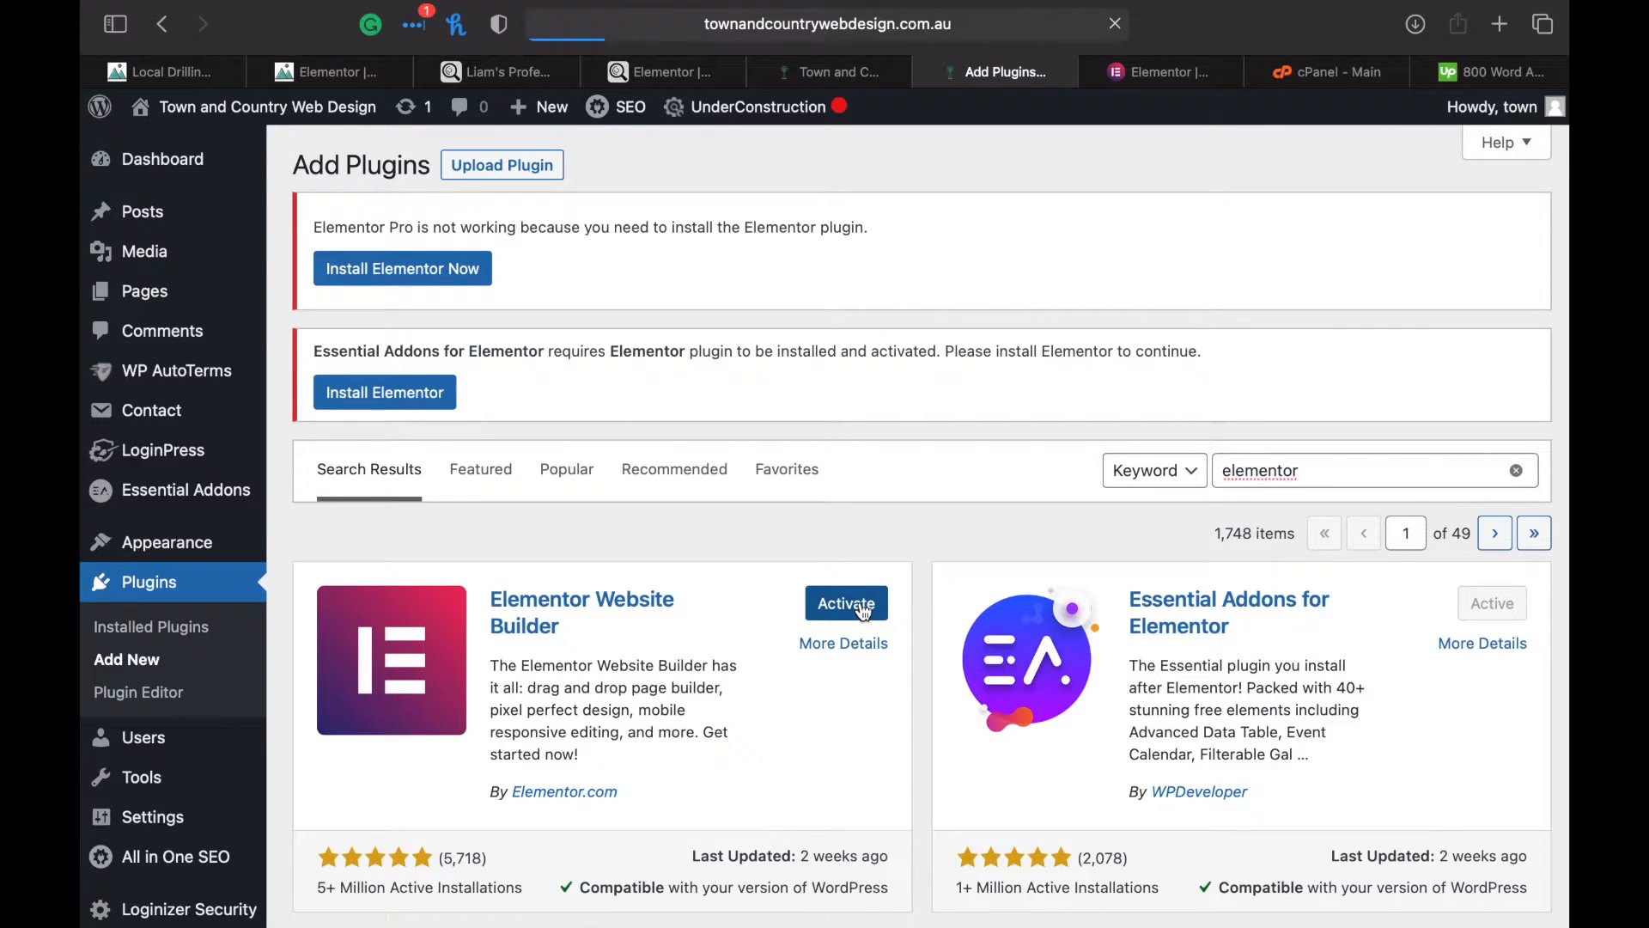
pyautogui.click(845, 603)
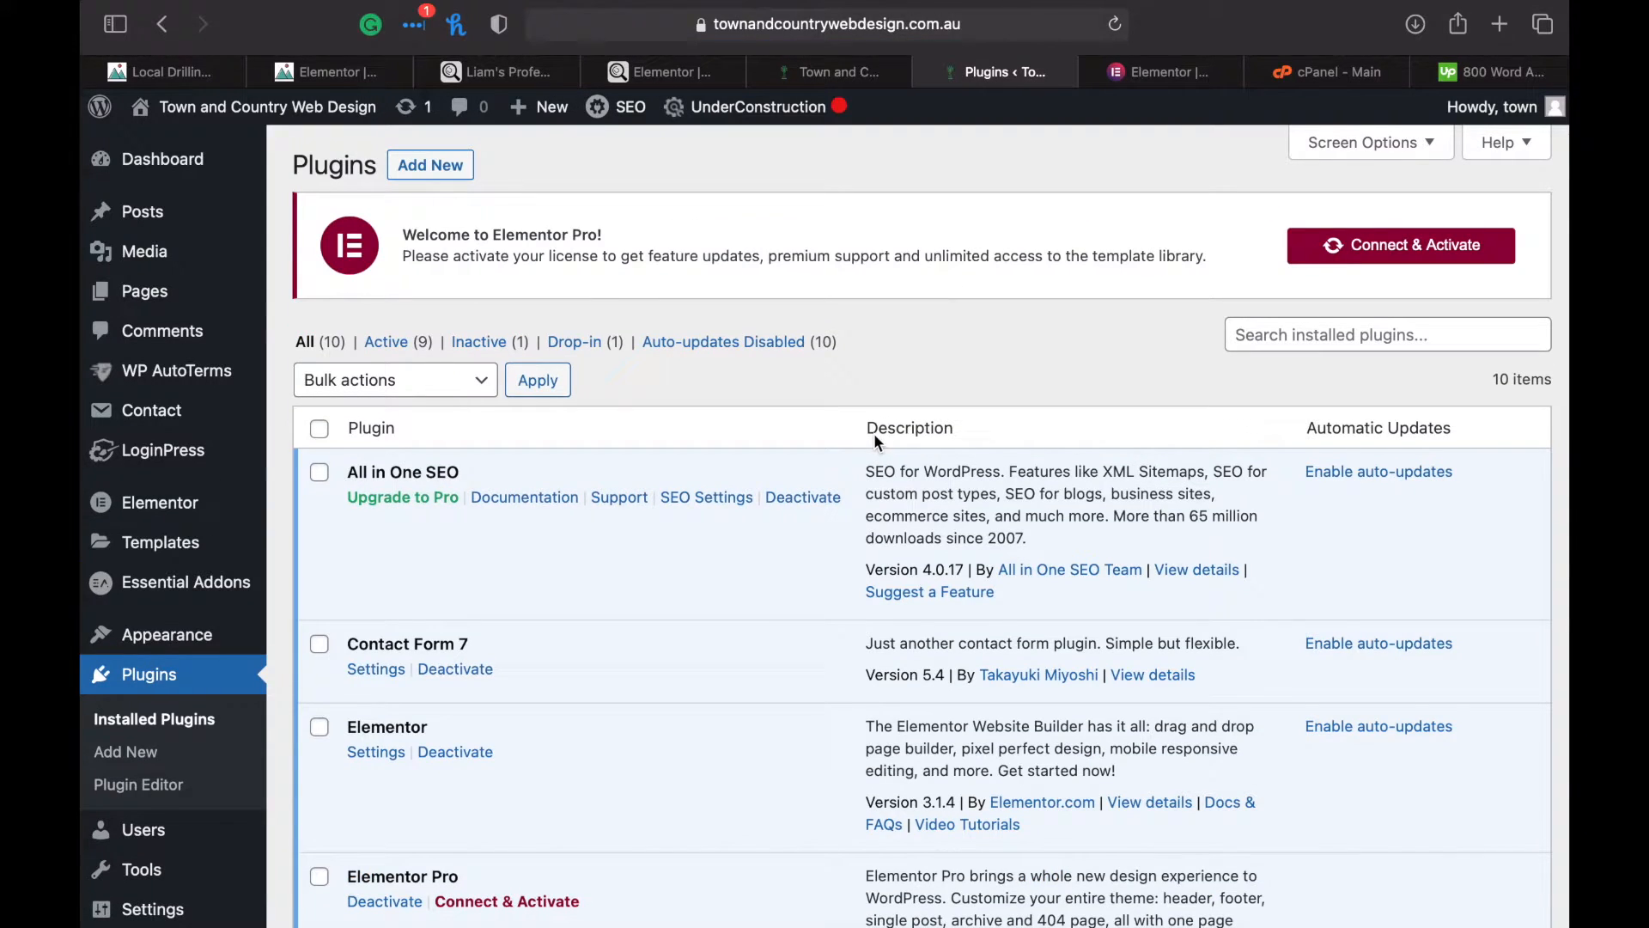
pyautogui.moveTo(888, 397)
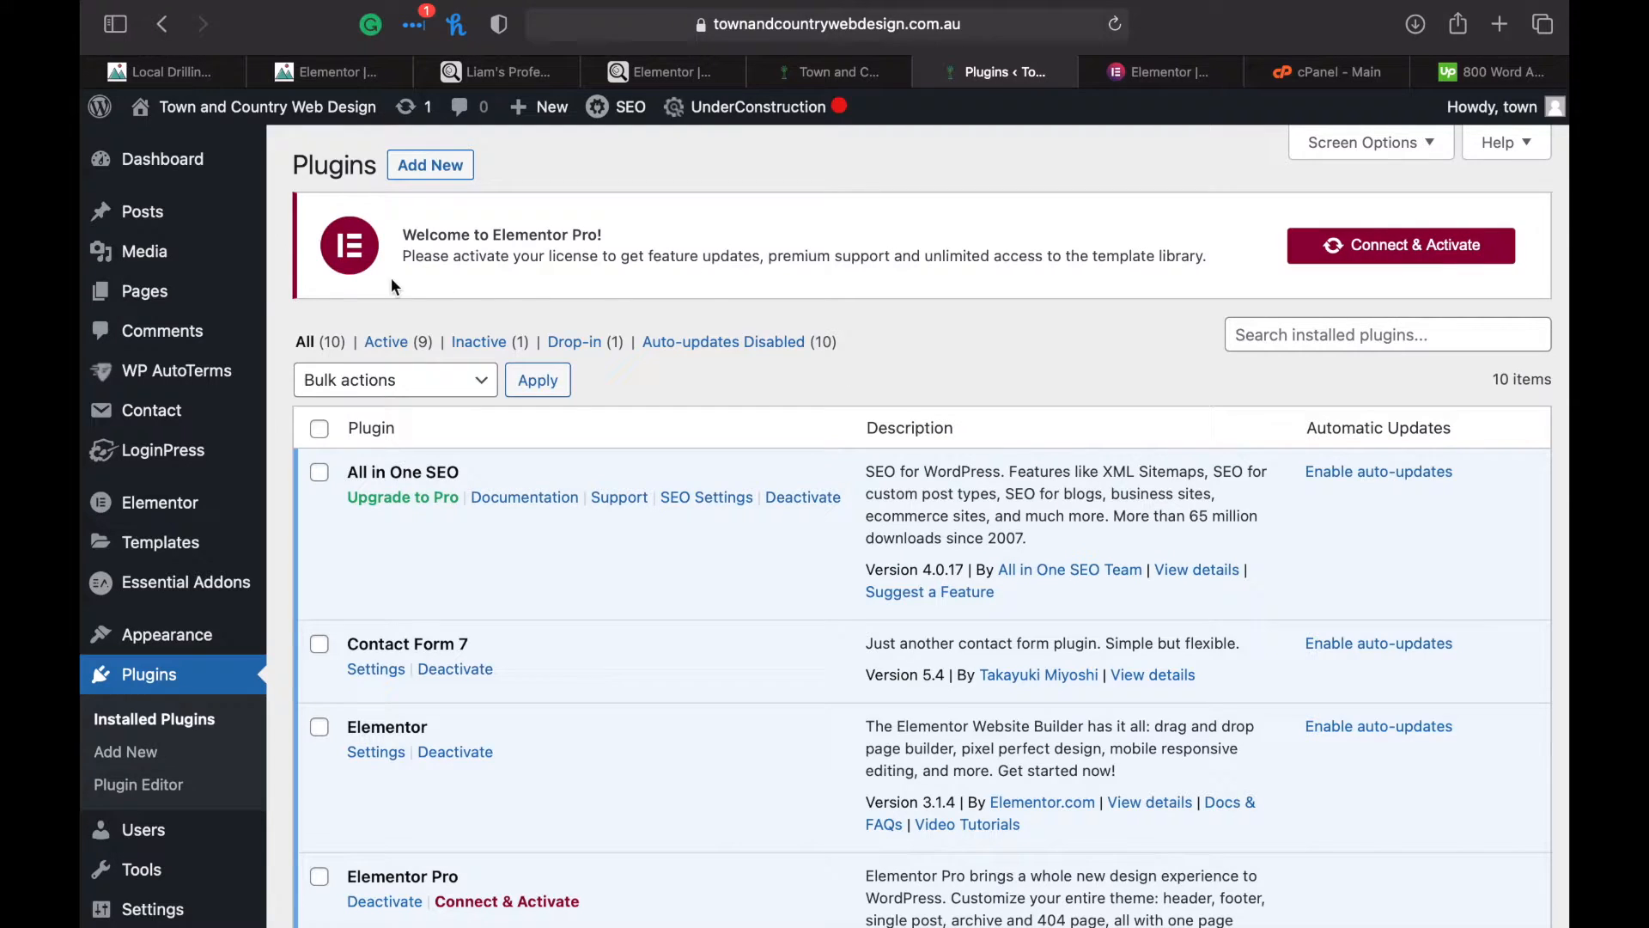
pyautogui.moveTo(144, 292)
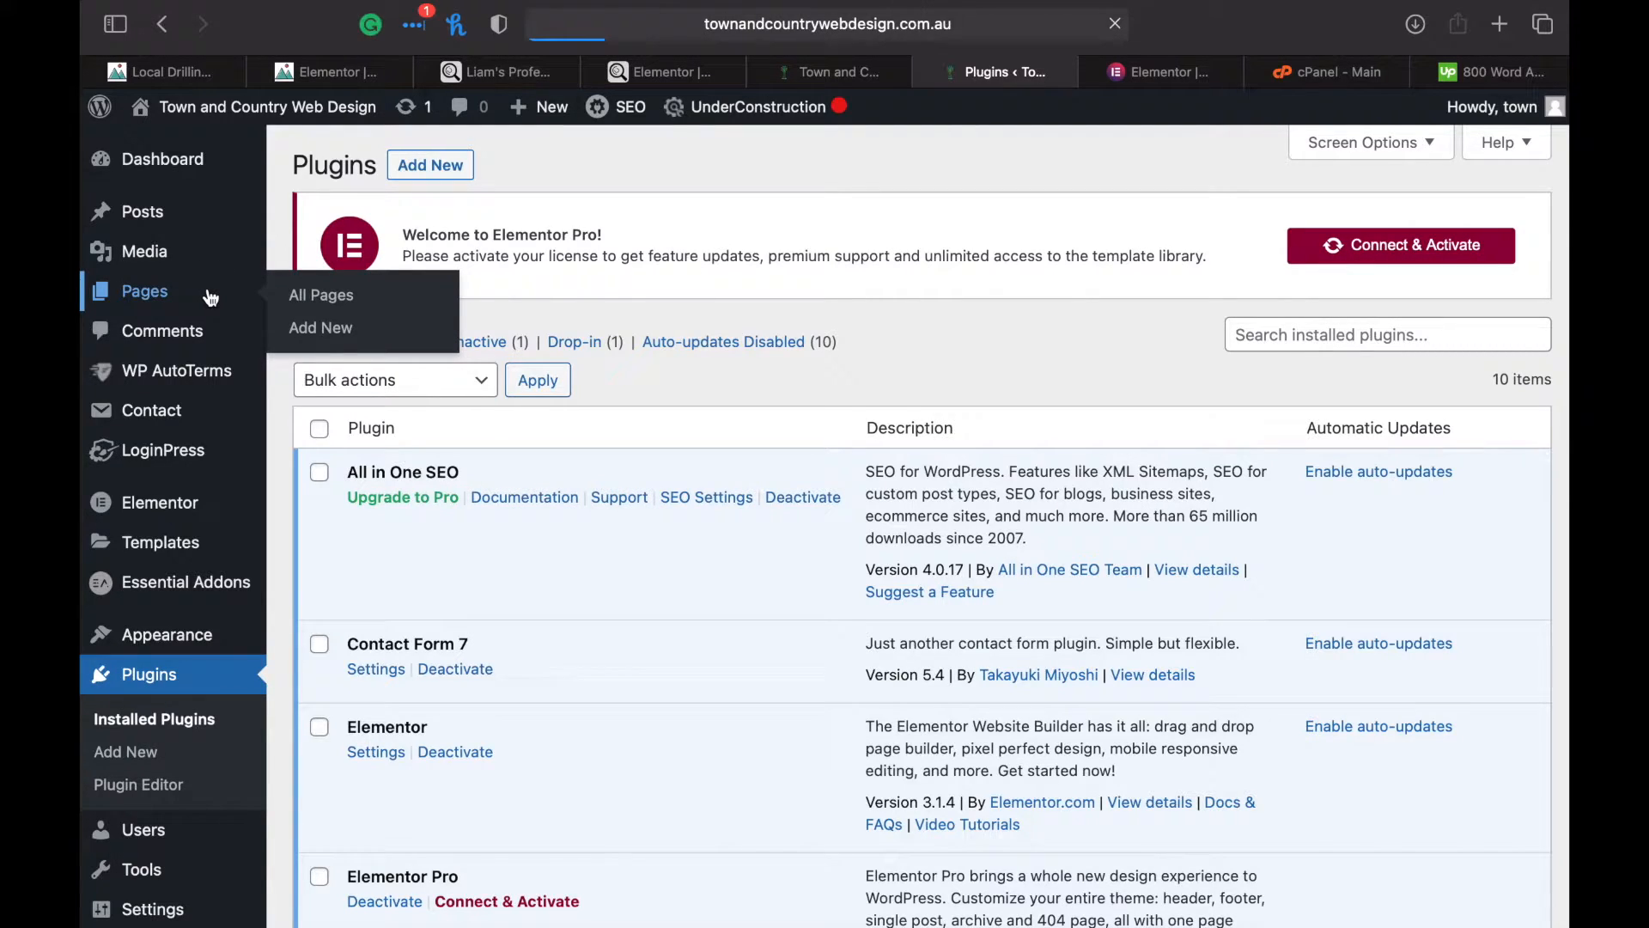
# Show All Pages from the WordPress admin sidebar
pyautogui.click(321, 293)
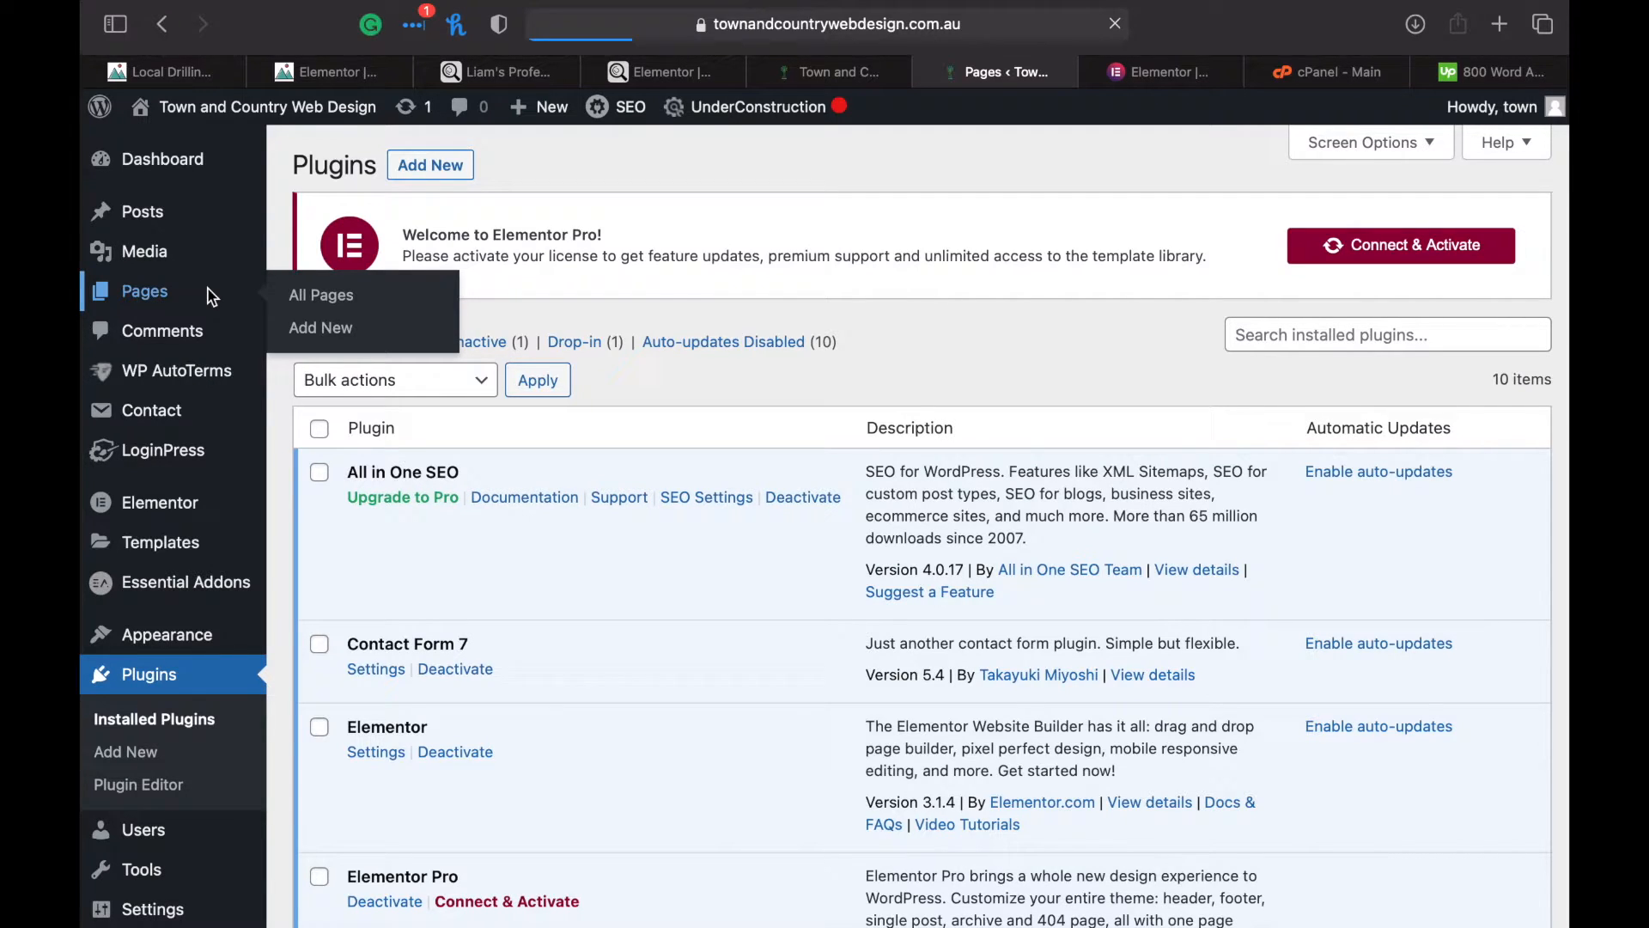
pyautogui.click(322, 294)
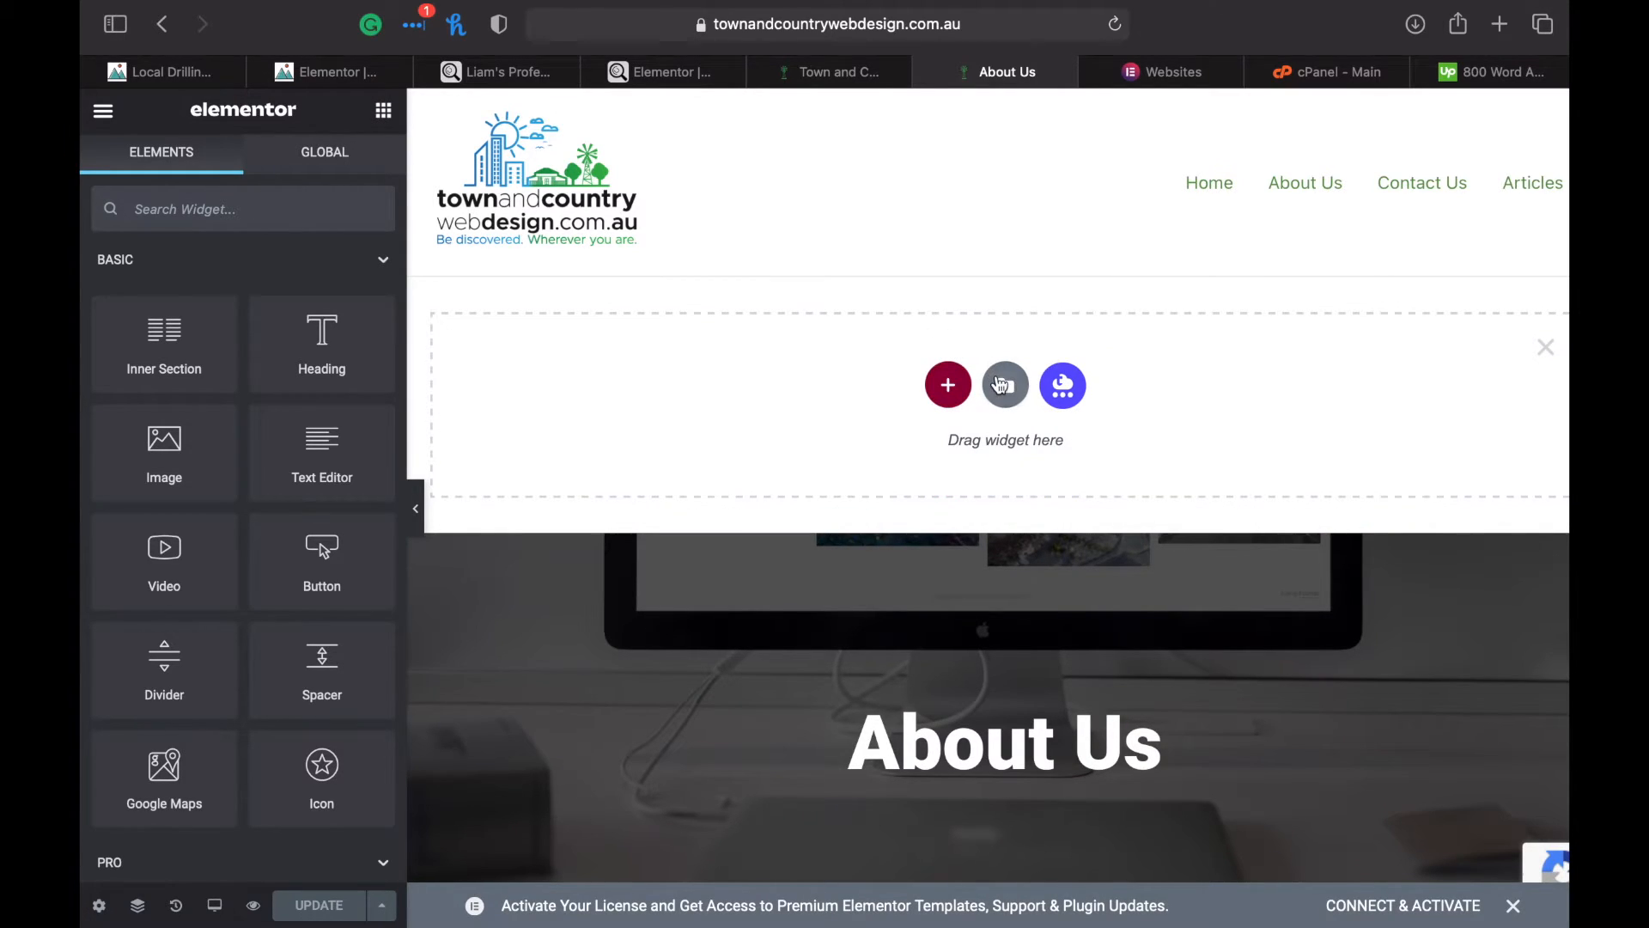
pyautogui.click(1005, 383)
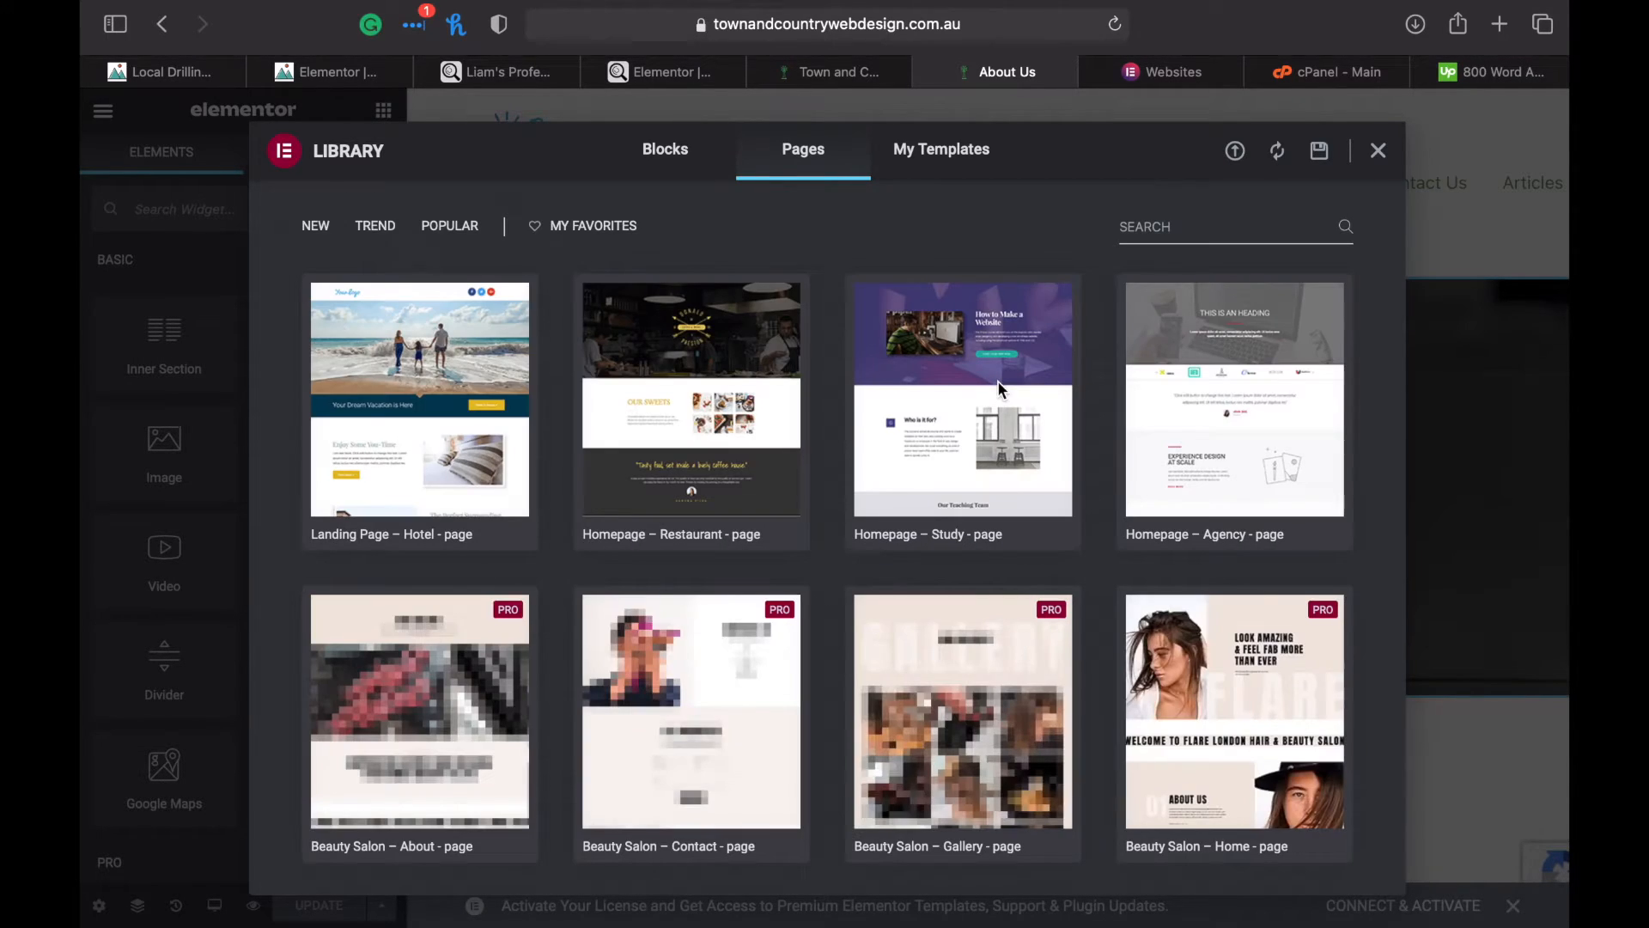
pyautogui.moveTo(960, 401)
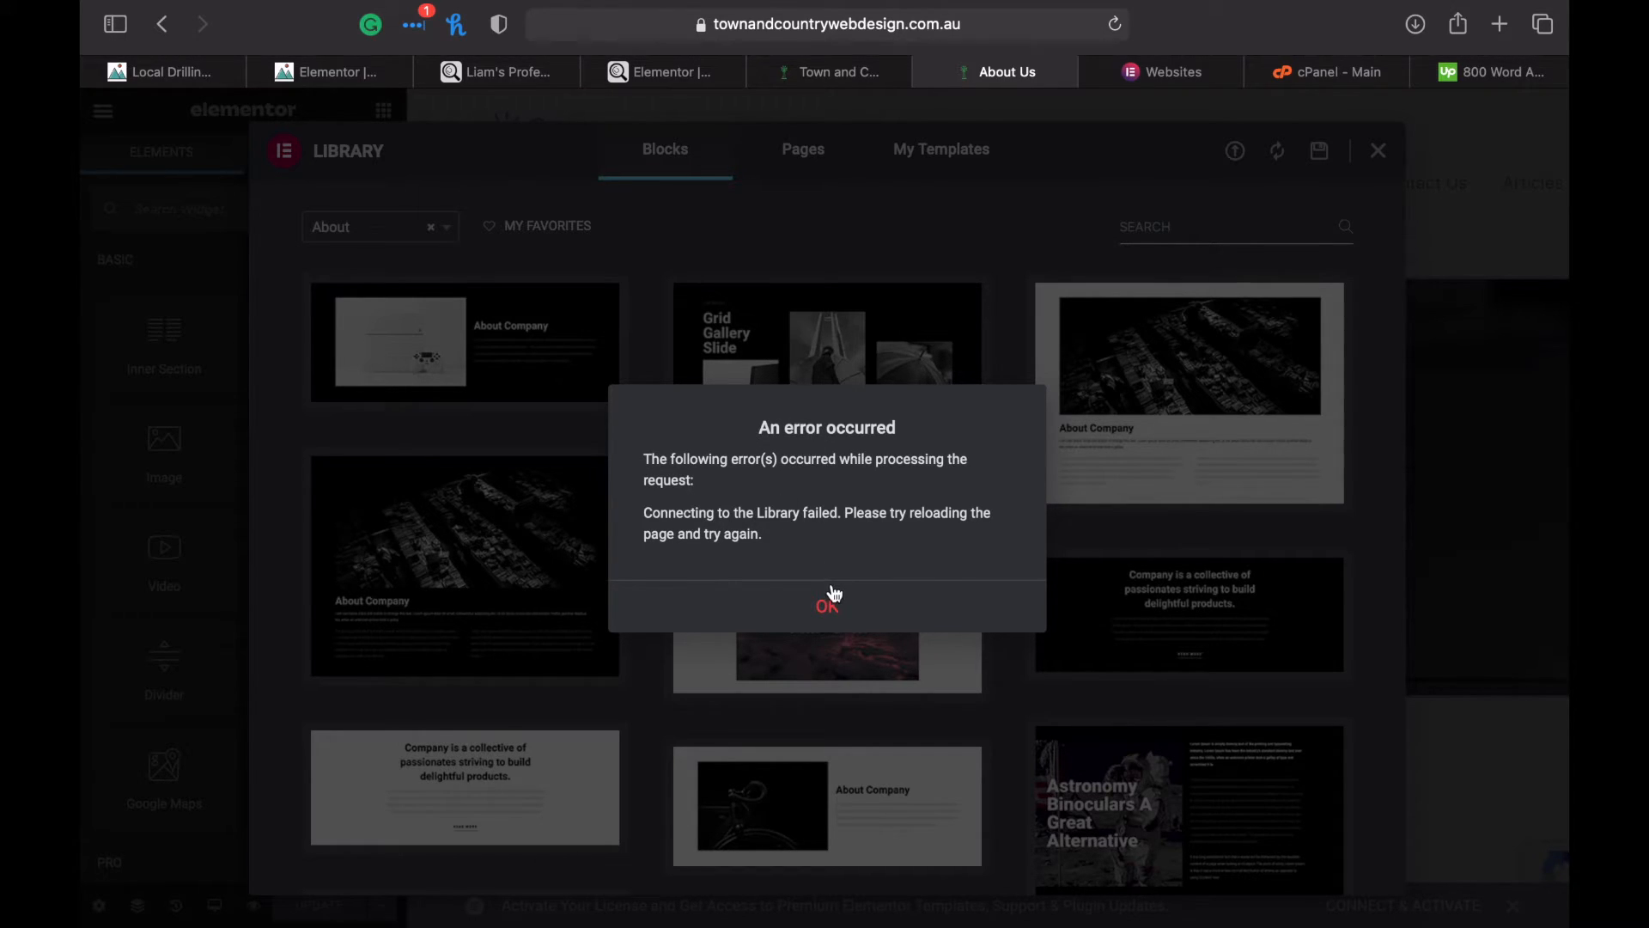
pyautogui.click(827, 605)
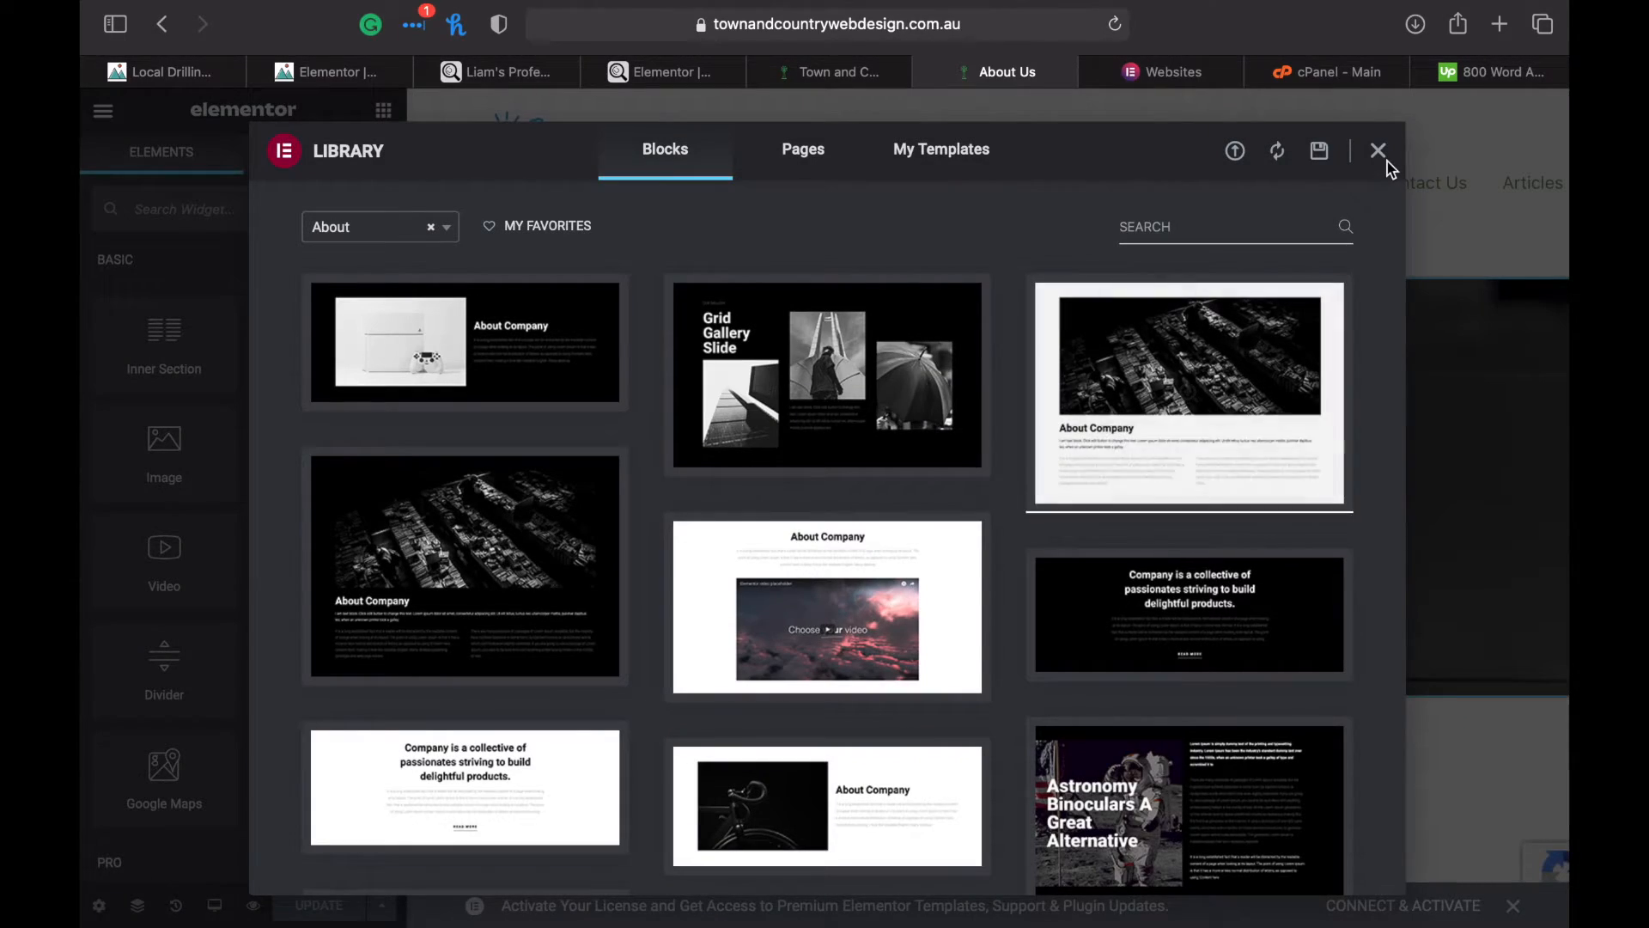
pyautogui.click(1380, 152)
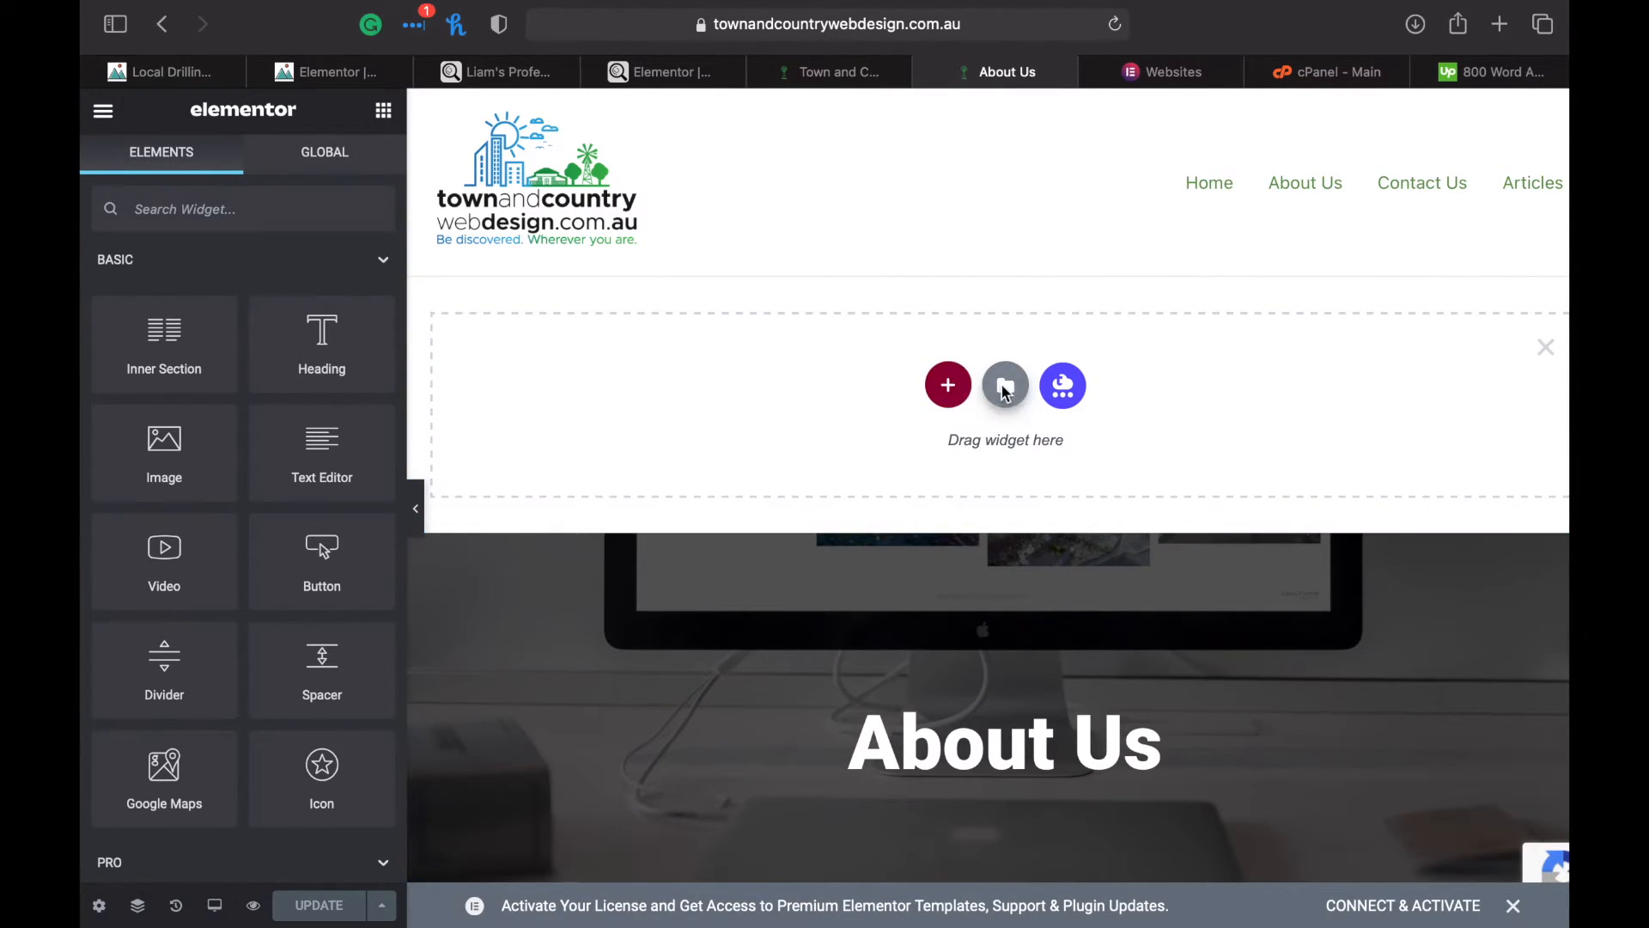
# Filter the Elementor library blocks to the About category
pyautogui.click(1005, 385)
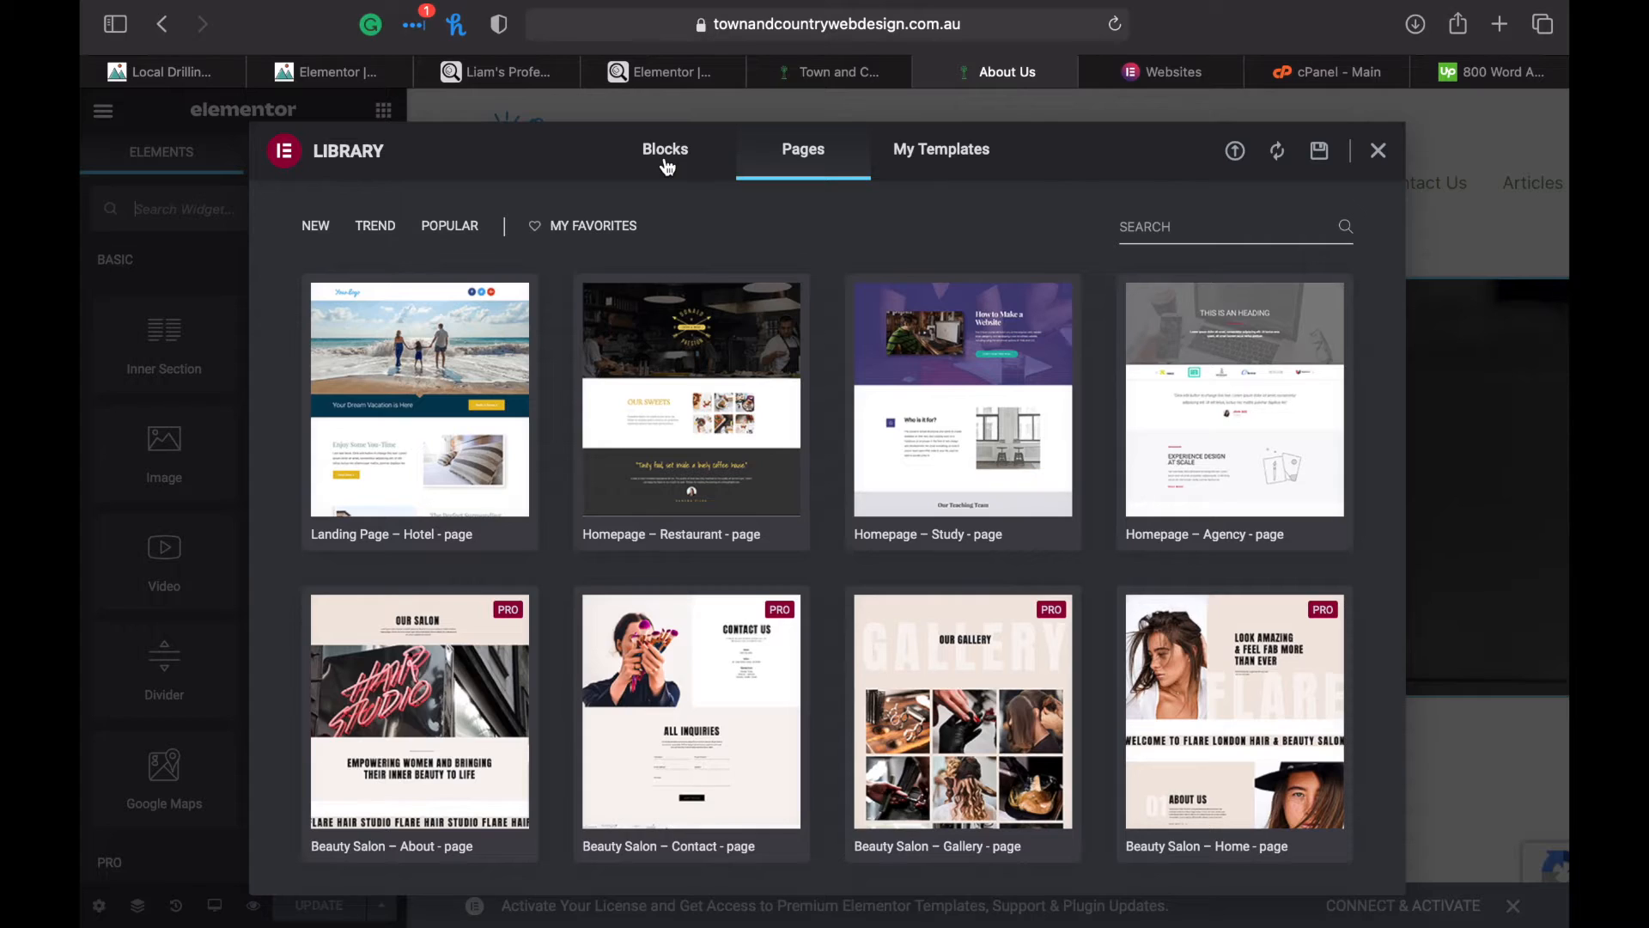
pyautogui.moveTo(665, 149)
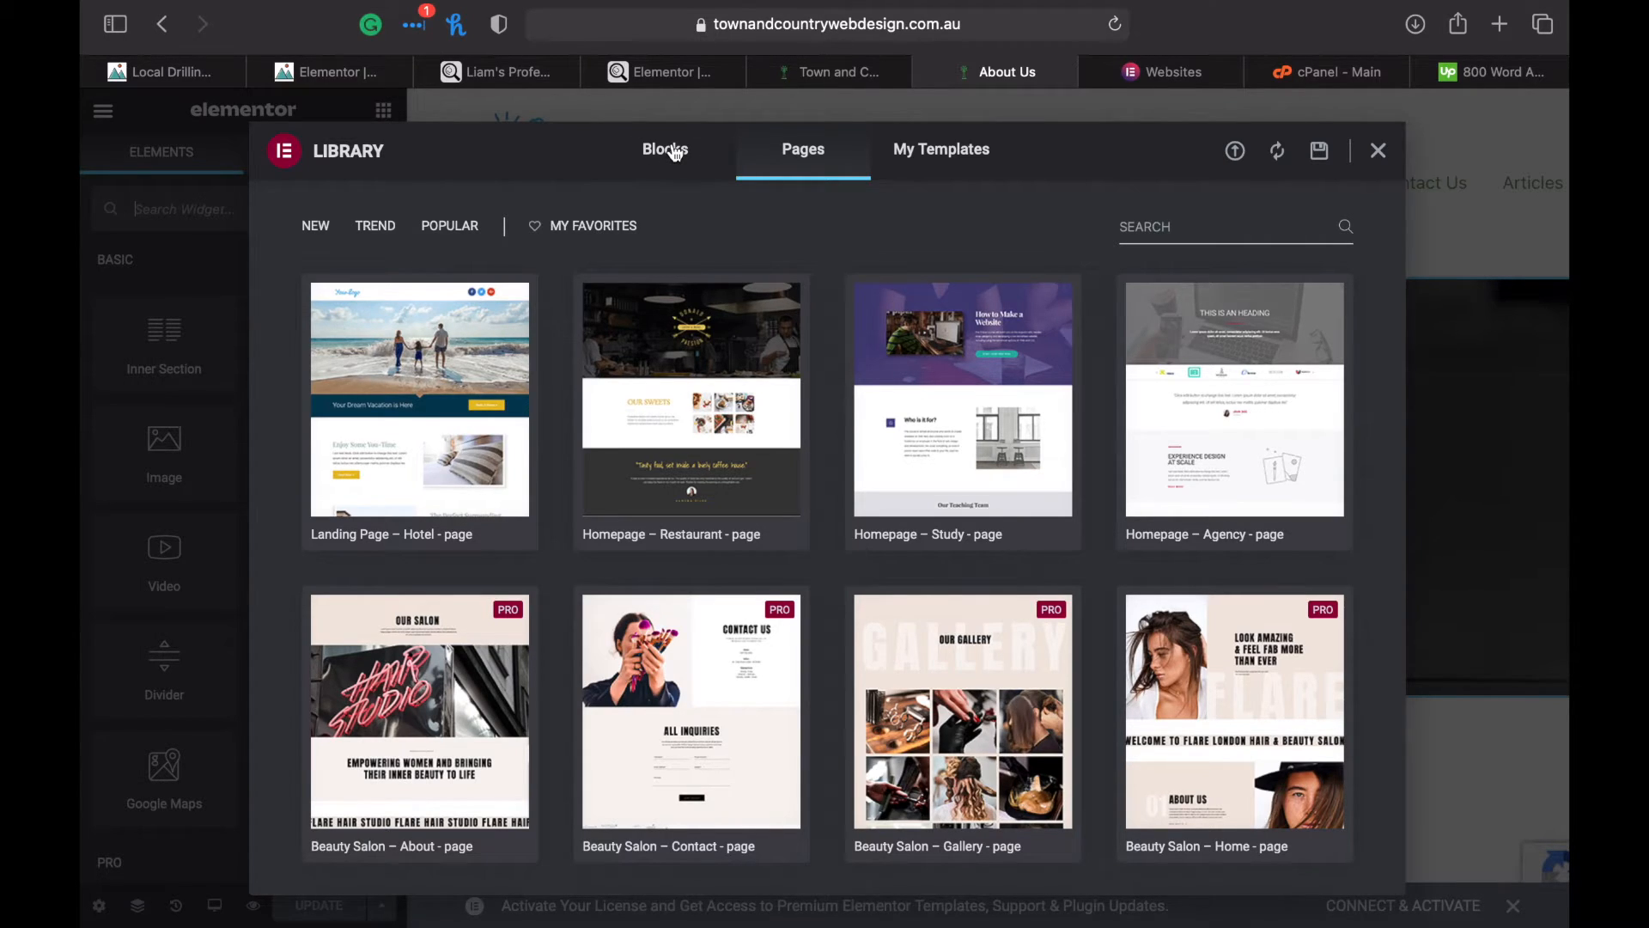
pyautogui.click(665, 148)
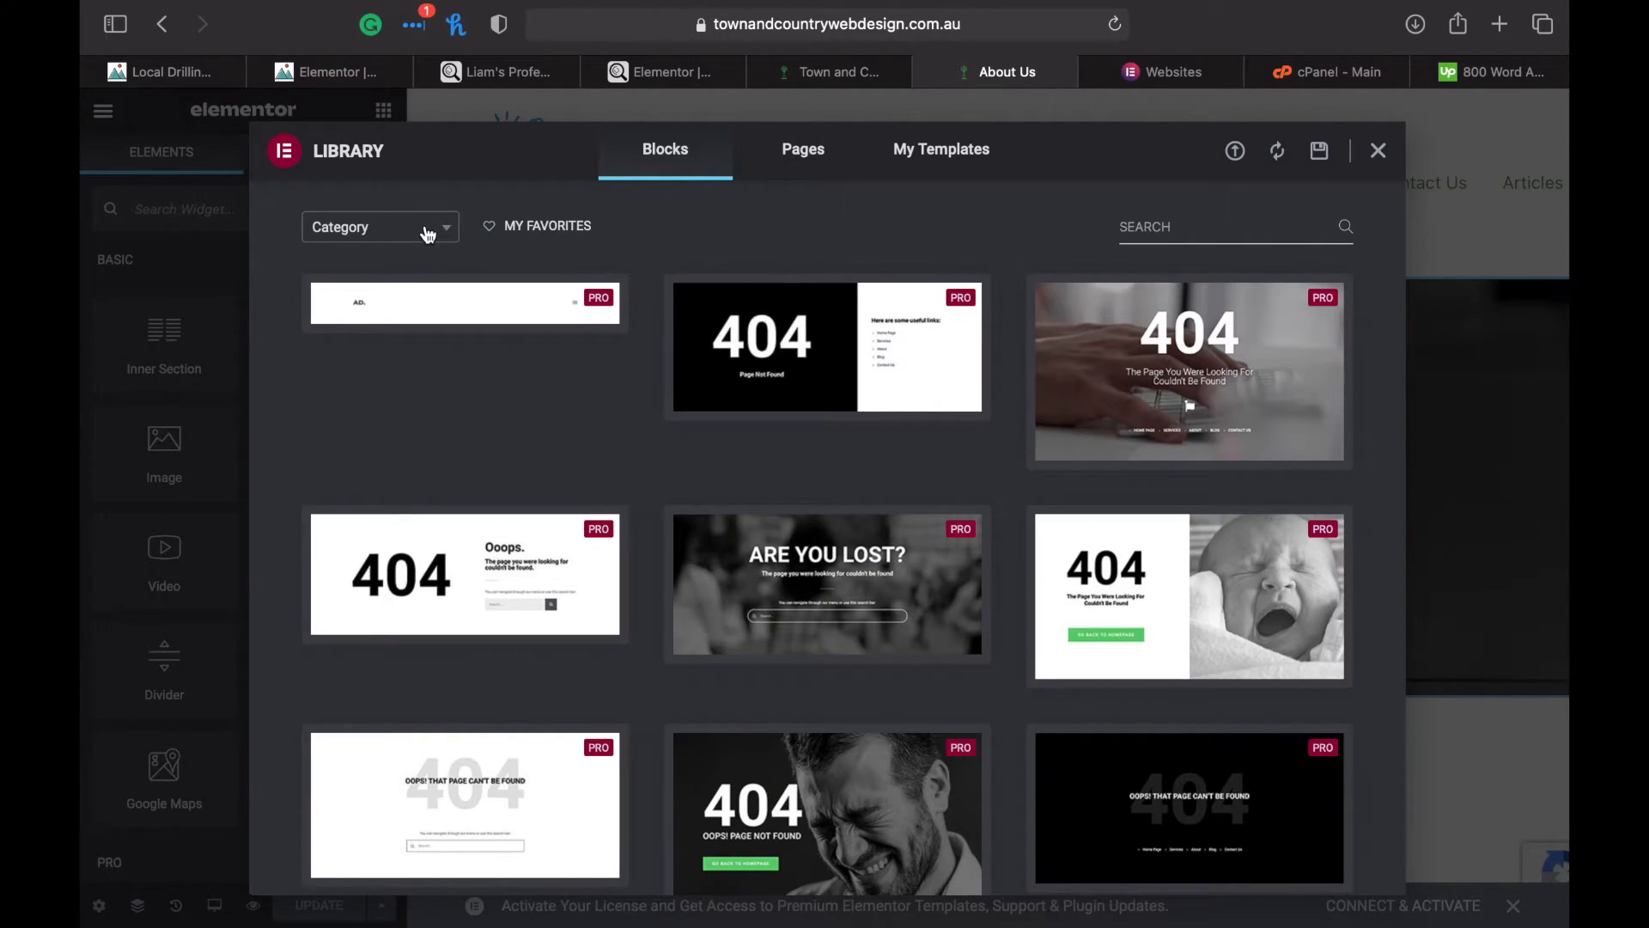
pyautogui.click(378, 227)
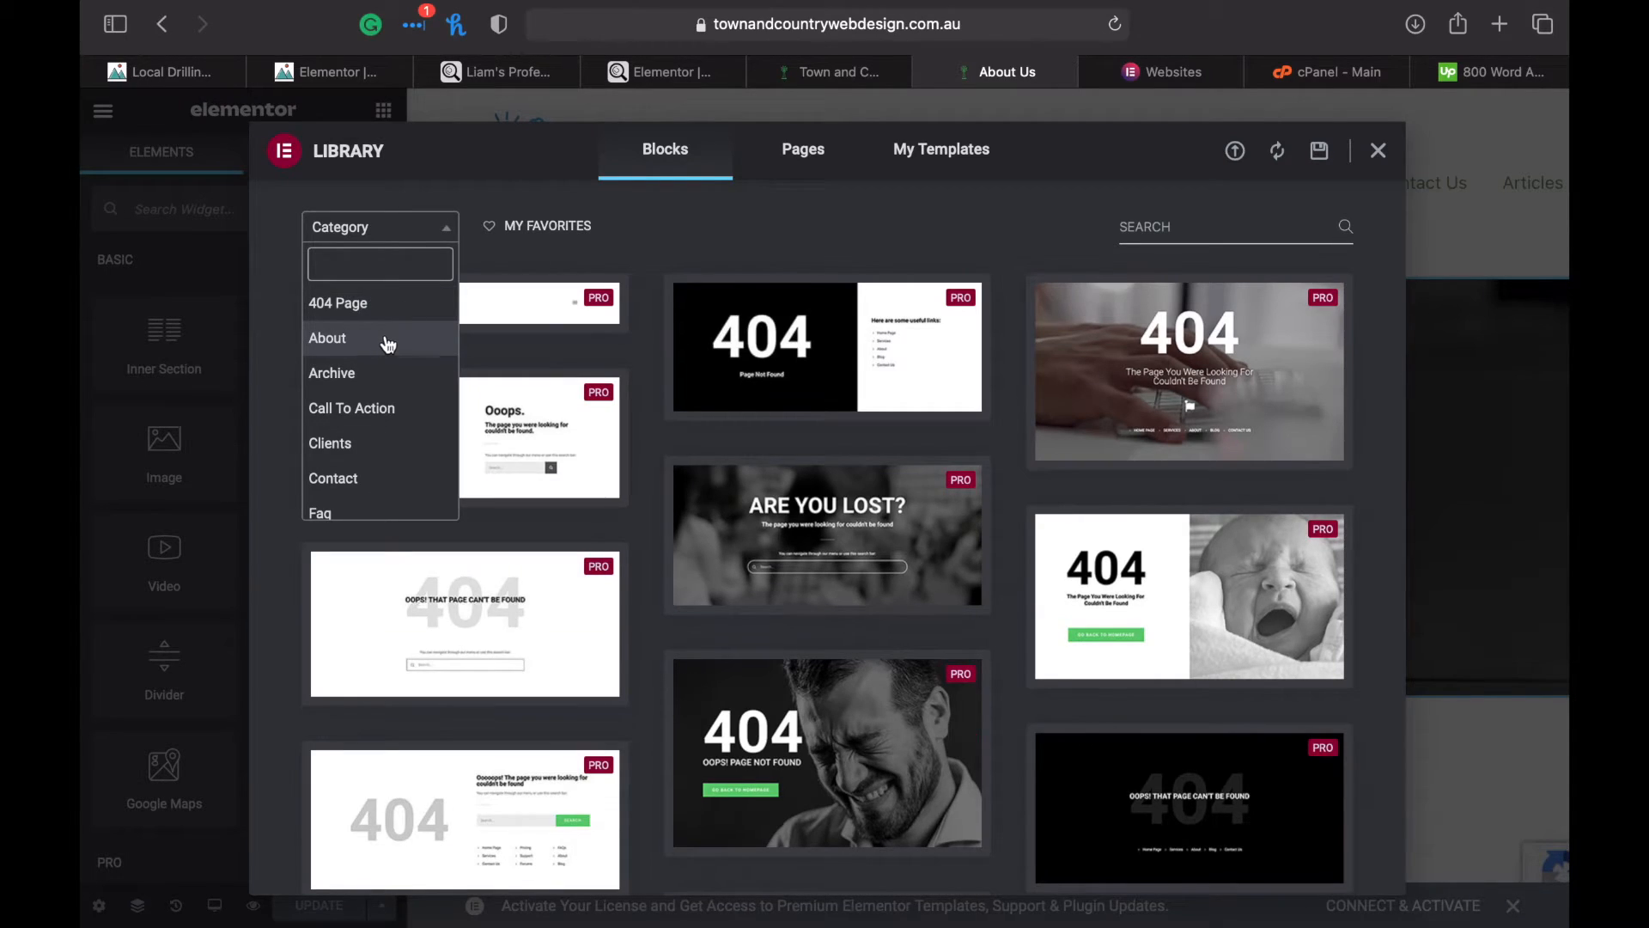
pyautogui.click(327, 339)
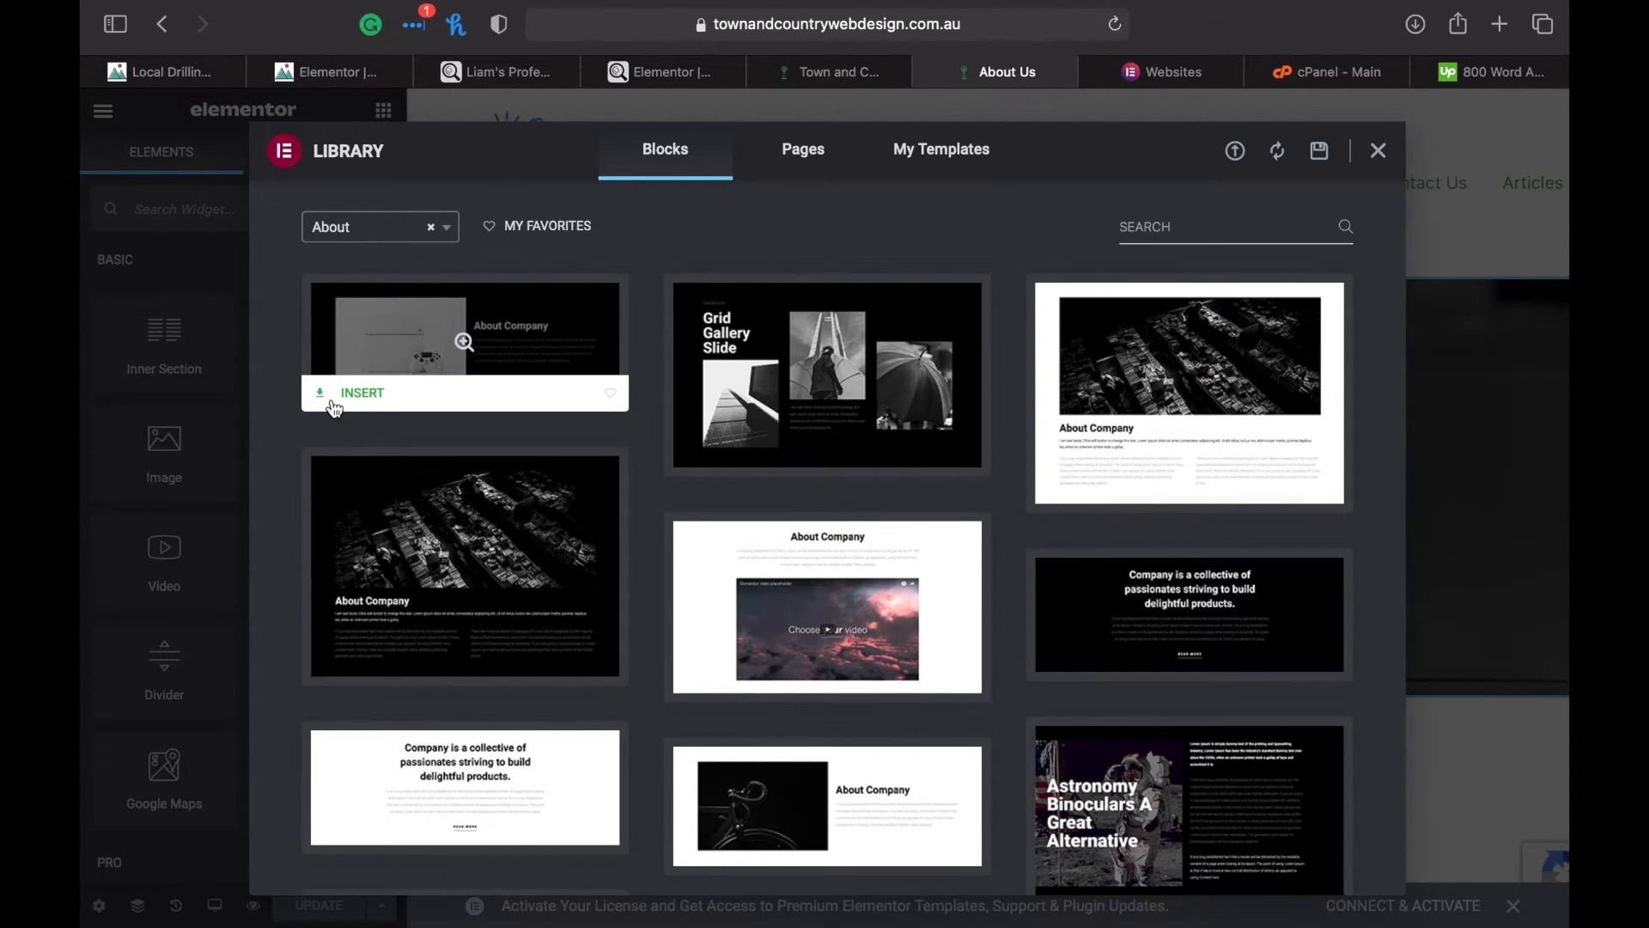
# Insert the About Company block and get started connecting to the template library
pyautogui.click(363, 392)
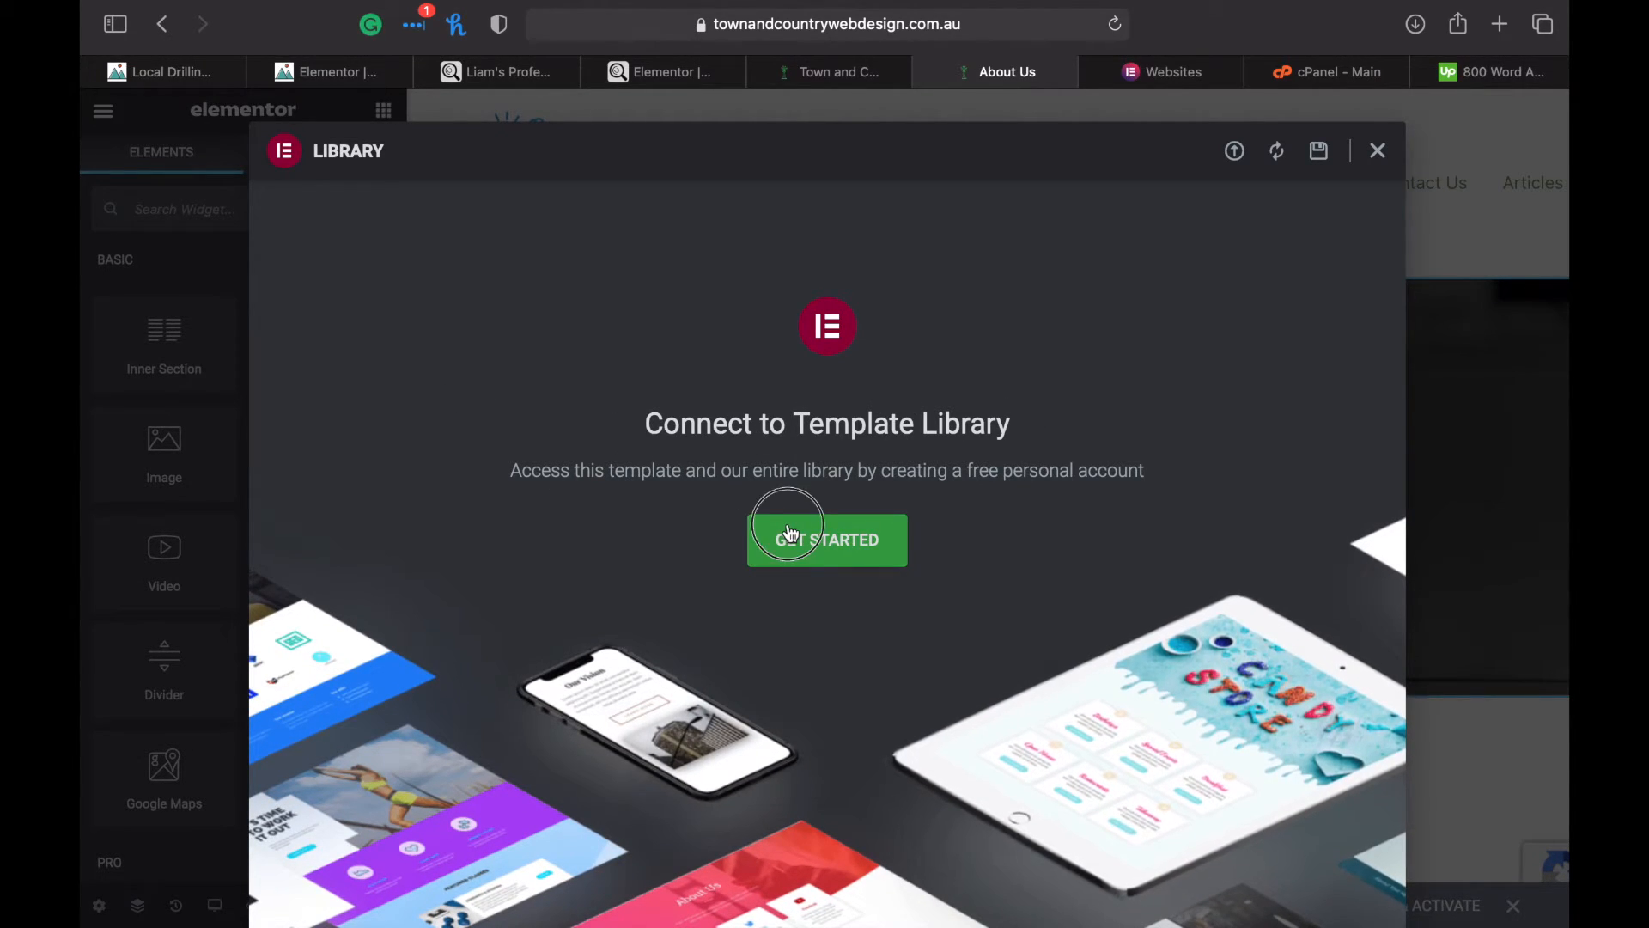
pyautogui.click(827, 539)
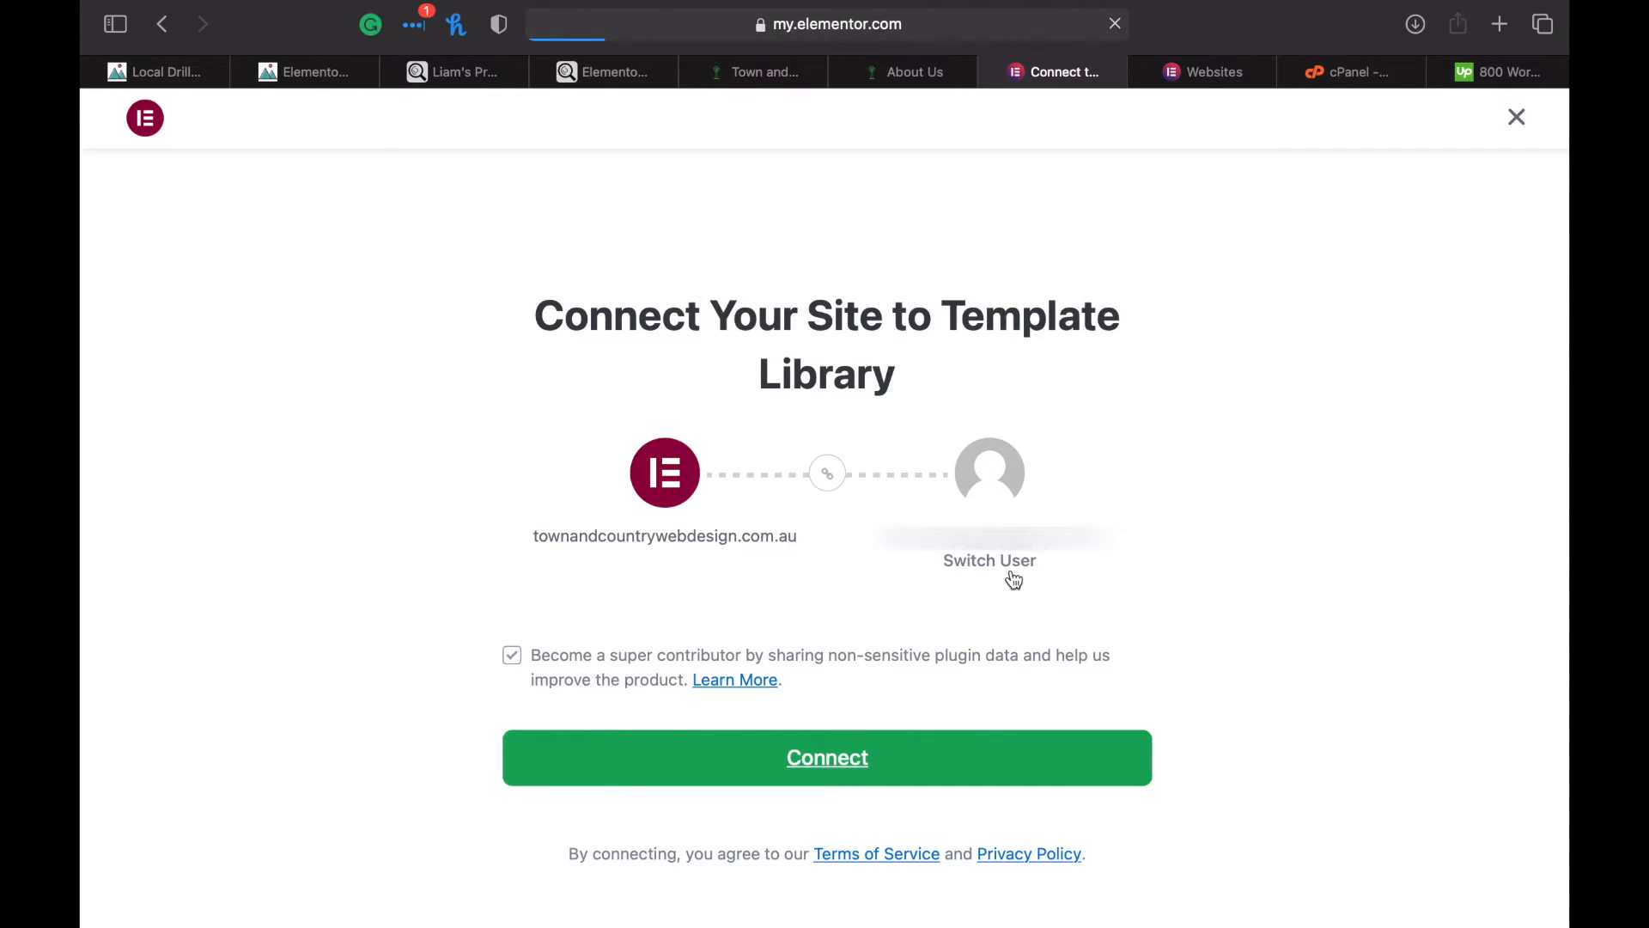
# Switch user, untick plugin-data sharing, connect the site to the library and log in
pyautogui.click(989, 560)
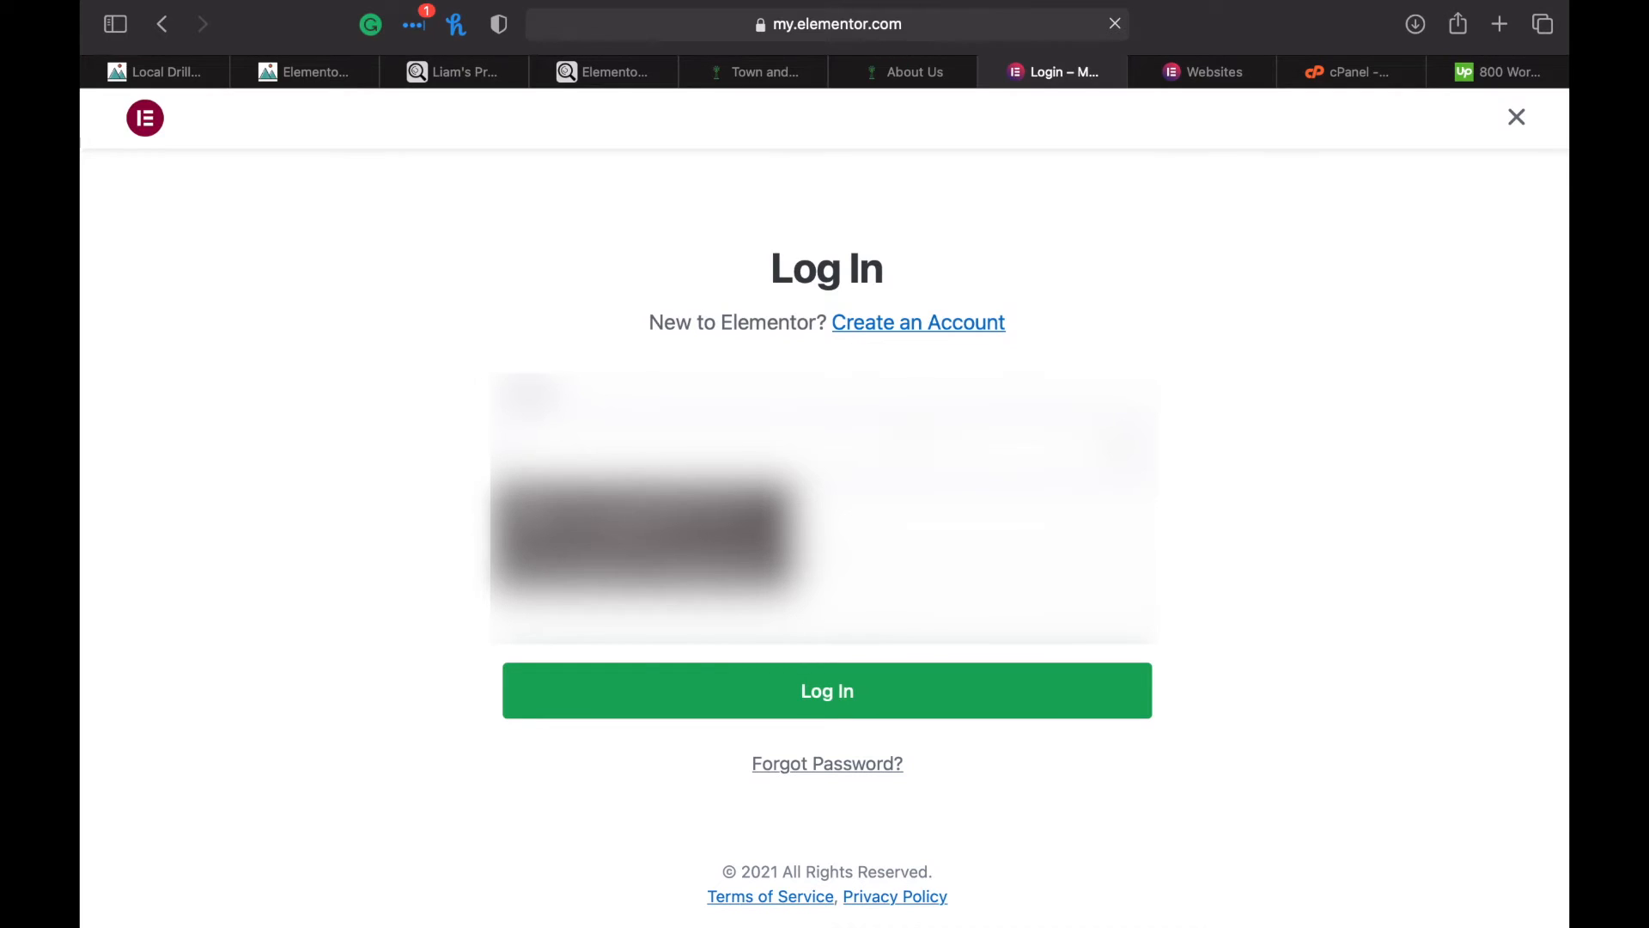
pyautogui.click(827, 690)
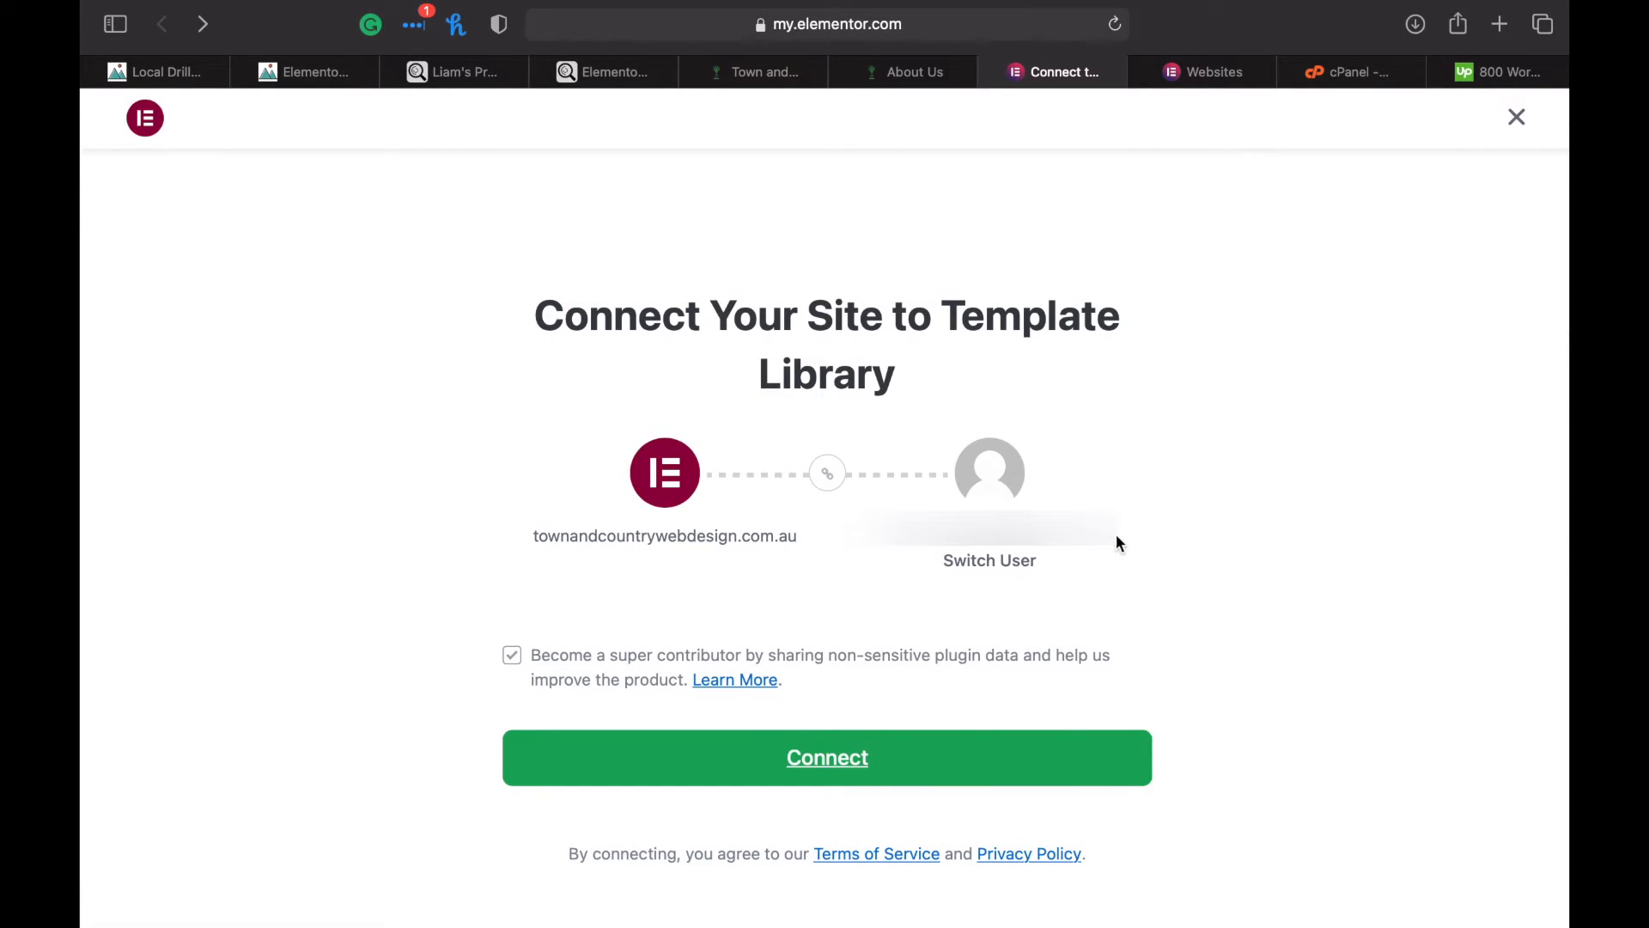
pyautogui.moveTo(1100, 550)
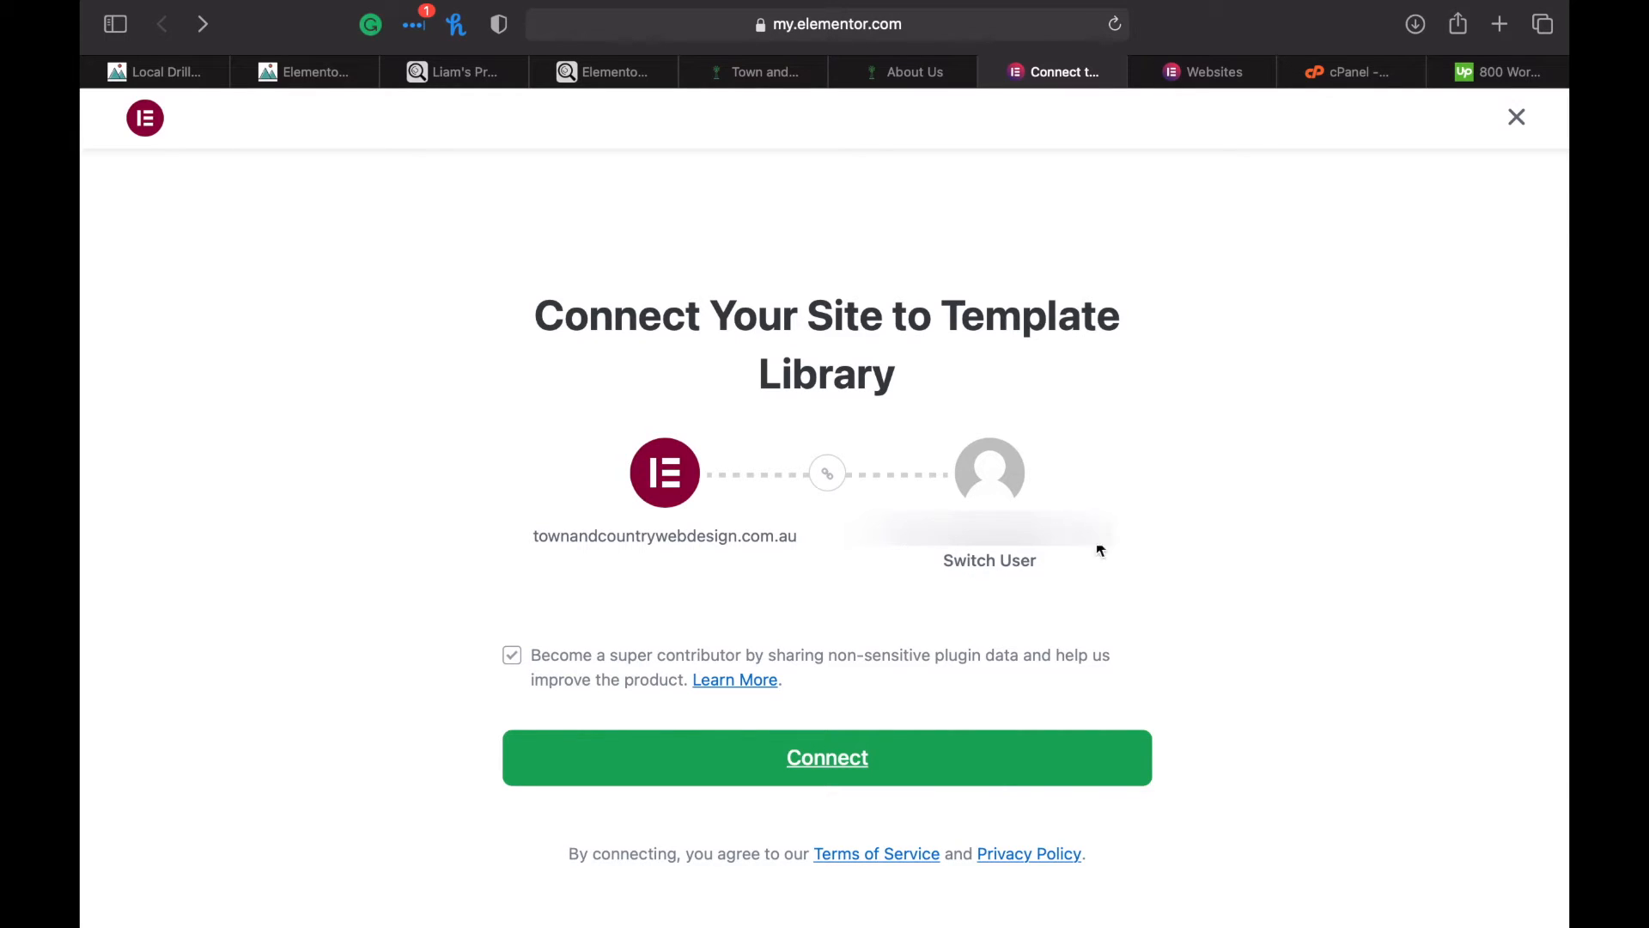
pyautogui.click(512, 654)
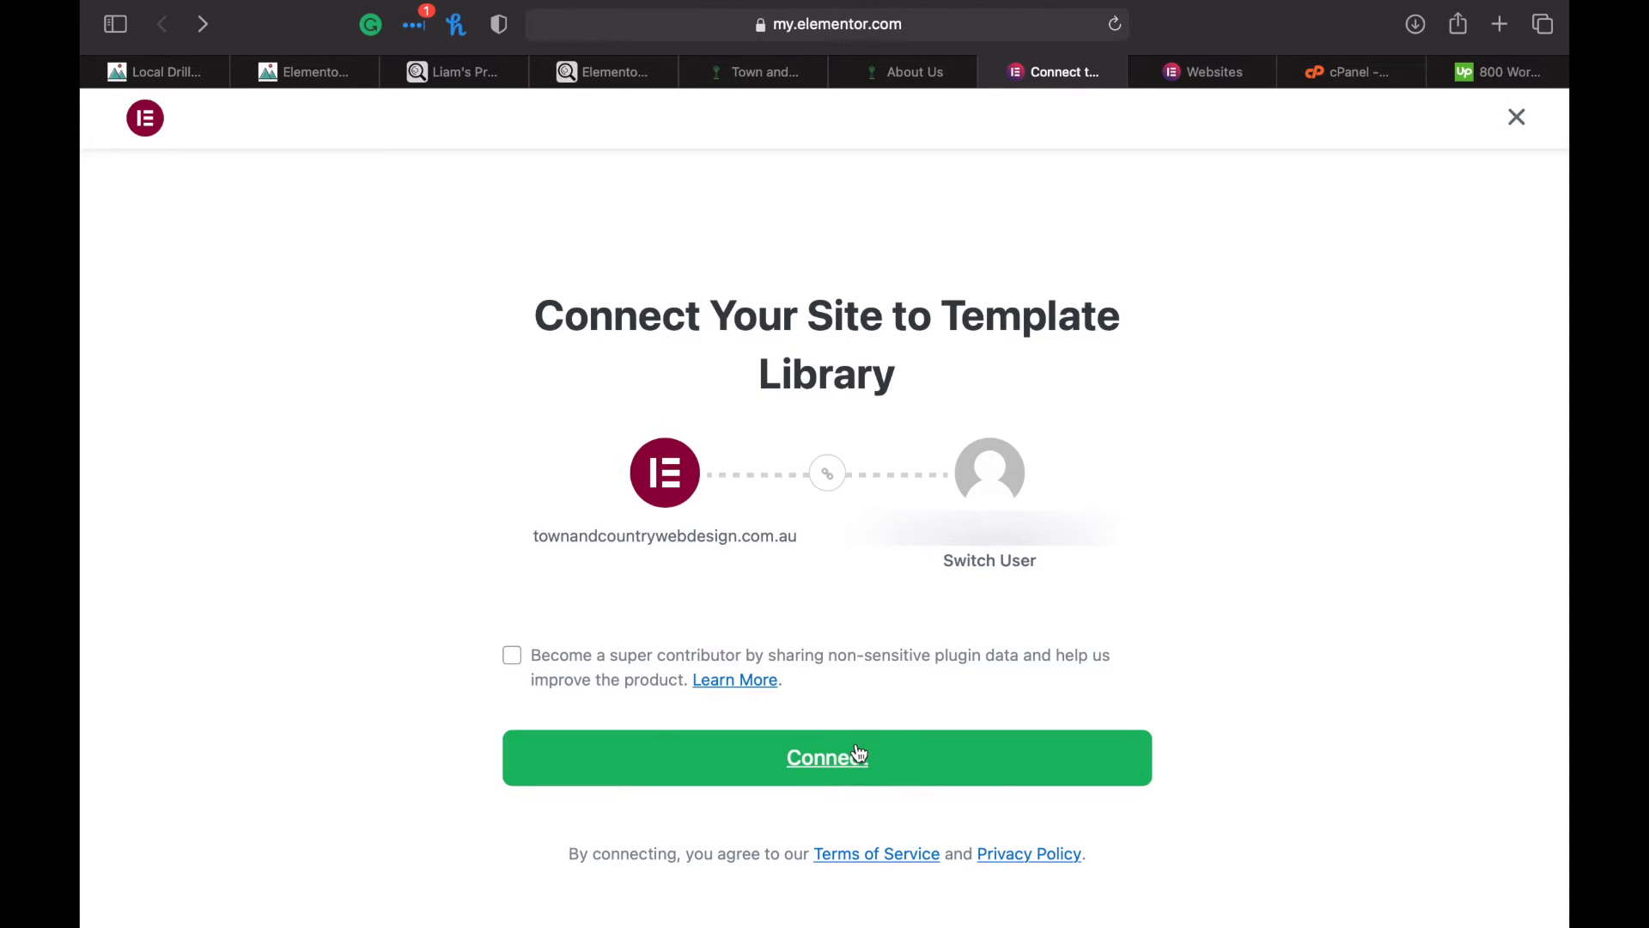
pyautogui.click(826, 758)
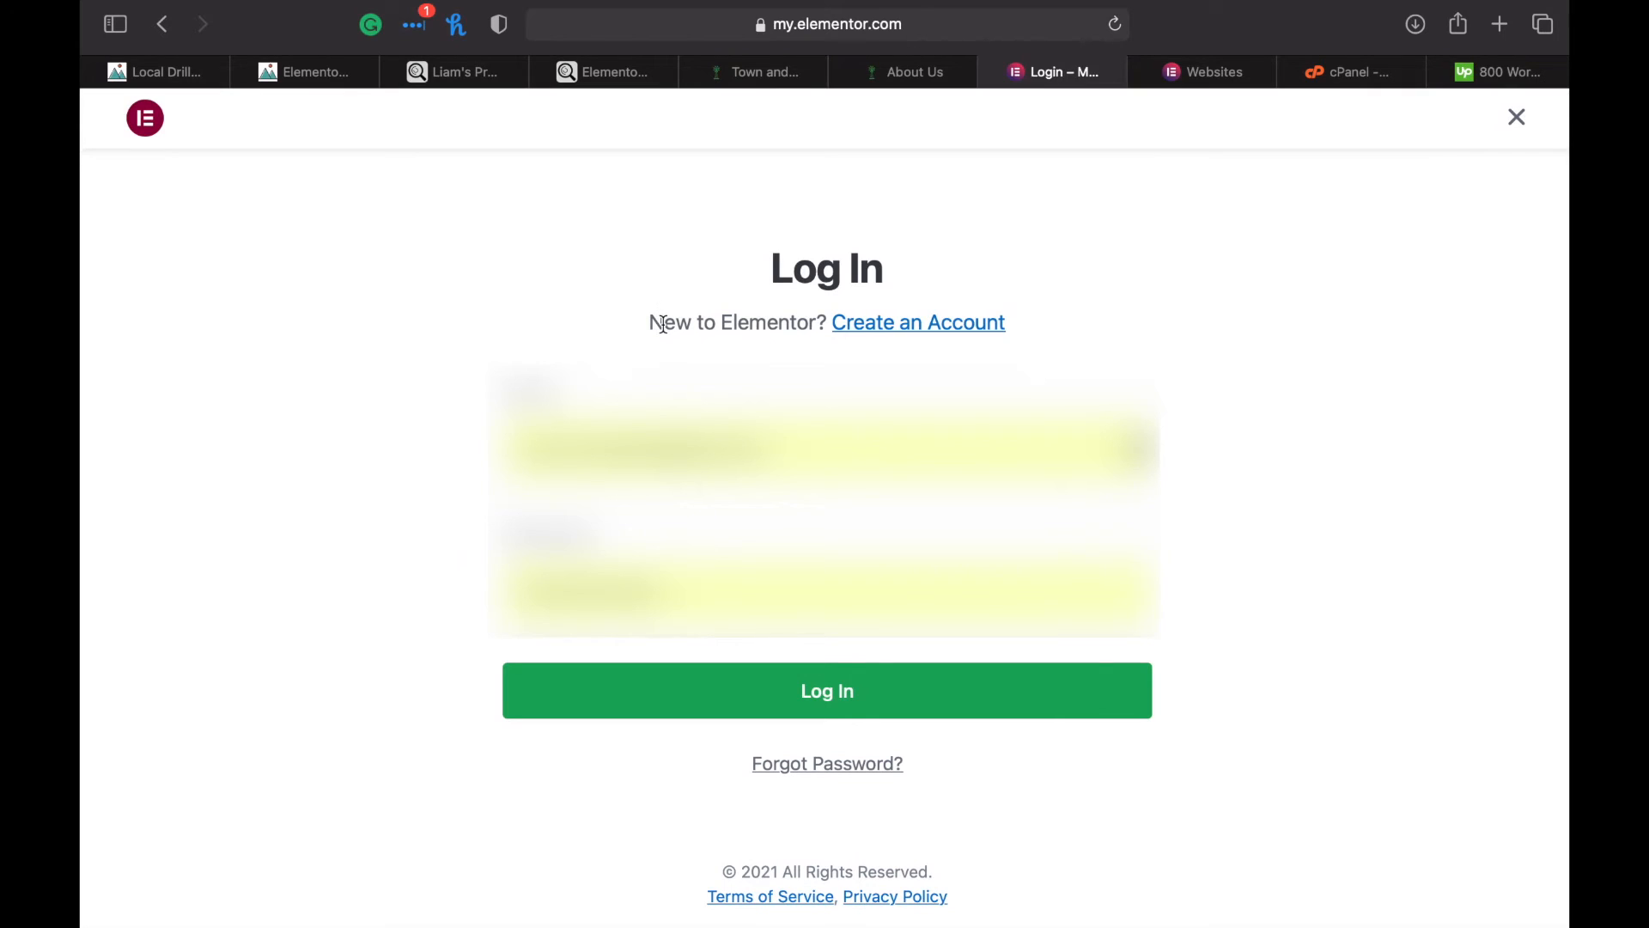
pyautogui.click(826, 690)
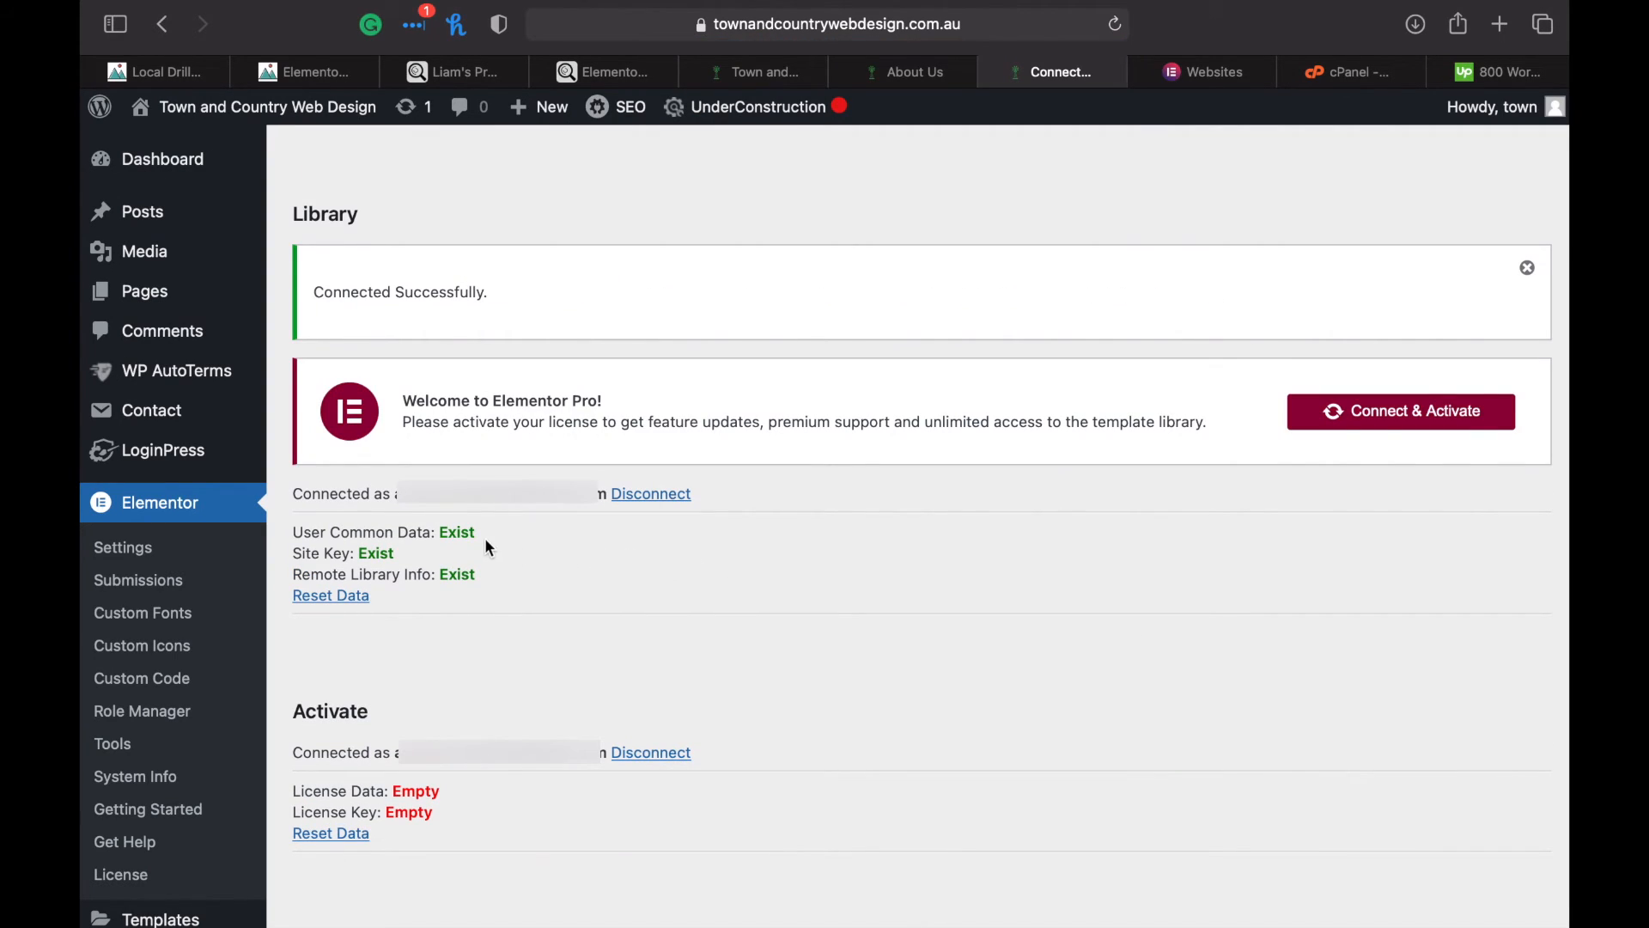
# Start Connect & Activate for Elementor Pro from the welcome banner
pyautogui.doubleClick(348, 531)
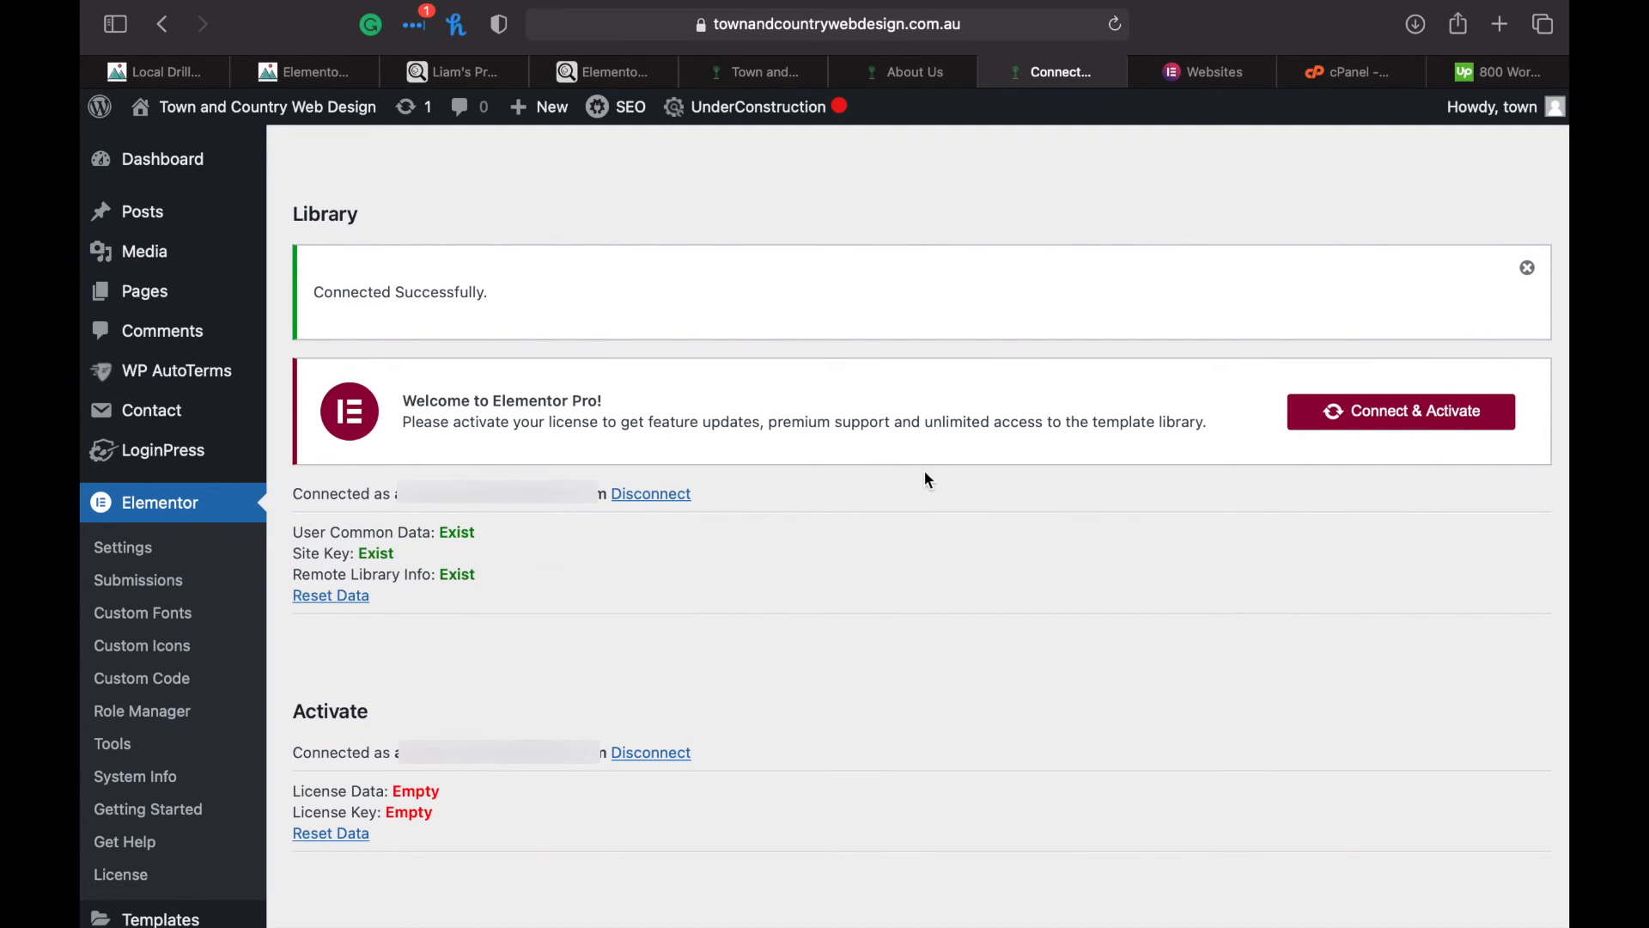
pyautogui.moveTo(1175, 455)
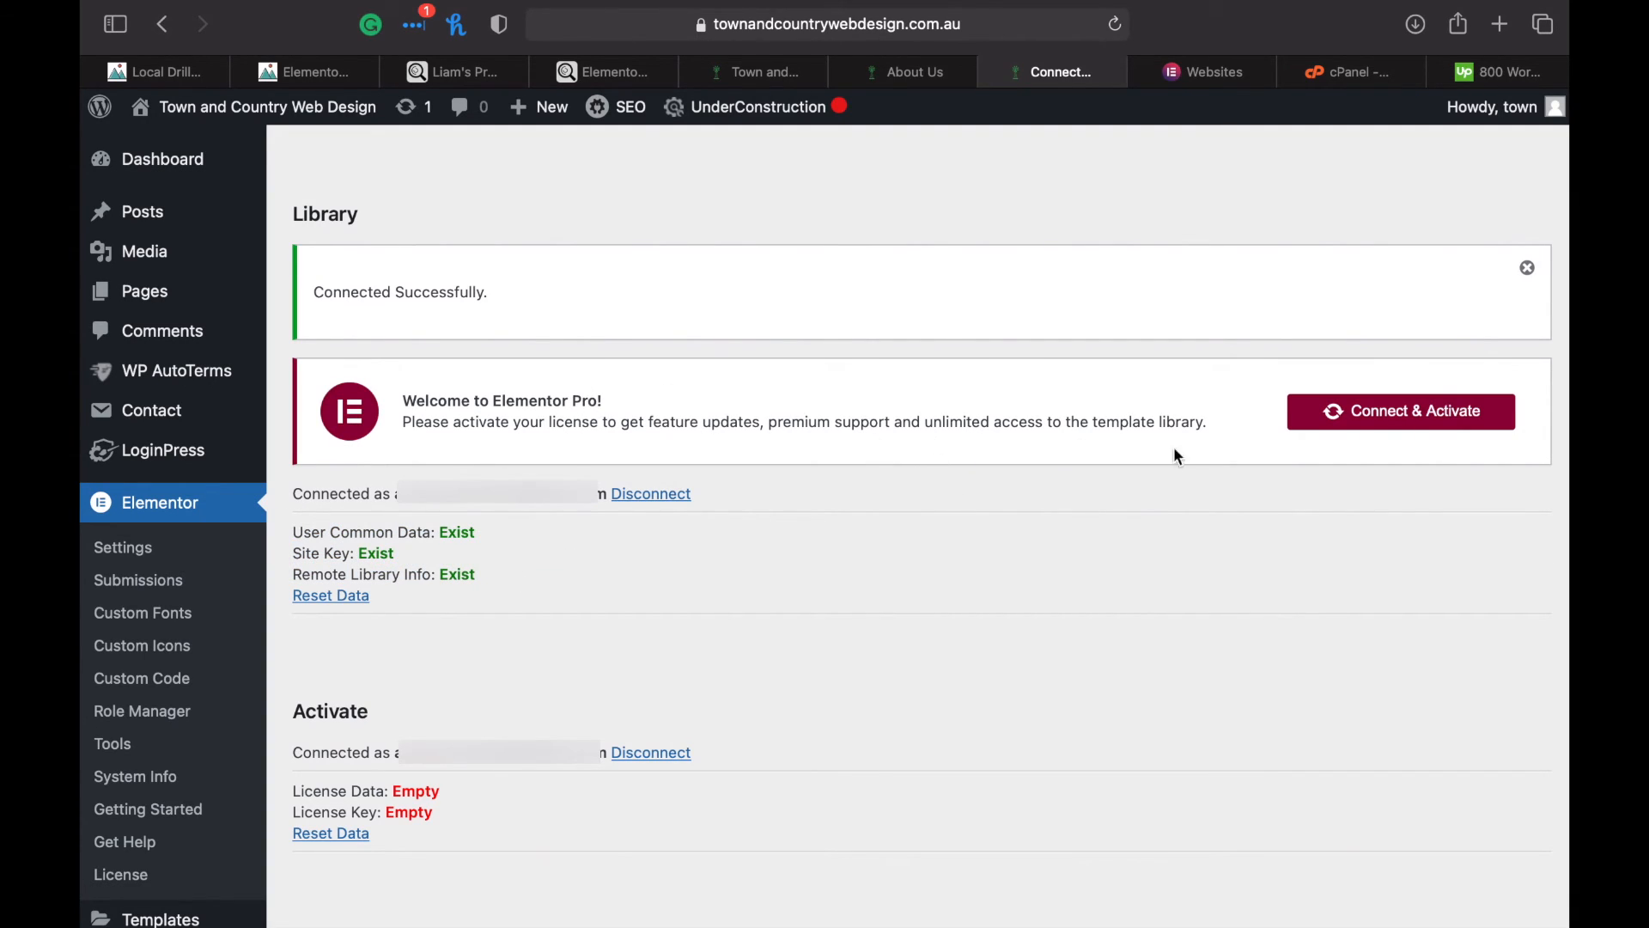
pyautogui.click(1400, 410)
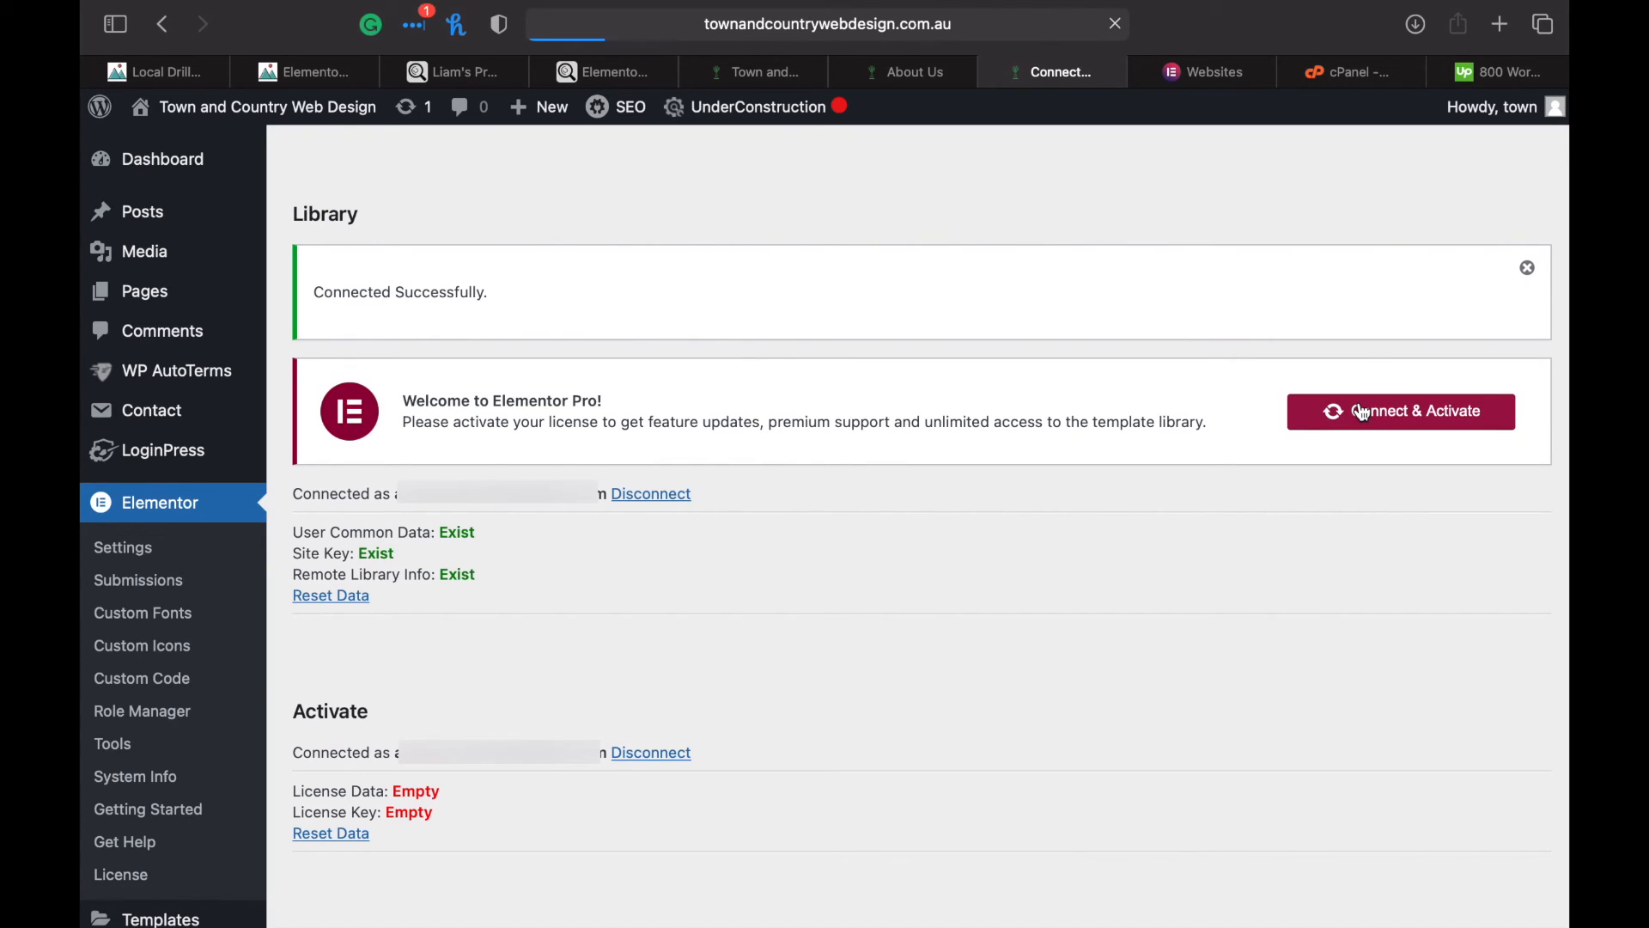
pyautogui.moveTo(402, 833)
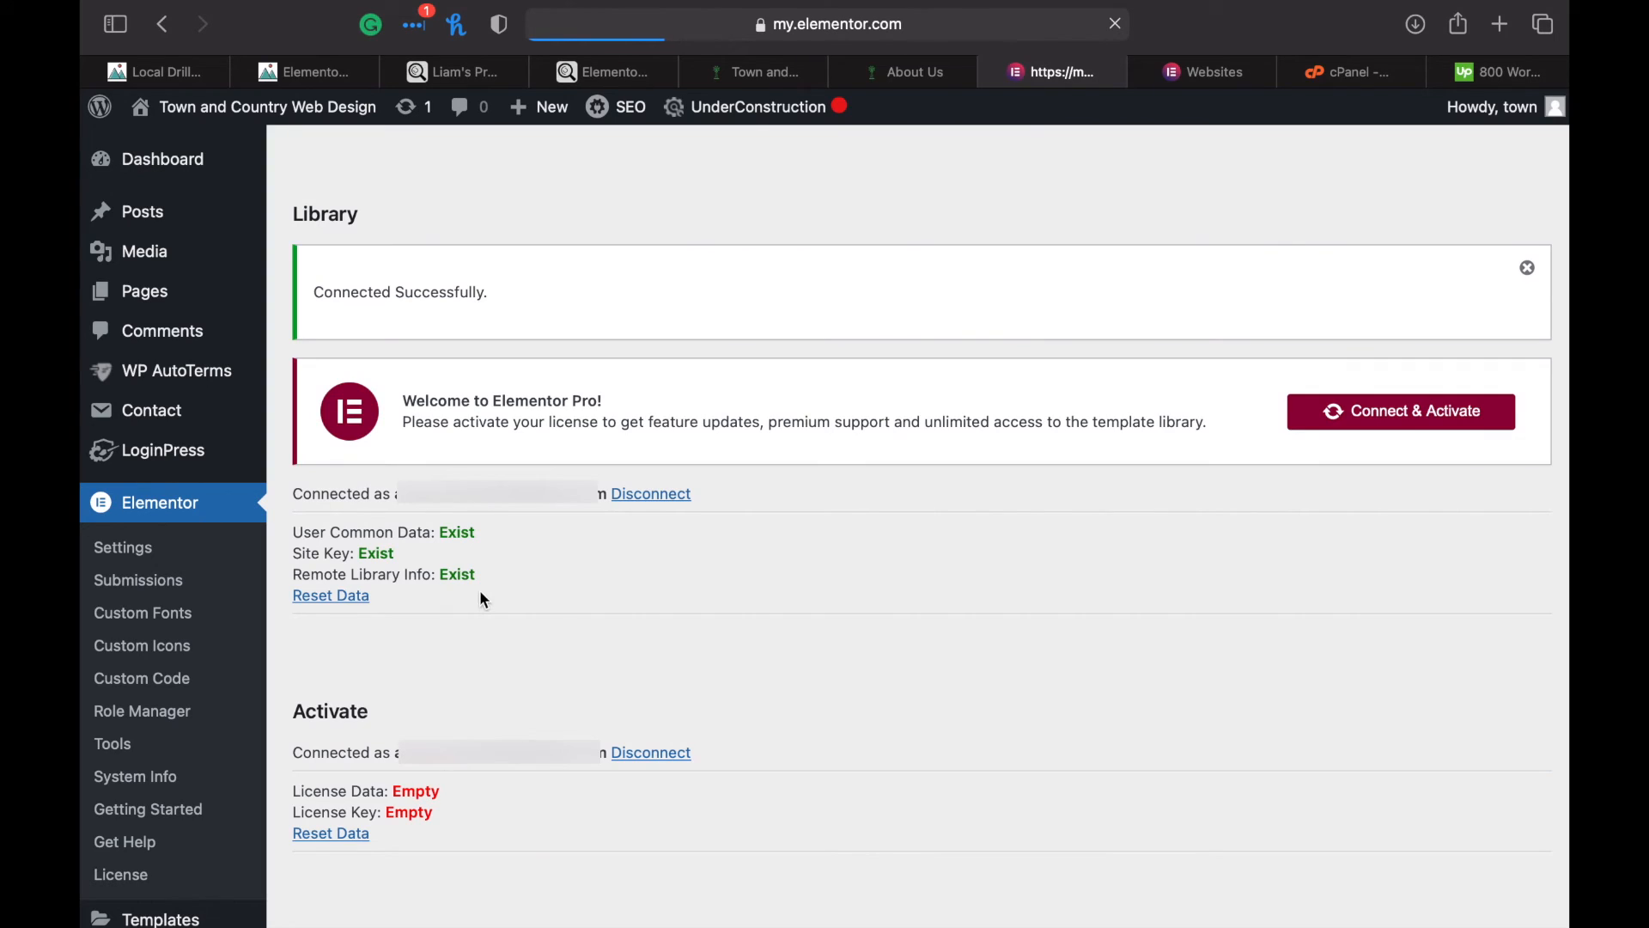
pyautogui.click(1400, 411)
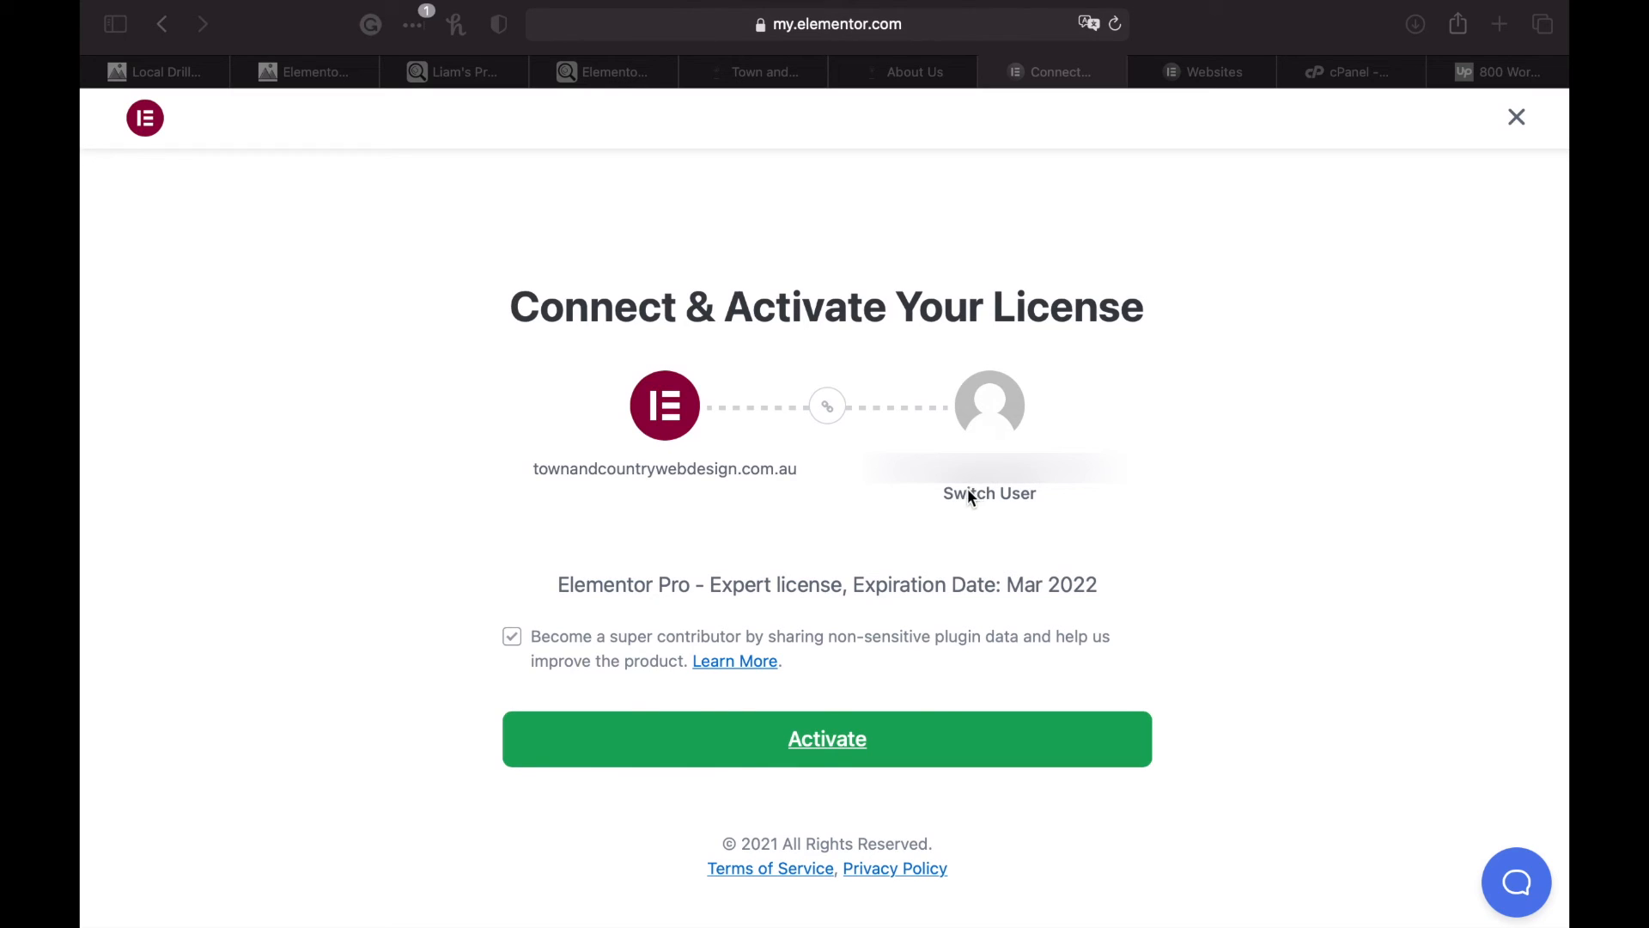
pyautogui.moveTo(761, 574)
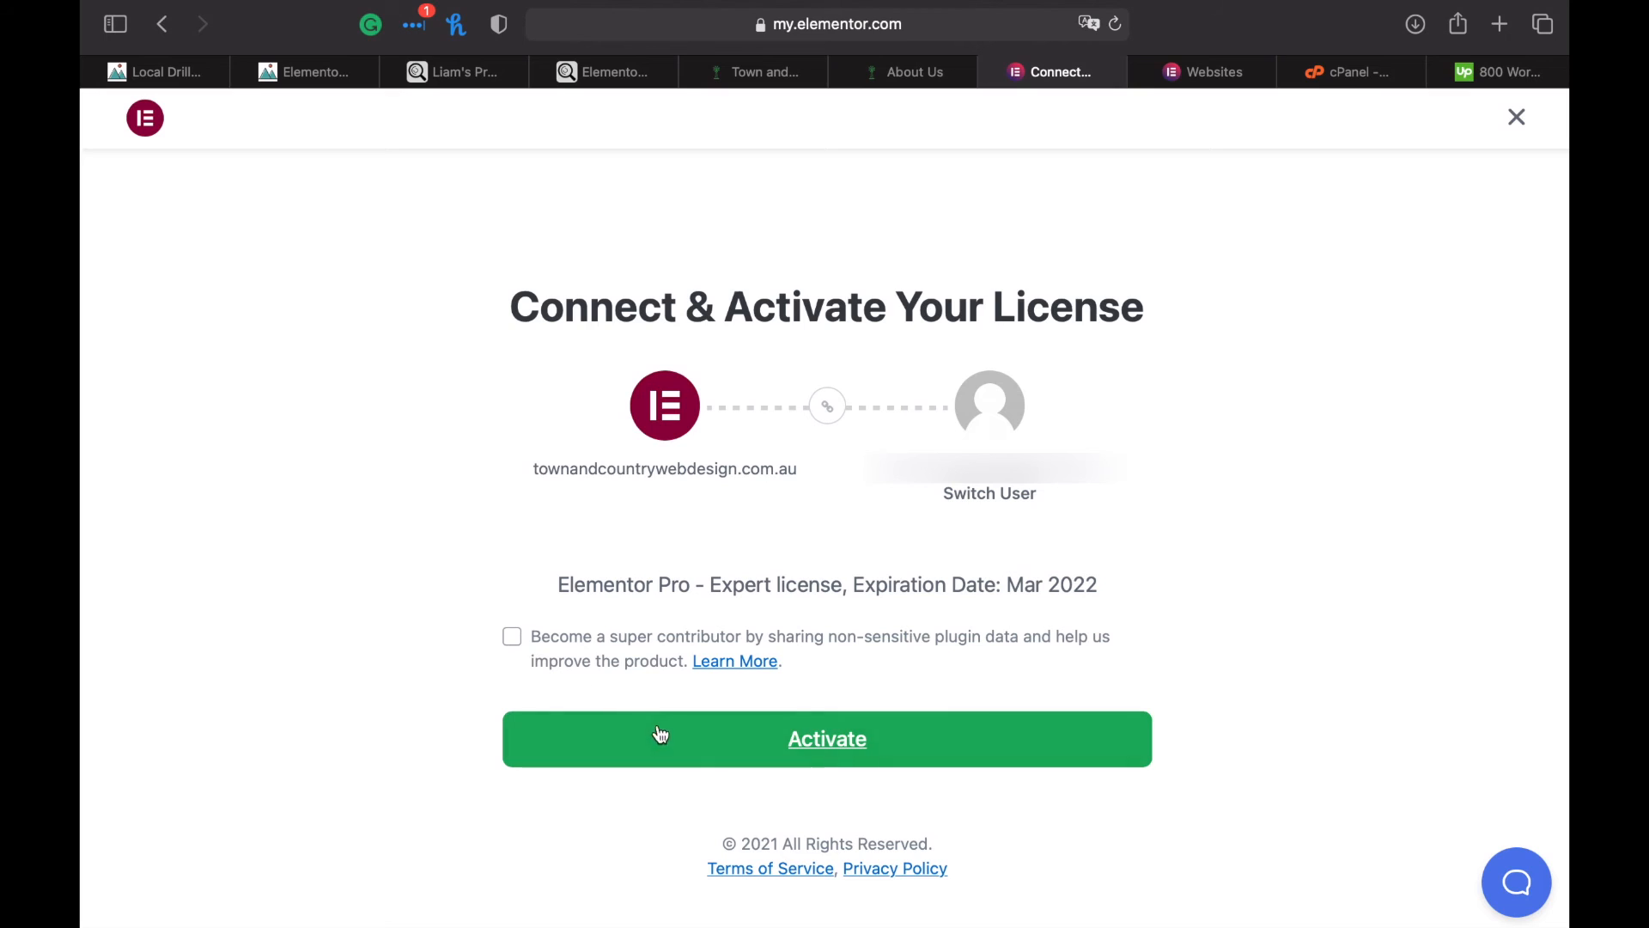
# Activate the Elementor Pro Expert license for townandcountrywebdesign.com.au
pyautogui.click(826, 739)
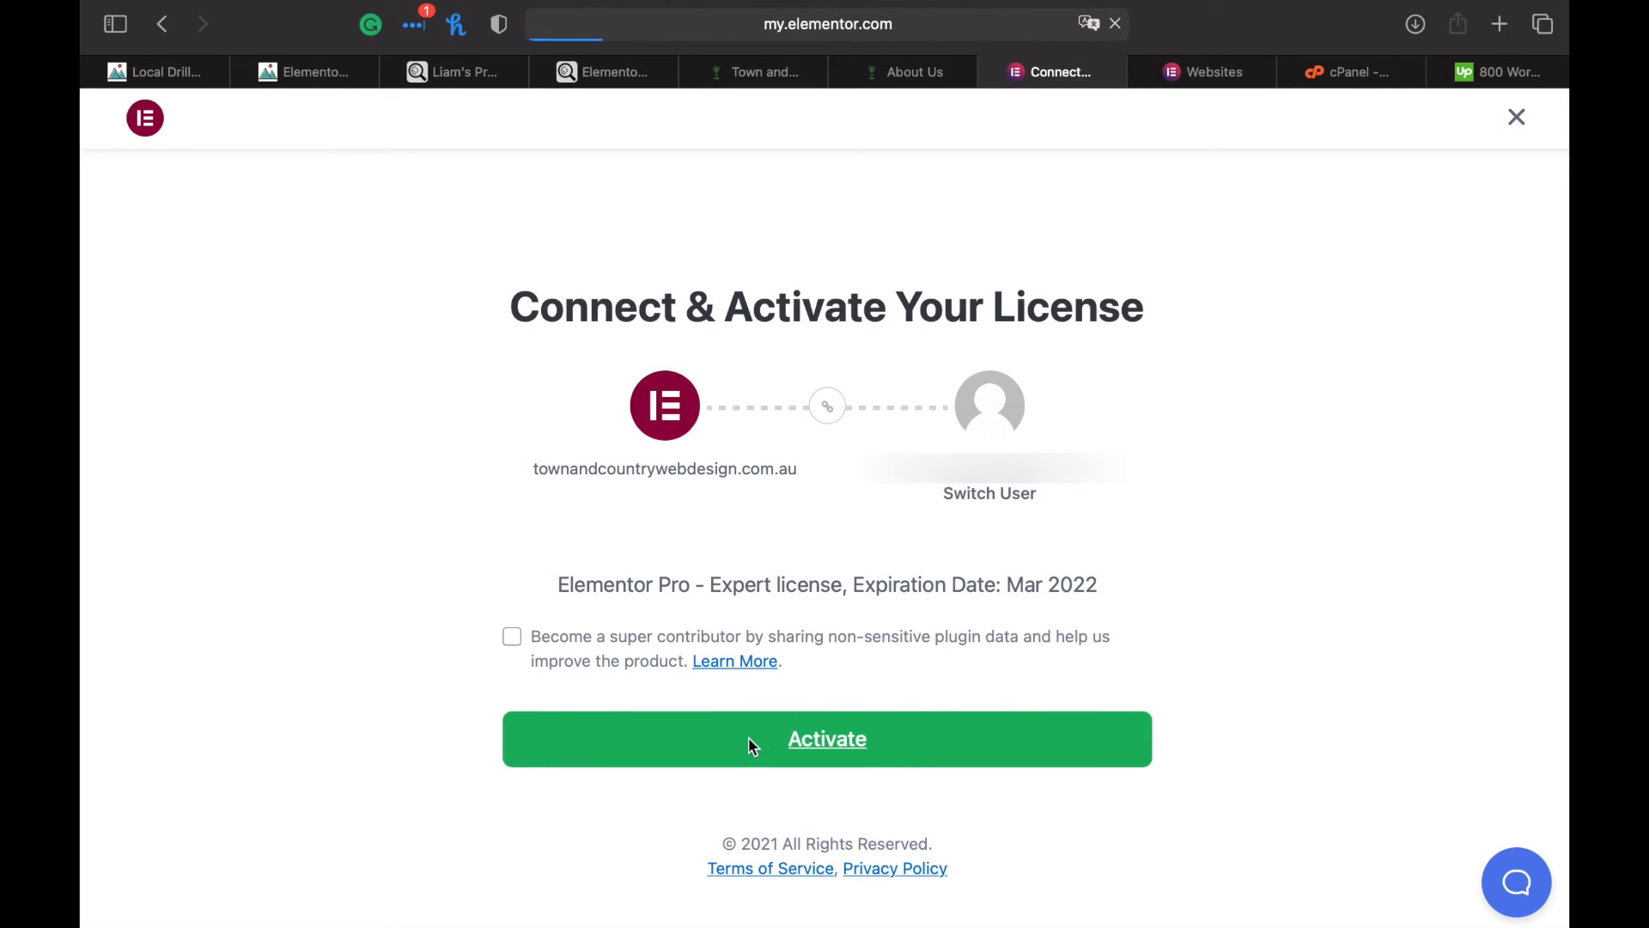
pyautogui.click(826, 738)
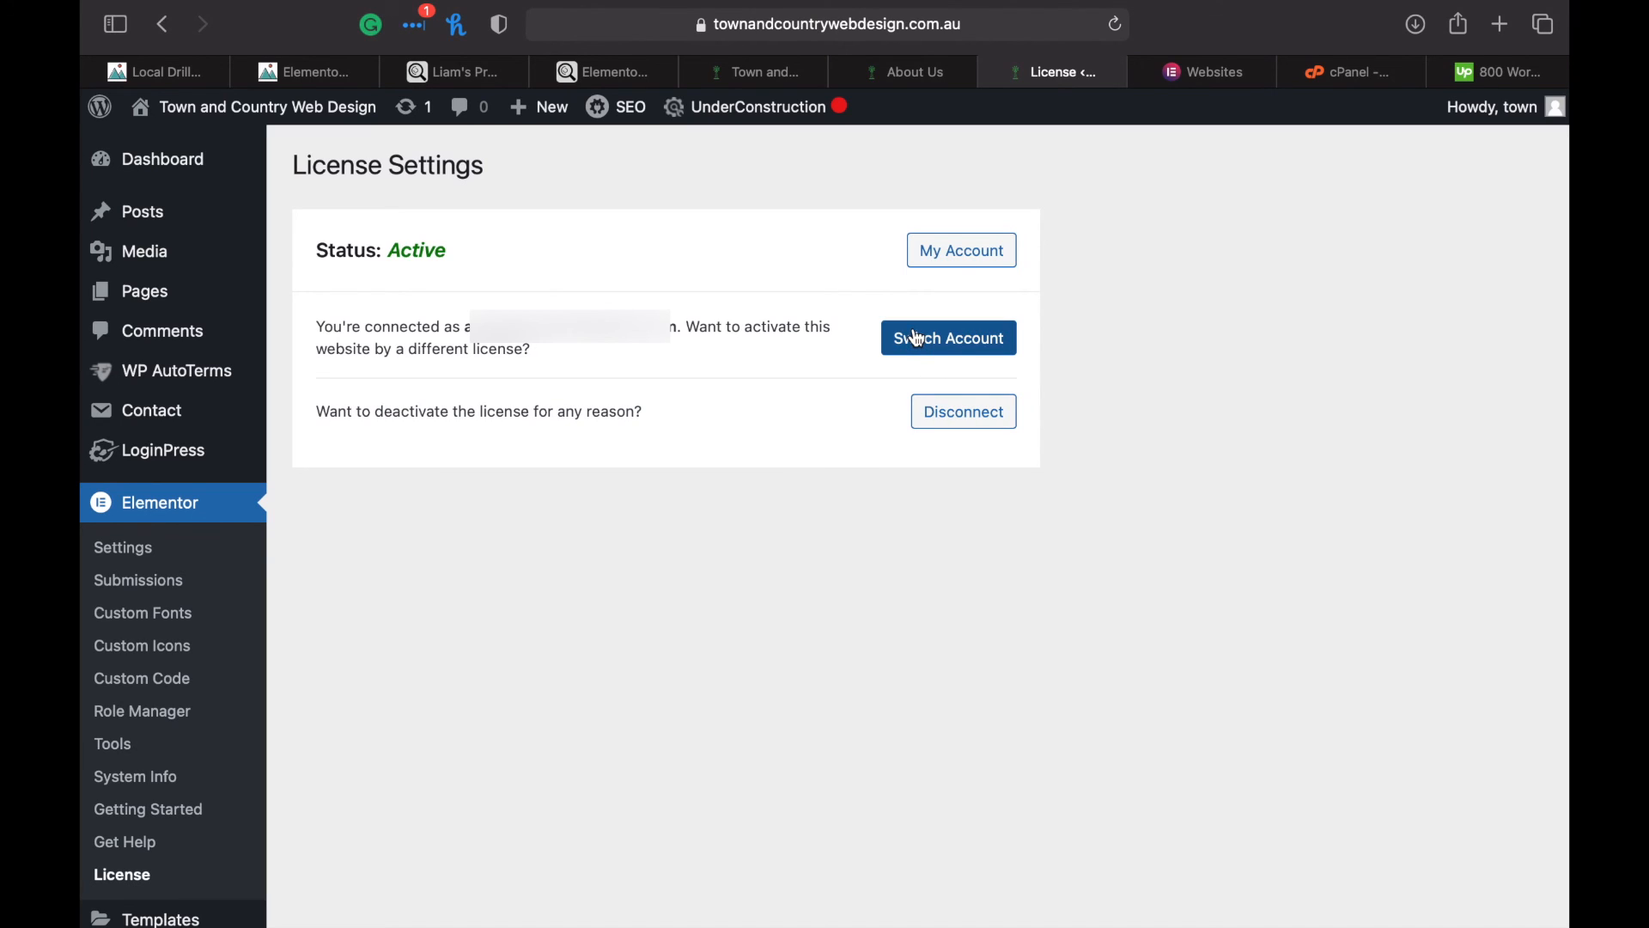
pyautogui.moveTo(378, 201)
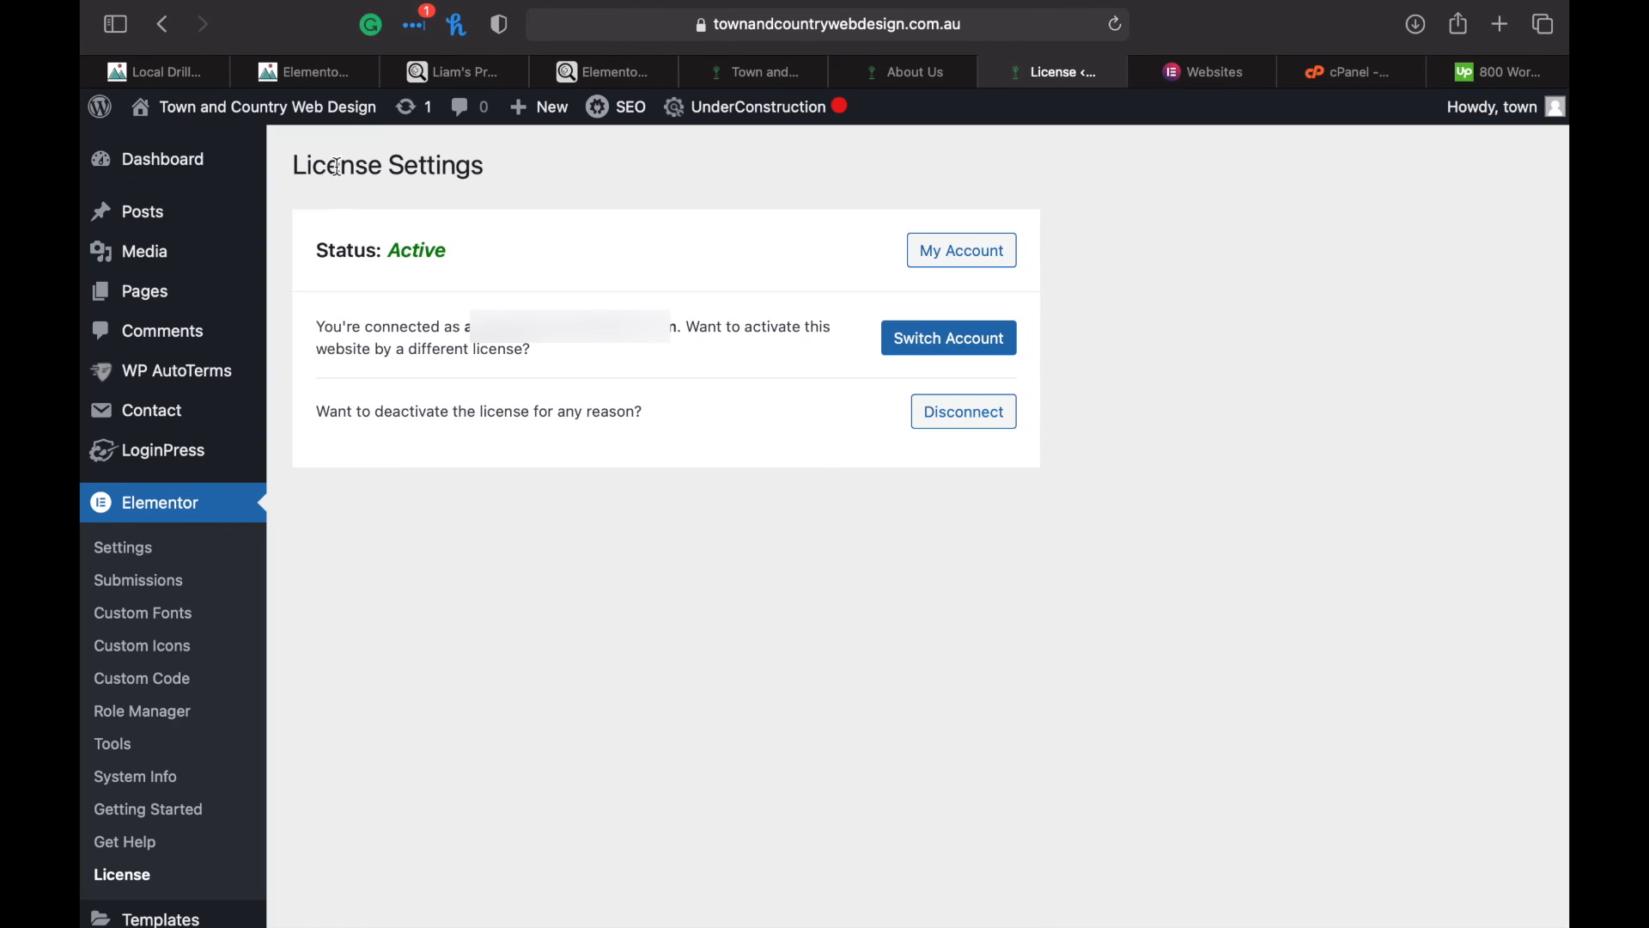
pyautogui.moveTo(409, 239)
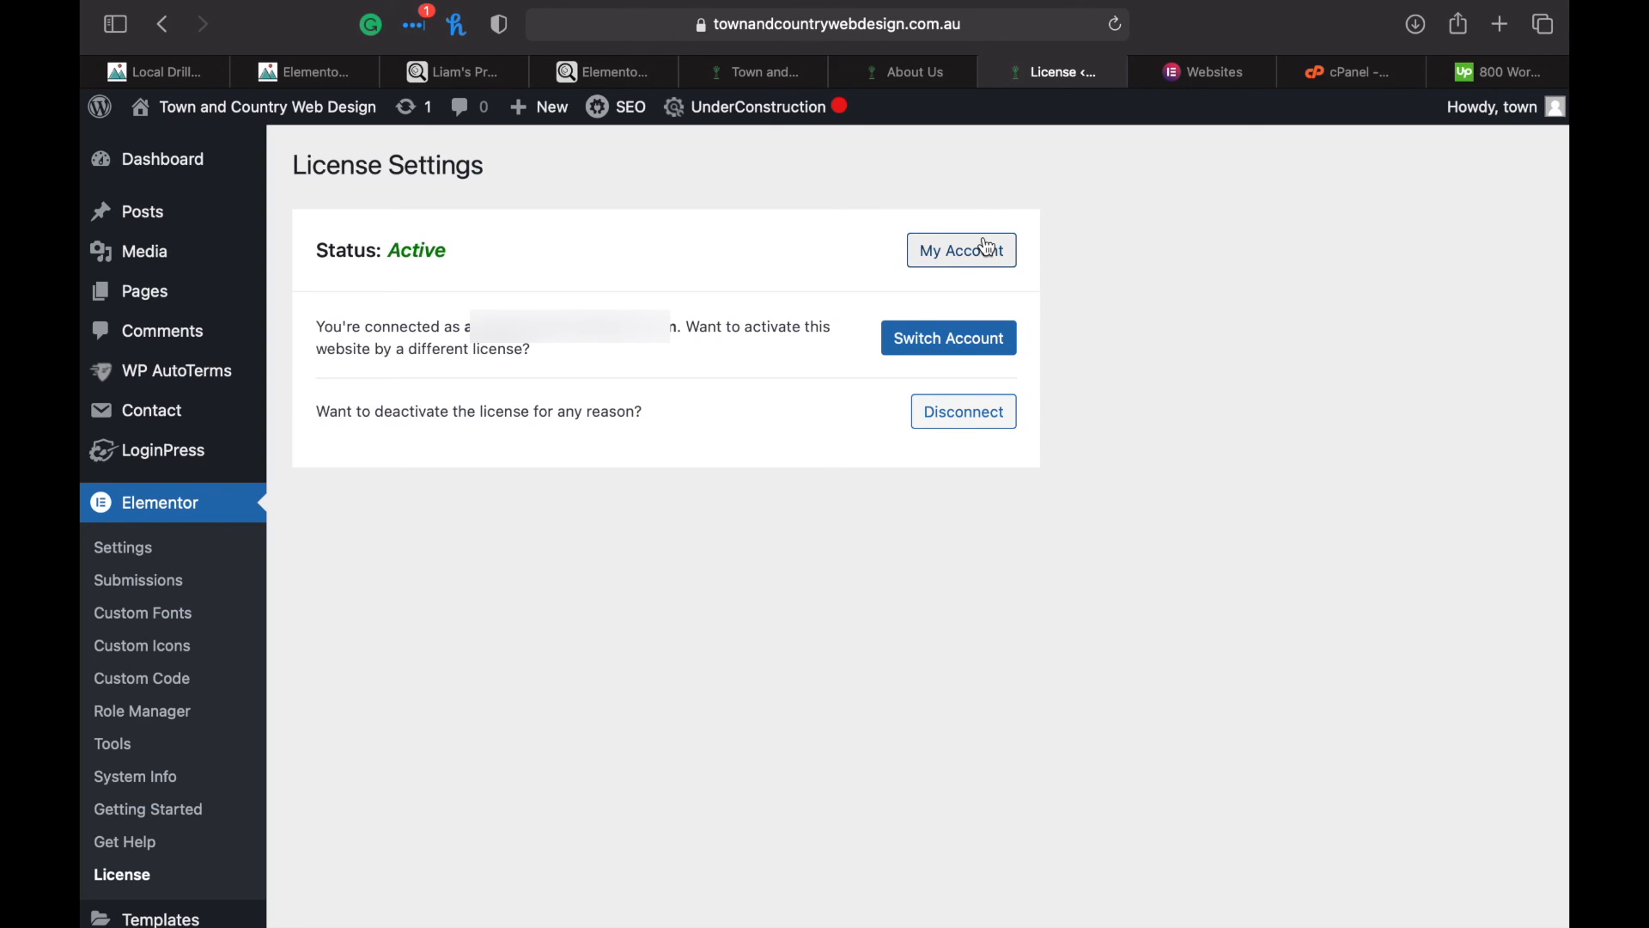
pyautogui.moveTo(948, 339)
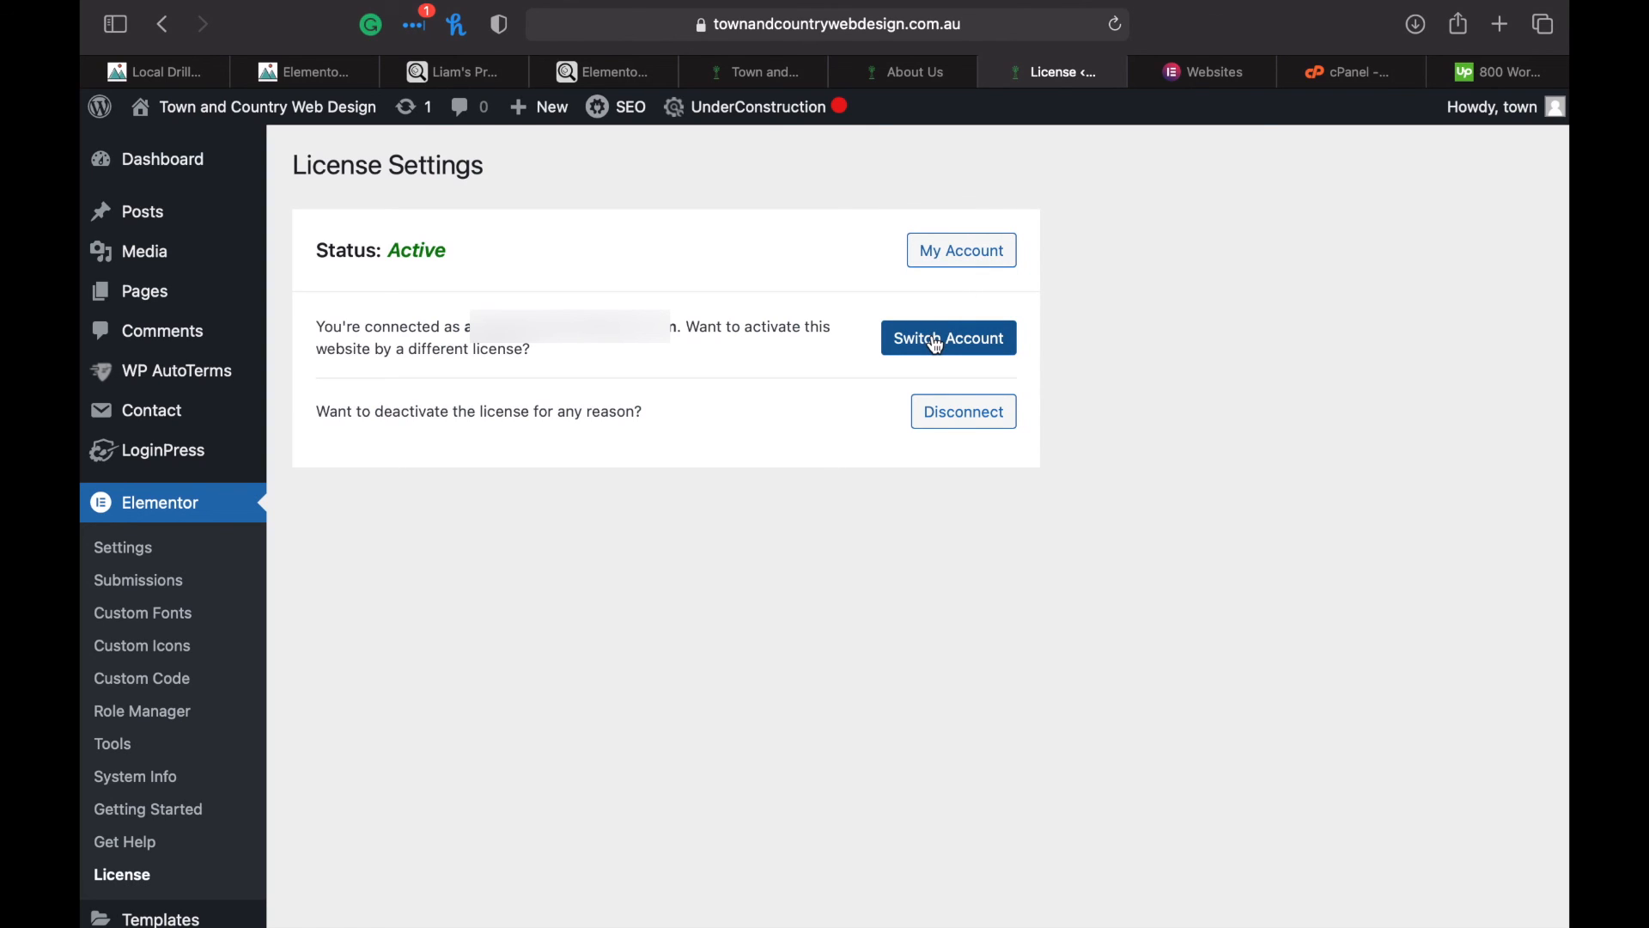